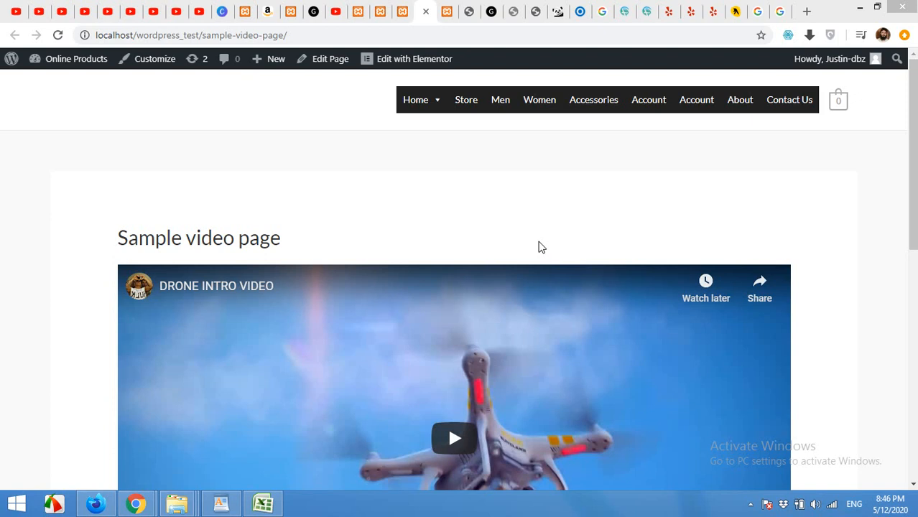
{"action": "mouse_move", "coordinate": [504, 225]}
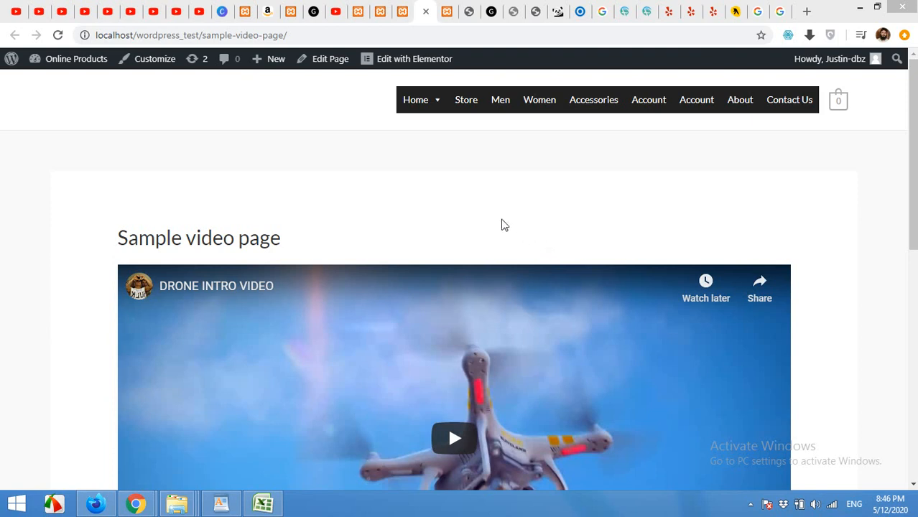
{"action": "mouse_move", "coordinate": [335, 180]}
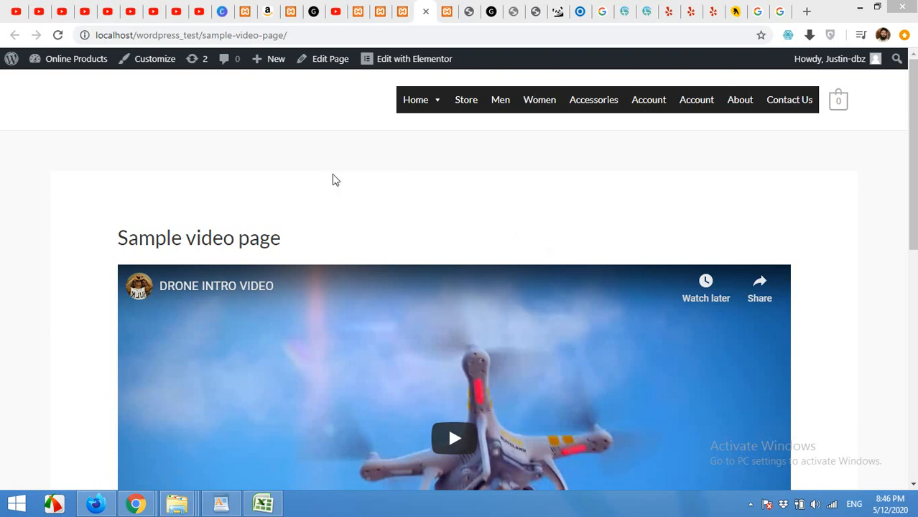
{"action": "mouse_move", "coordinate": [373, 180]}
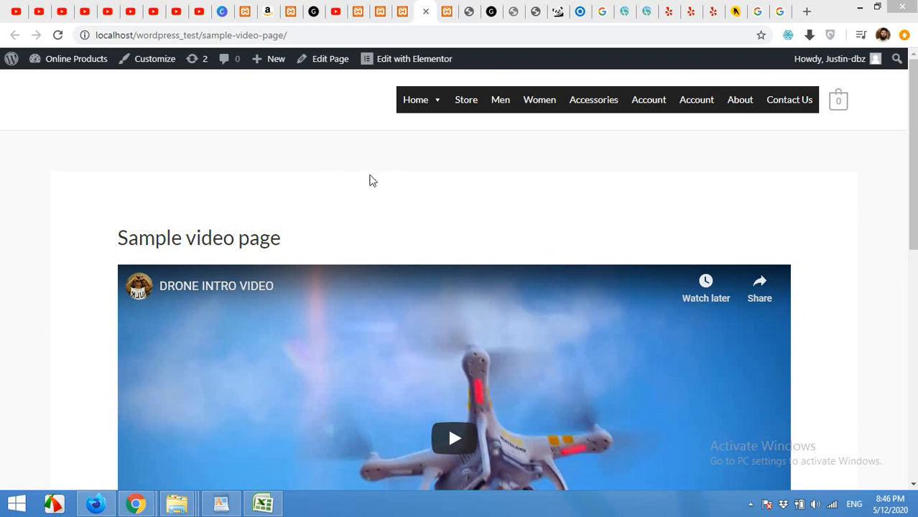
{"action": "mouse_move", "coordinate": [382, 169]}
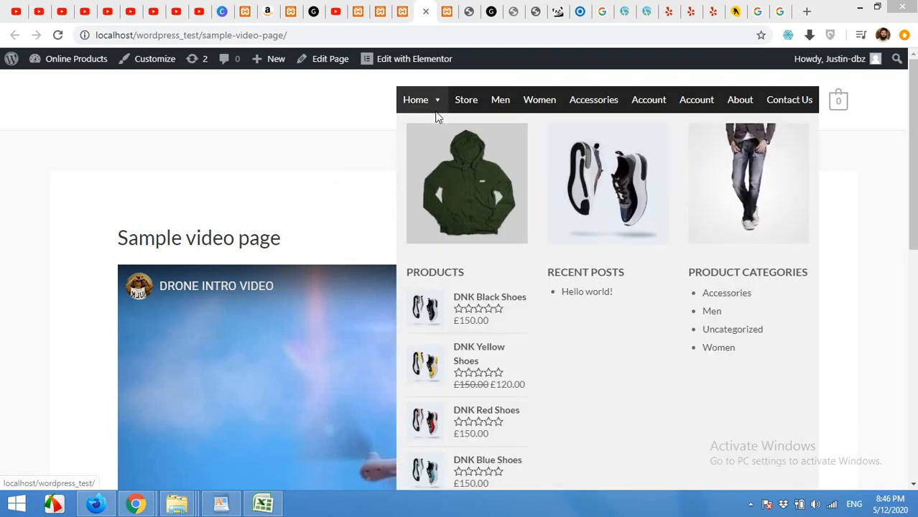
{"action": "mouse_move", "coordinate": [732, 202]}
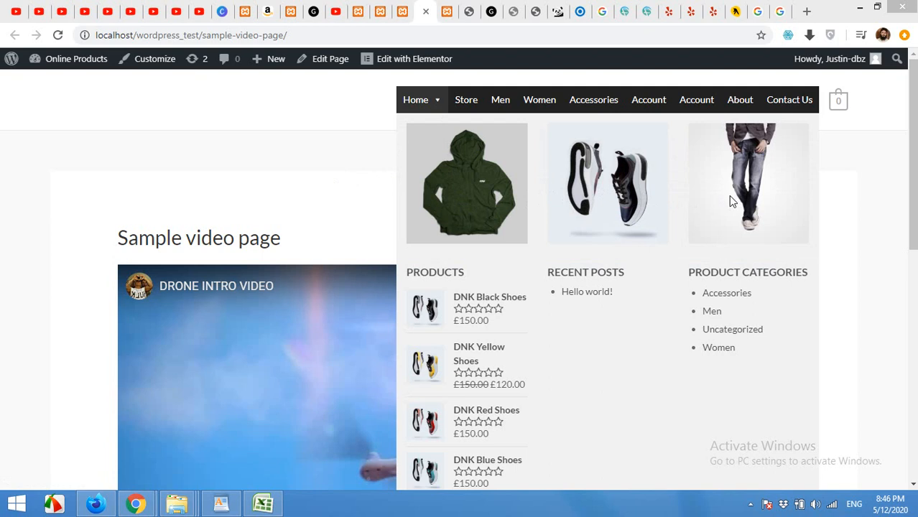
{"action": "mouse_move", "coordinate": [702, 314]}
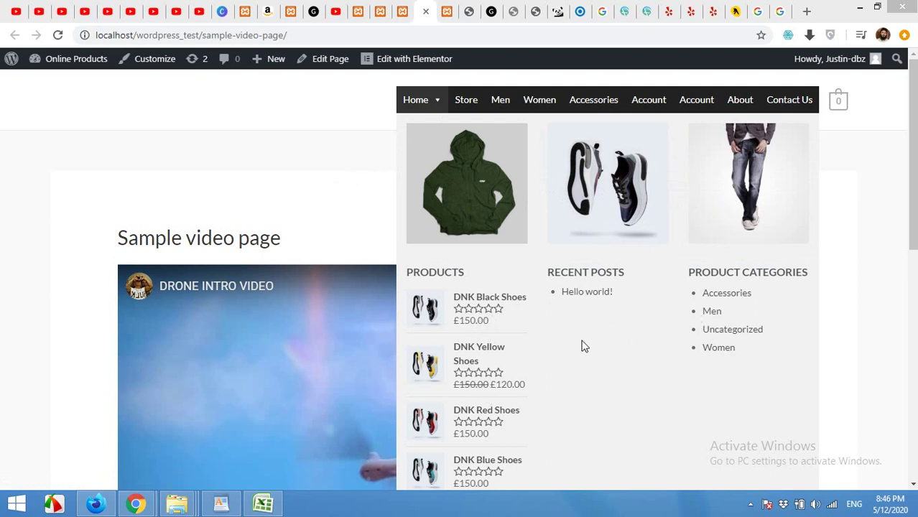
Step: Search plugins for 'max me', then install and activate Max Mega Menu
{"action": "scroll", "scroll_direction": "down", "scroll_amount": 3}
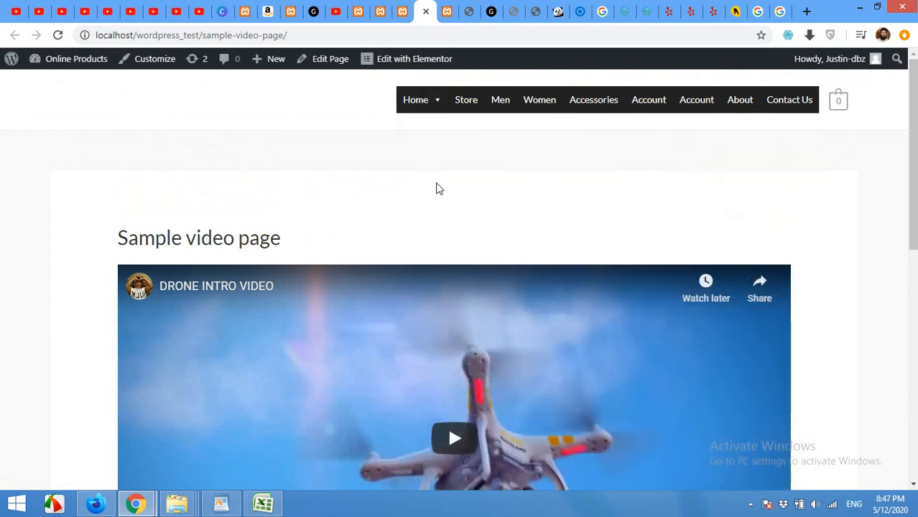
{"action": "mouse_move", "coordinate": [465, 217]}
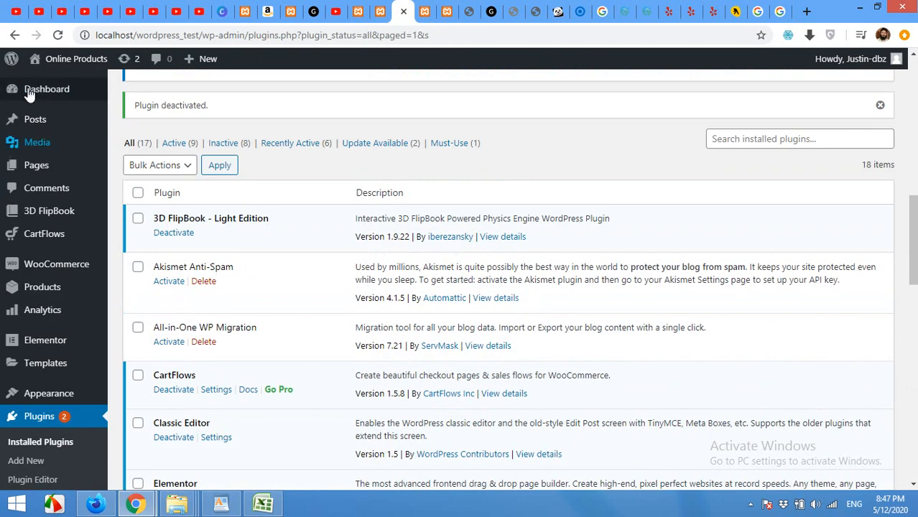
{"action": "scroll", "scroll_direction": "down", "scroll_amount": 3}
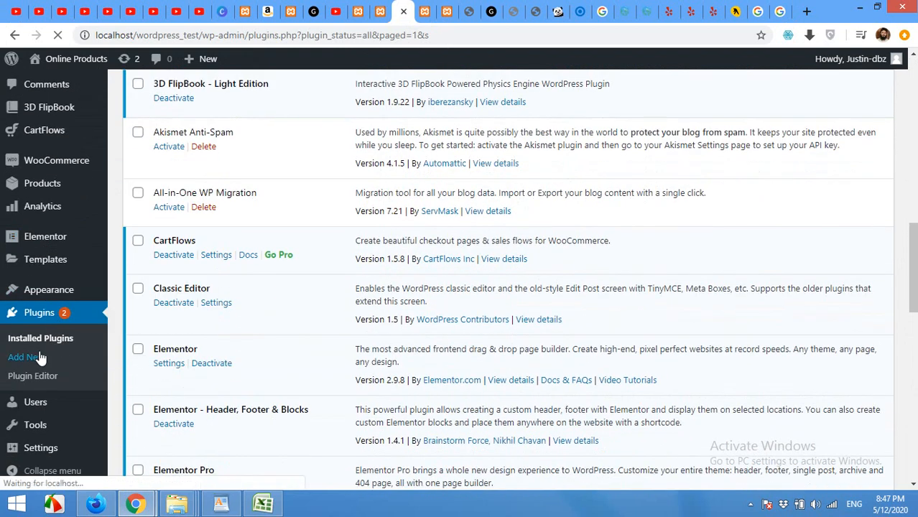
{"action": "left_click", "coordinate": [22, 357]}
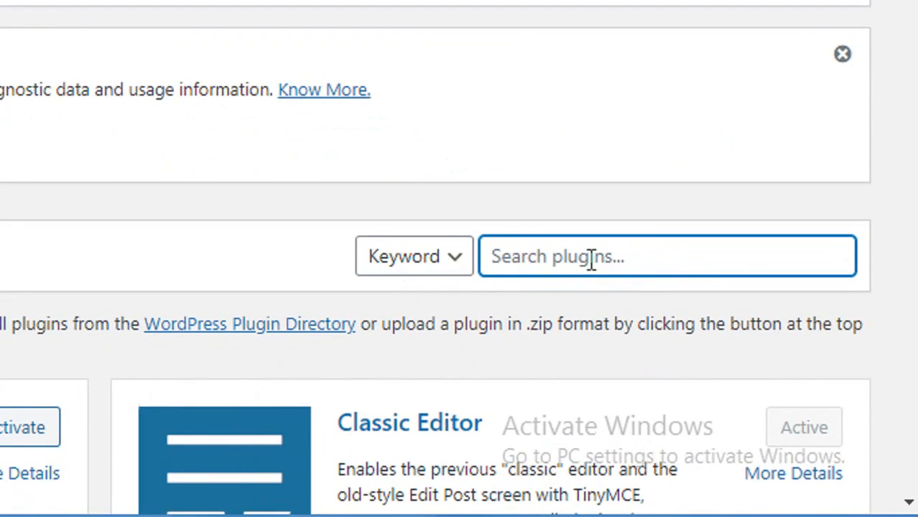
{"action": "type", "text": "max mega menu"}
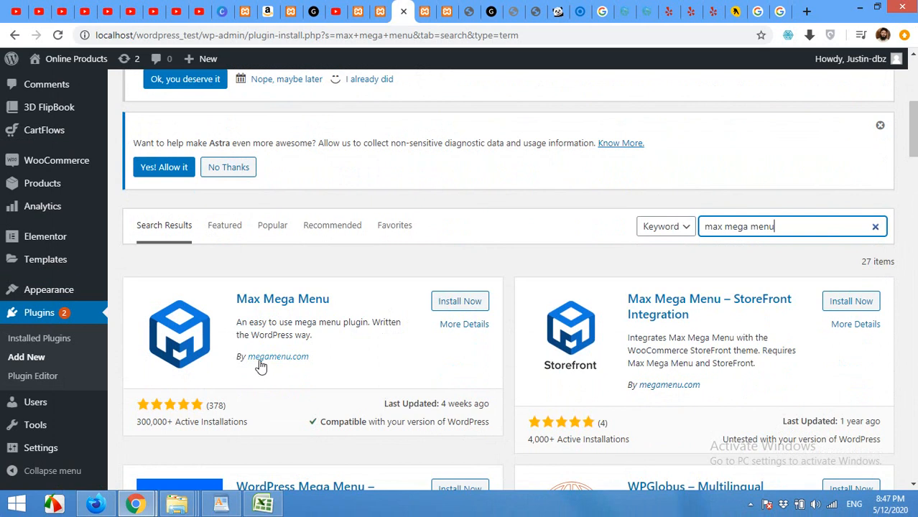
{"action": "left_click", "coordinate": [460, 301]}
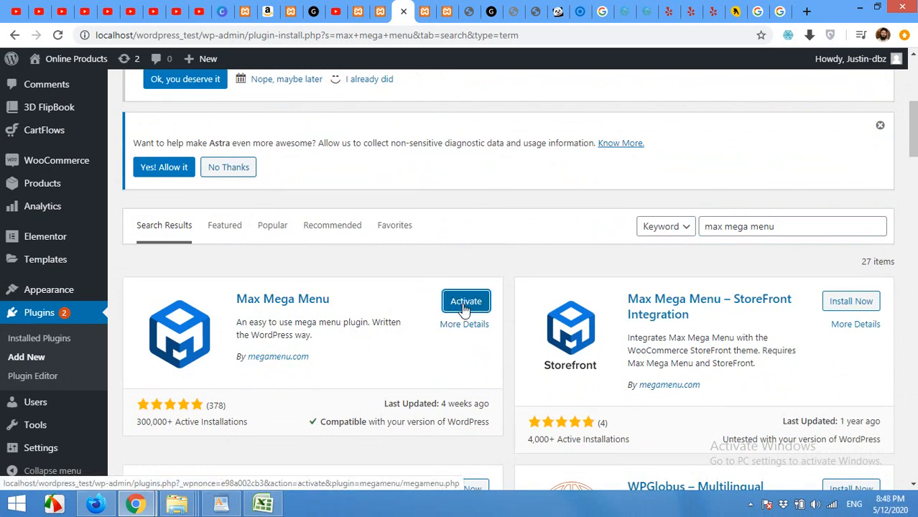
{"action": "left_click", "coordinate": [465, 301]}
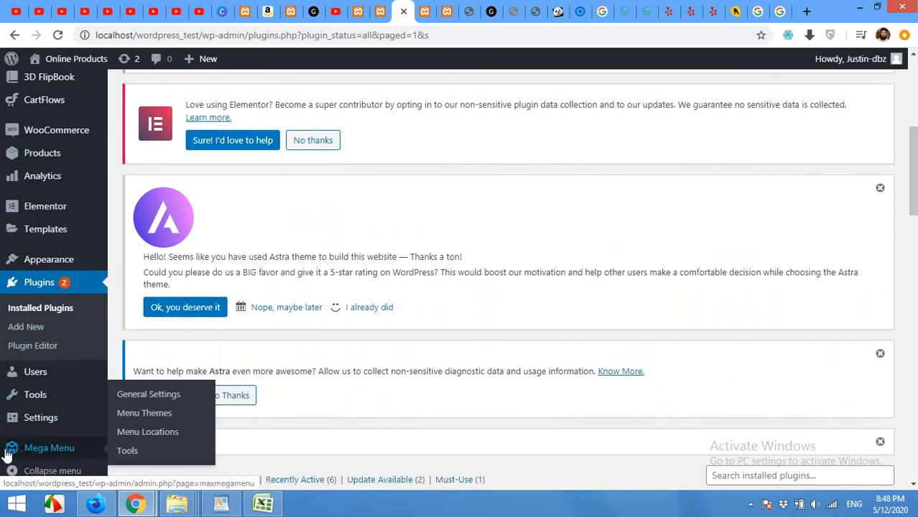
{"action": "mouse_move", "coordinate": [132, 413]}
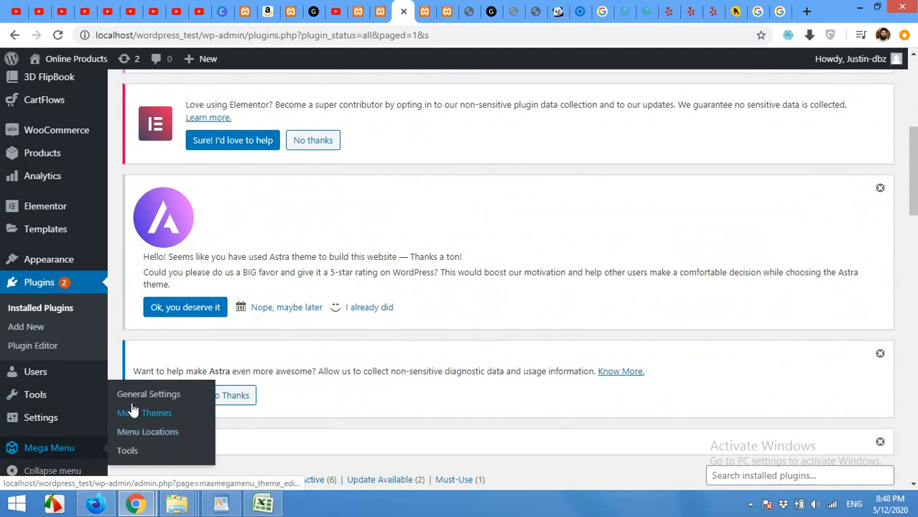
{"action": "mouse_move", "coordinate": [136, 432]}
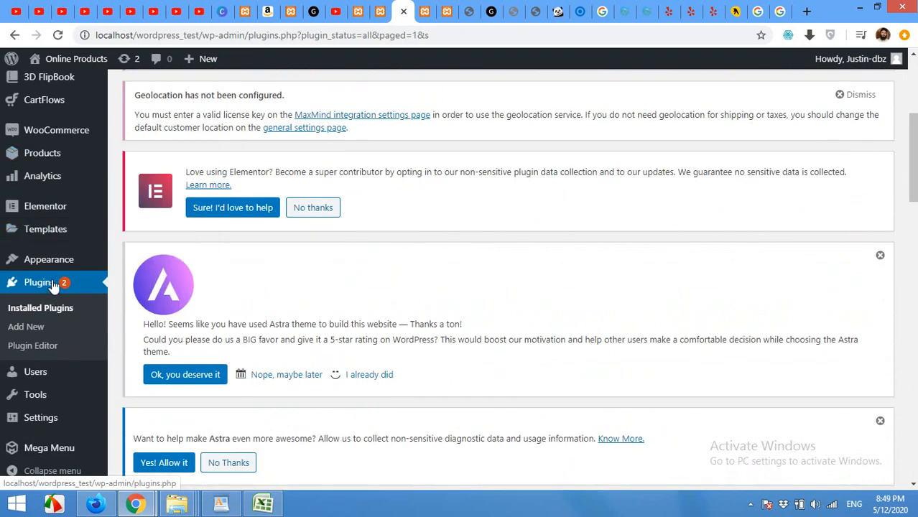
{"action": "mouse_move", "coordinate": [48, 260]}
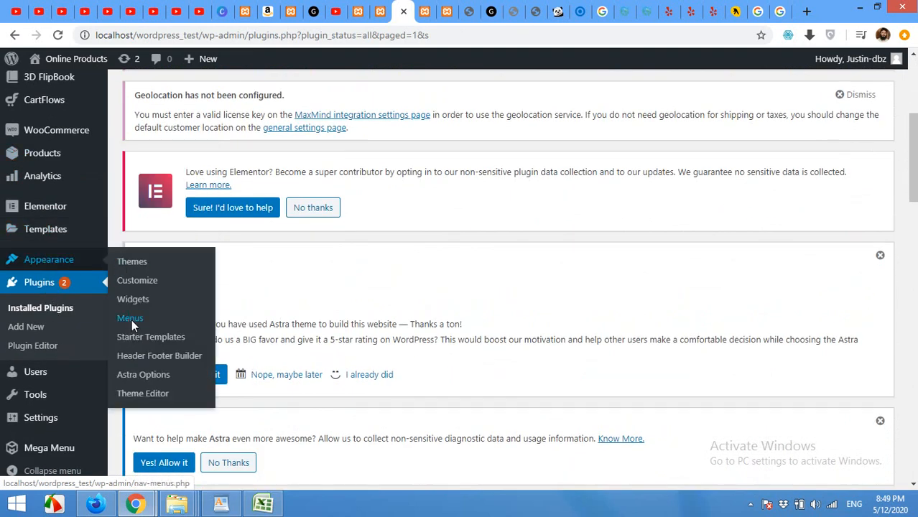
Step: Tick Enable in the Max Mega Menu Settings for the main menu and save
{"action": "left_click", "coordinate": [130, 318]}
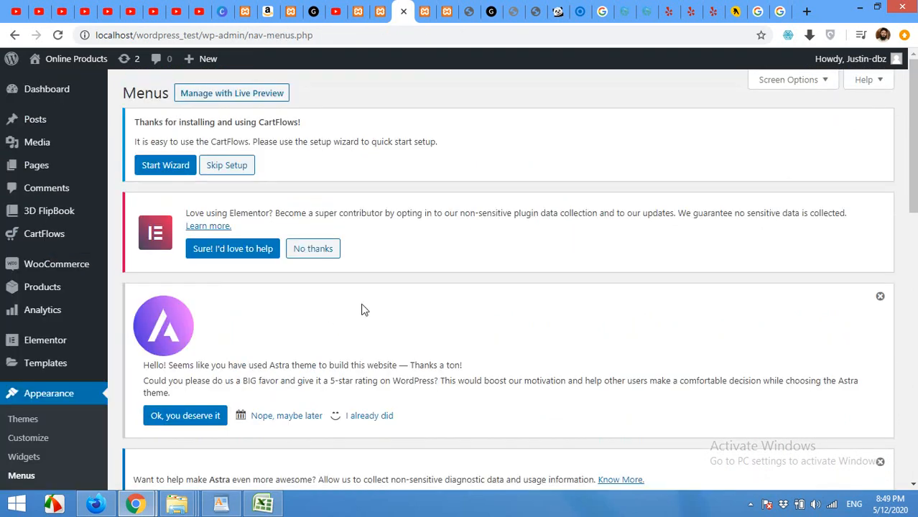
{"action": "scroll", "scroll_direction": "down", "scroll_amount": 3}
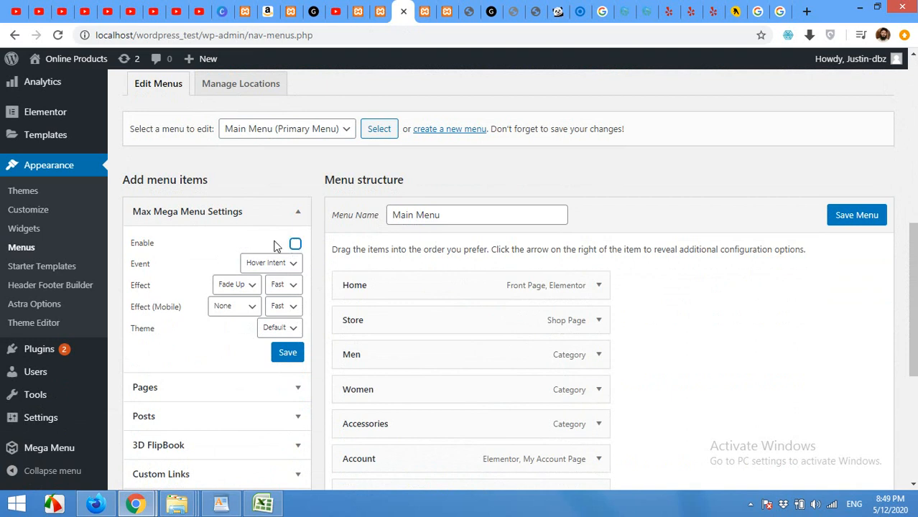
{"action": "left_click", "coordinate": [294, 244]}
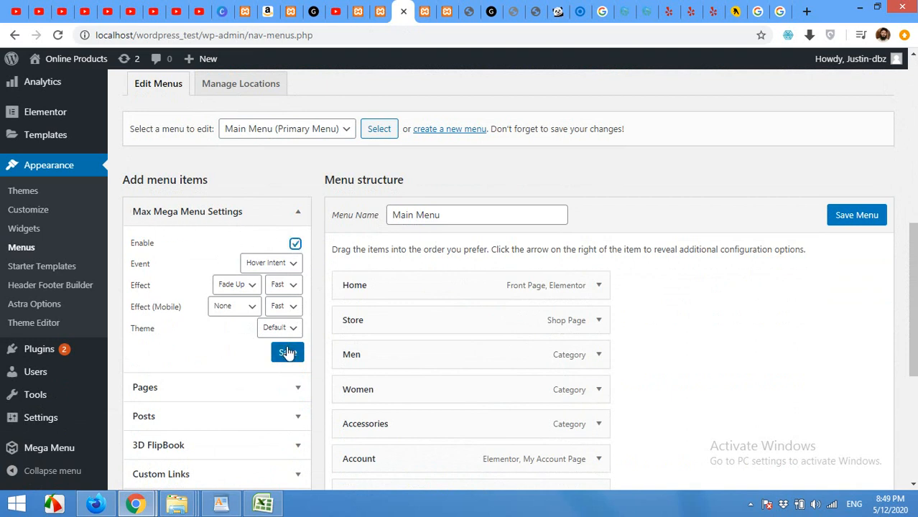
{"action": "left_click", "coordinate": [287, 352]}
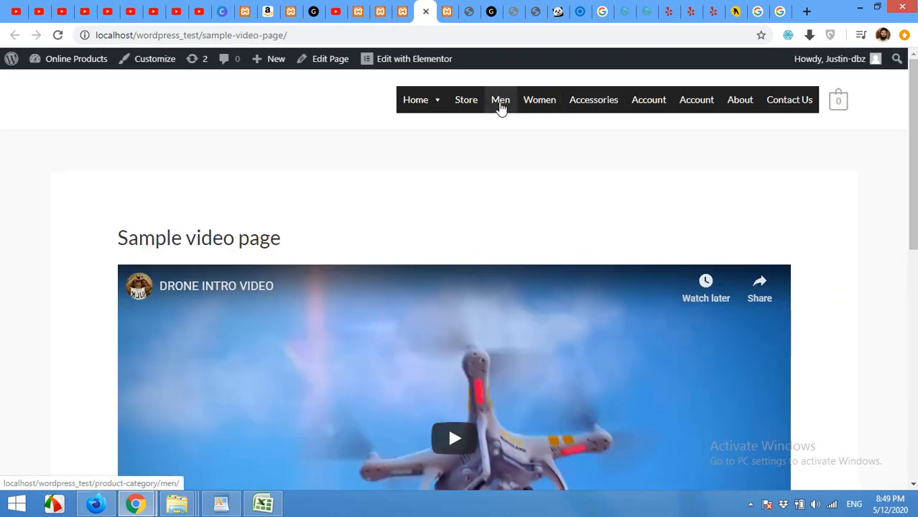
{"action": "mouse_move", "coordinate": [525, 149]}
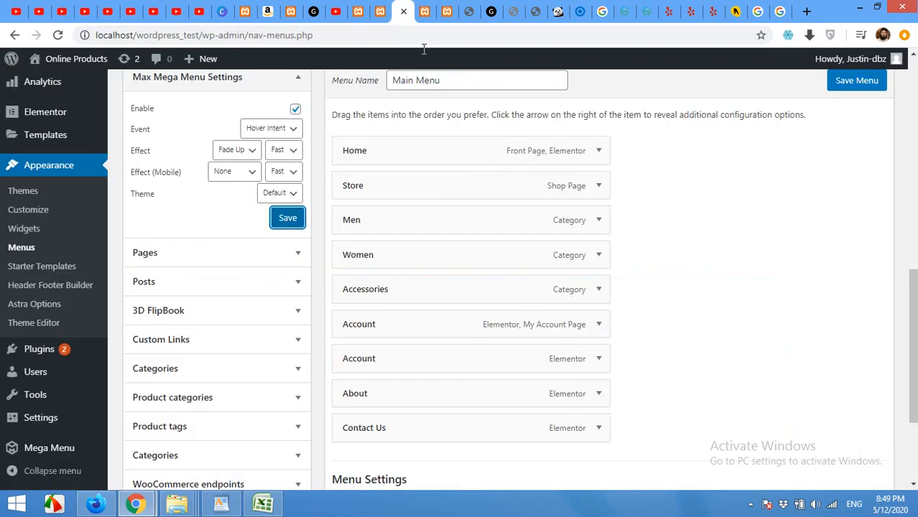
{"action": "mouse_move", "coordinate": [400, 224]}
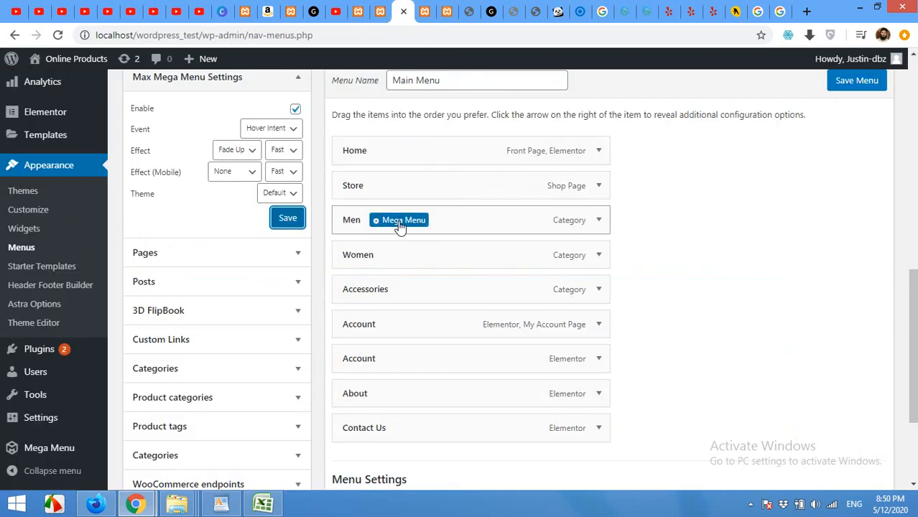
Step: Switch the Men submenu to Grid Layout with one row of three 4/12 columns
{"action": "left_click", "coordinate": [399, 220]}
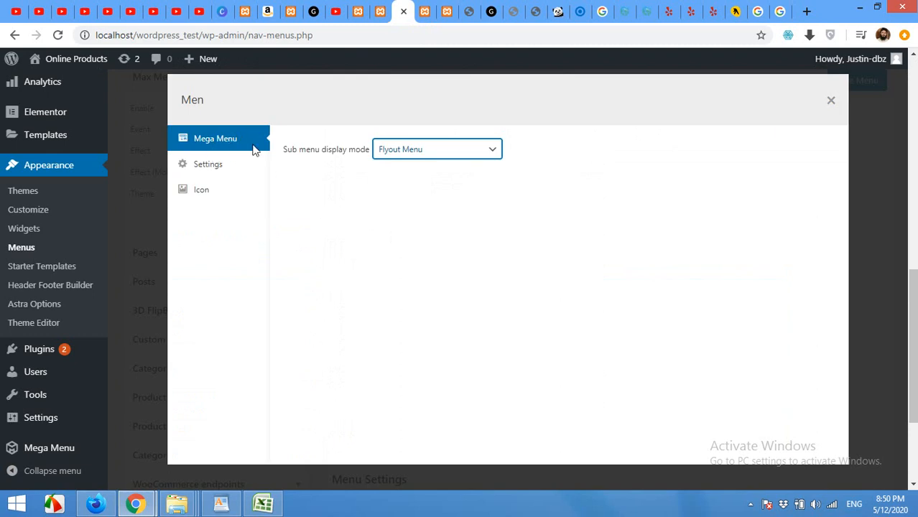
{"action": "left_click", "coordinate": [436, 149]}
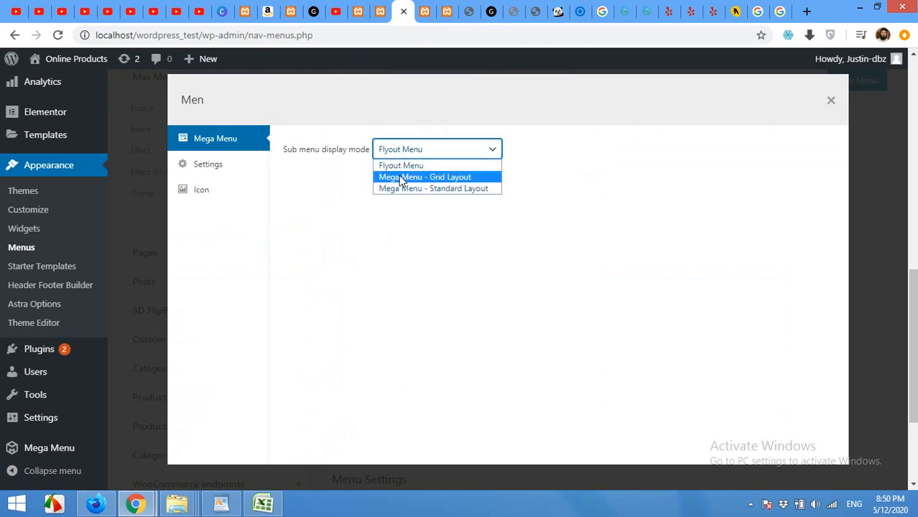
{"action": "left_click", "coordinate": [424, 177]}
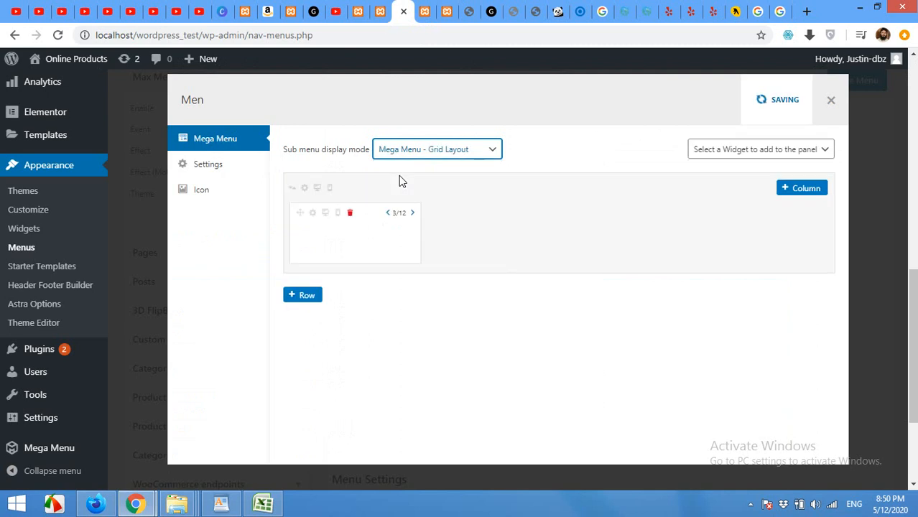
{"action": "mouse_move", "coordinate": [405, 247]}
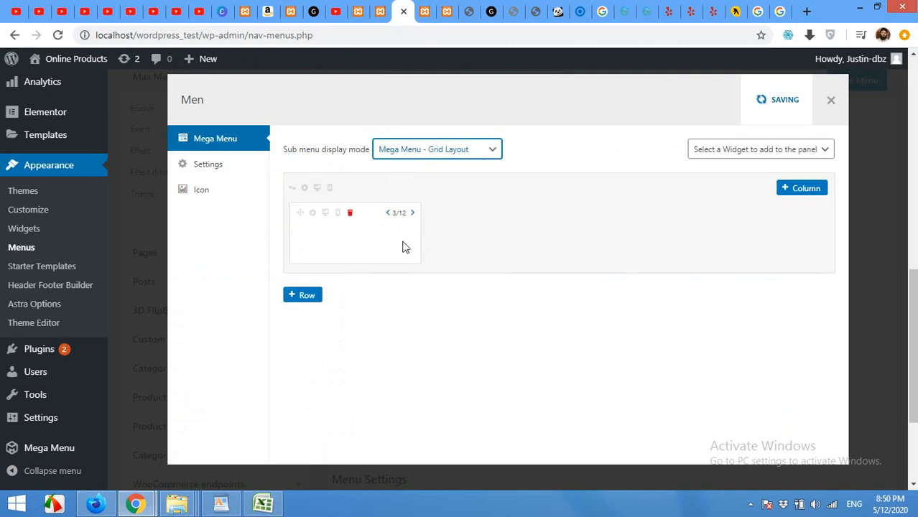
{"action": "mouse_move", "coordinate": [372, 245]}
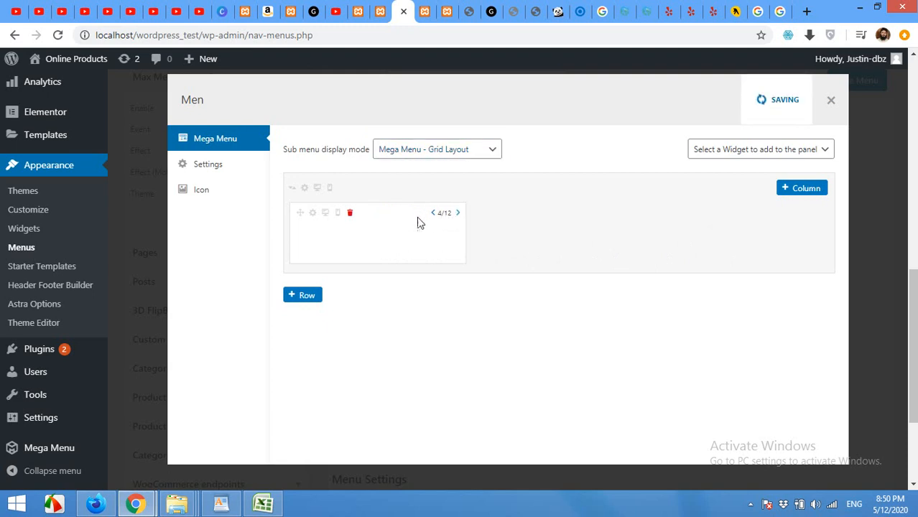
{"action": "mouse_move", "coordinate": [791, 201]}
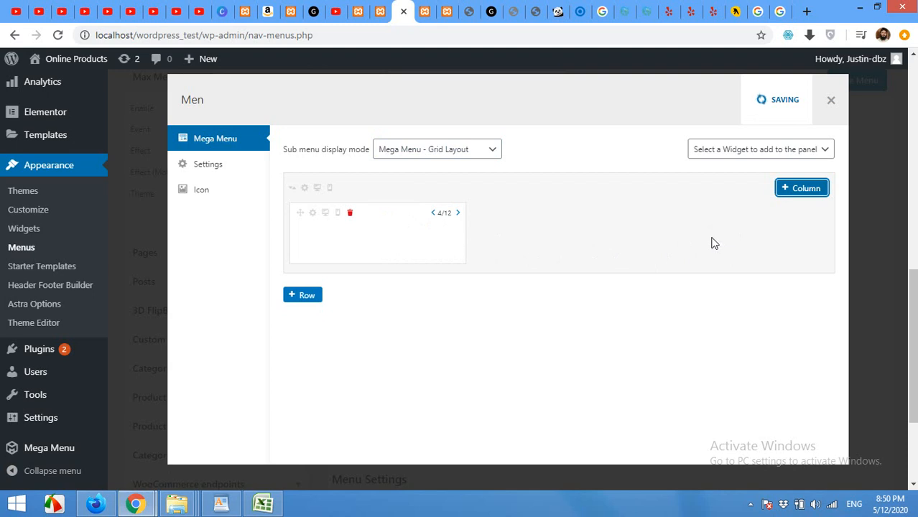
{"action": "left_click", "coordinate": [802, 188]}
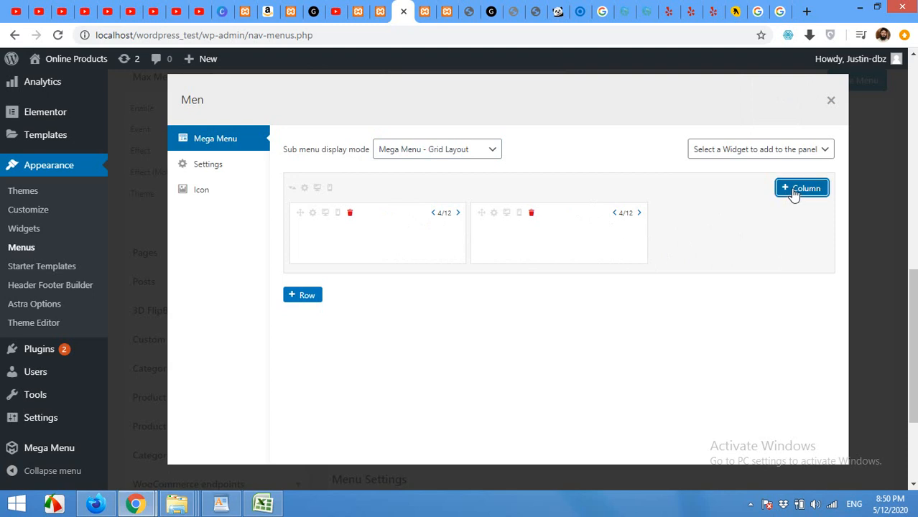
{"action": "left_click", "coordinate": [802, 188]}
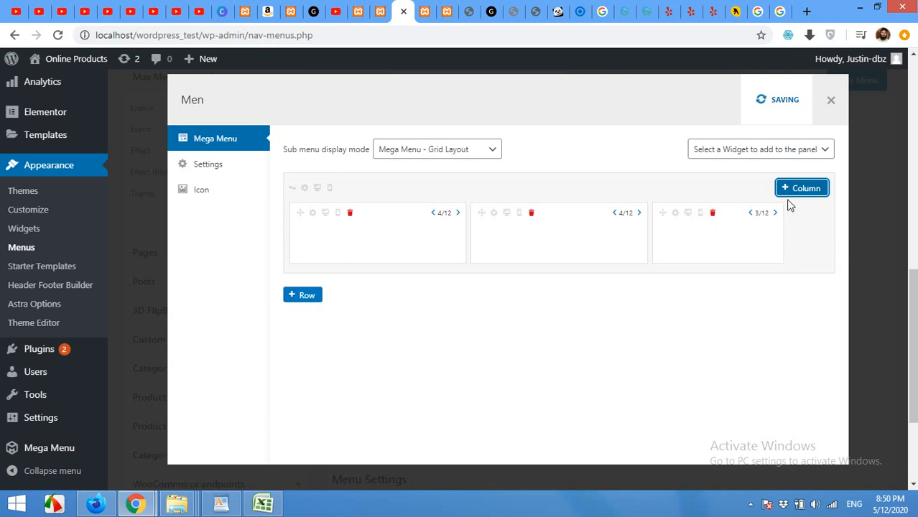
{"action": "left_click", "coordinate": [776, 213]}
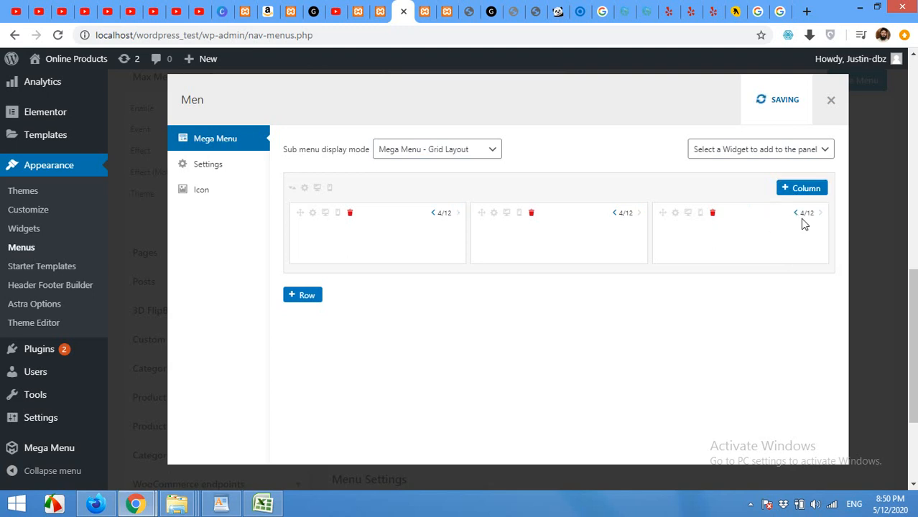
{"action": "mouse_move", "coordinate": [373, 257]}
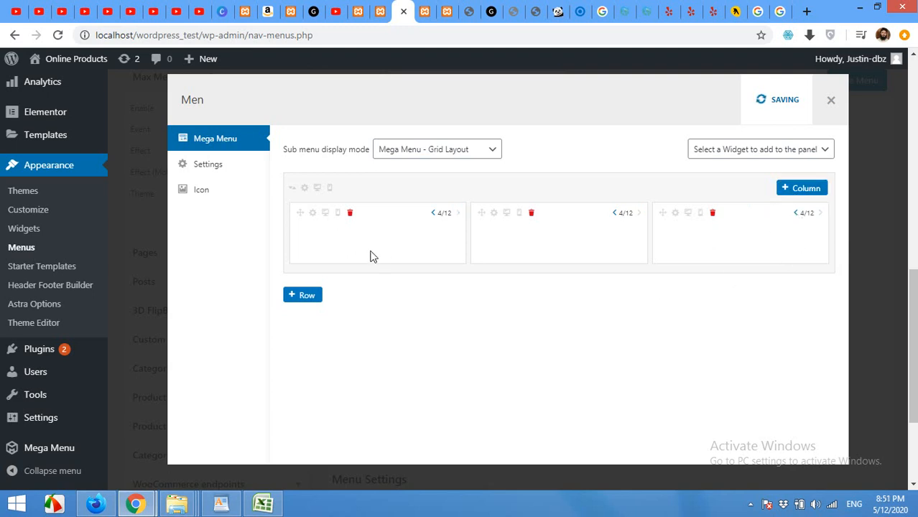
Step: Add an Image widget to the Men panel's first column and start choosing its image
{"action": "left_click", "coordinate": [758, 148]}
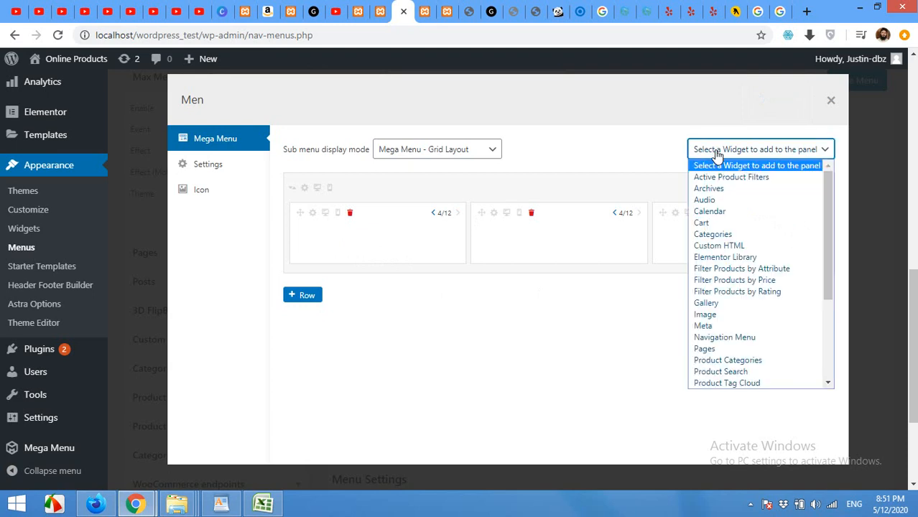
{"action": "left_click", "coordinate": [705, 315]}
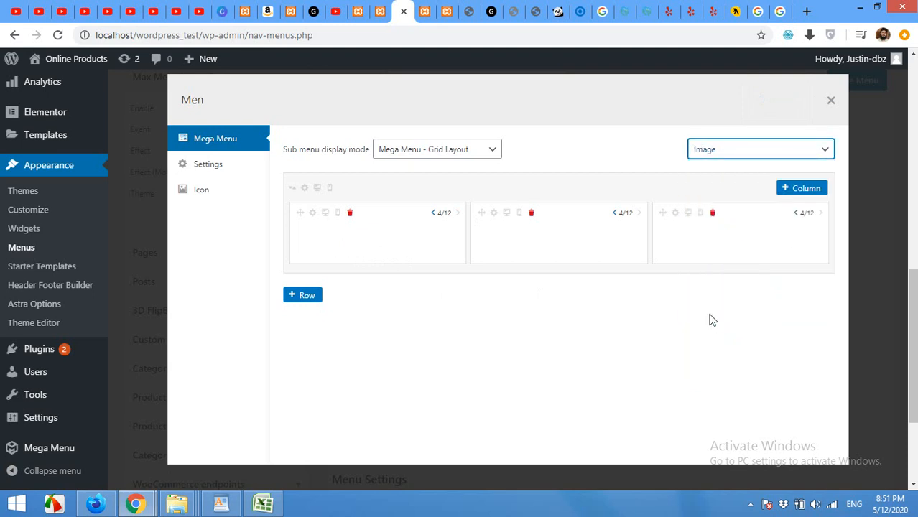
{"action": "mouse_move", "coordinate": [651, 327]}
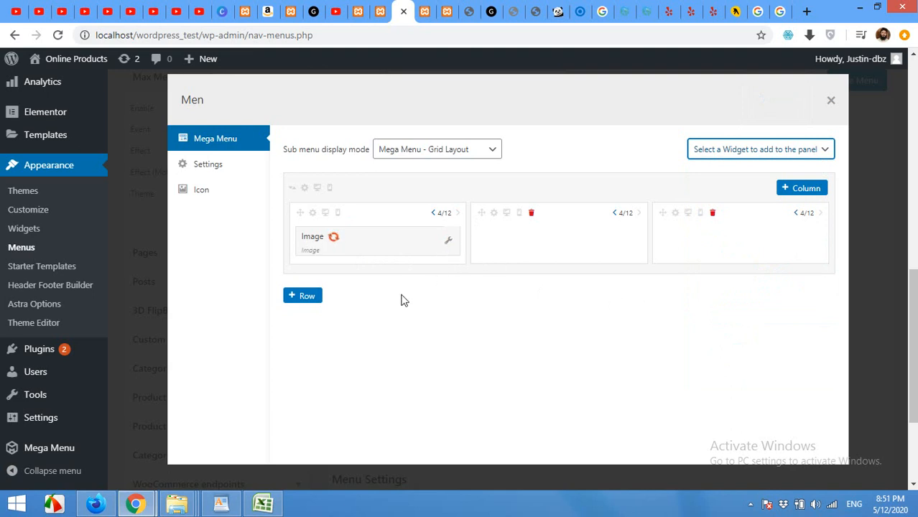
{"action": "mouse_move", "coordinate": [369, 274]}
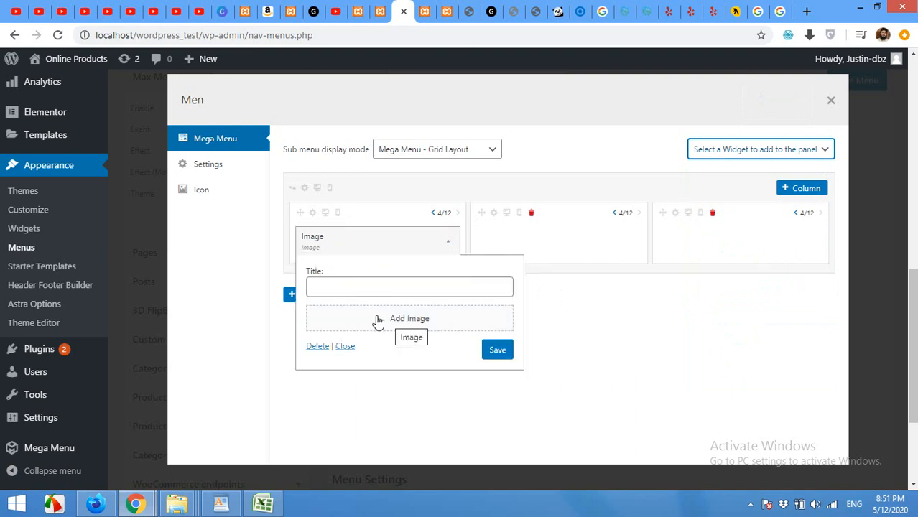
{"action": "left_click", "coordinate": [408, 319]}
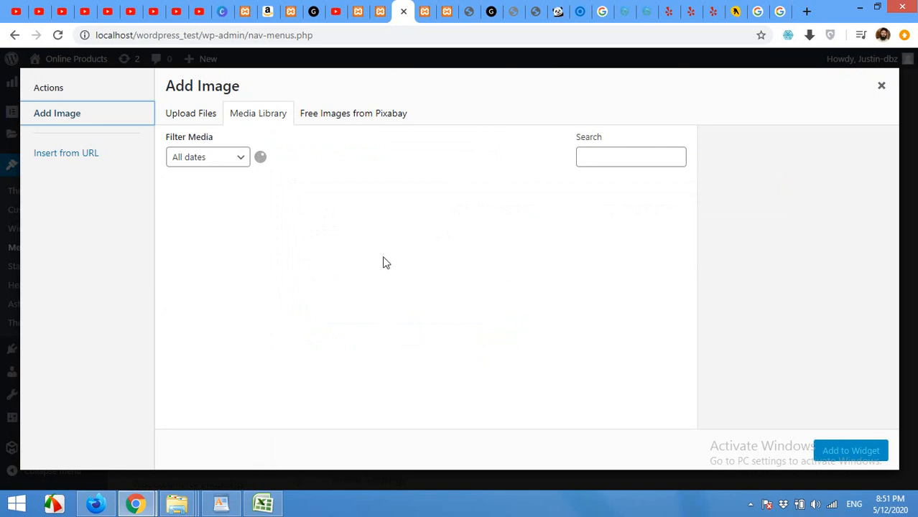
Step: Select the red hoodie photo in the Media Library and add it to the widget
{"action": "left_click", "coordinate": [212, 227]}
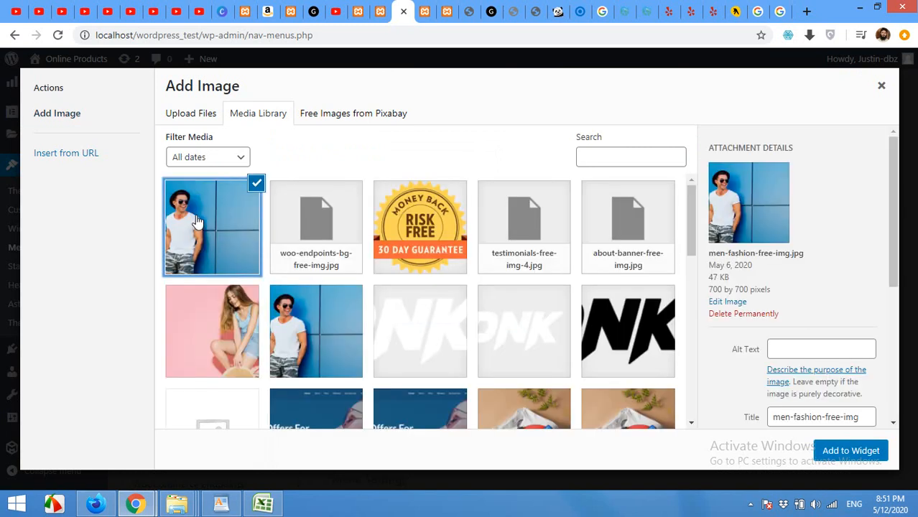
{"action": "scroll", "scroll_direction": "down", "scroll_amount": 3}
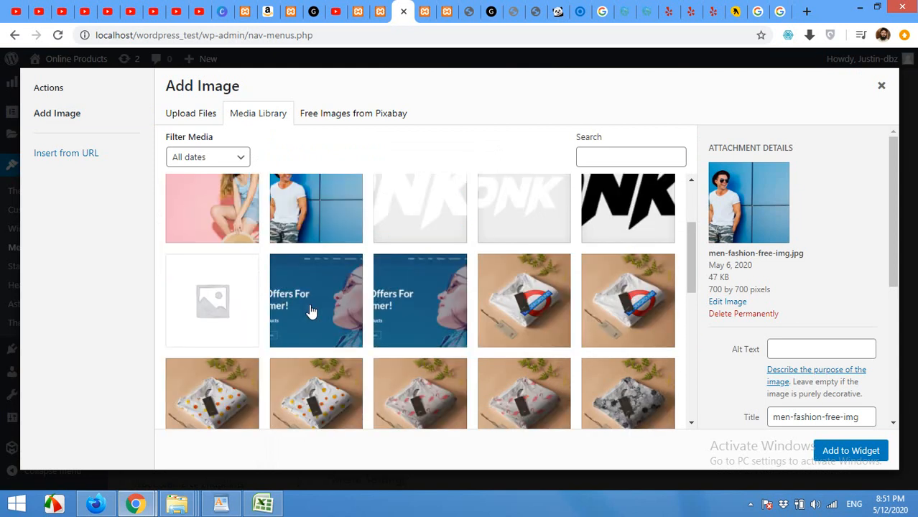
{"action": "scroll", "scroll_direction": "down", "scroll_amount": 3}
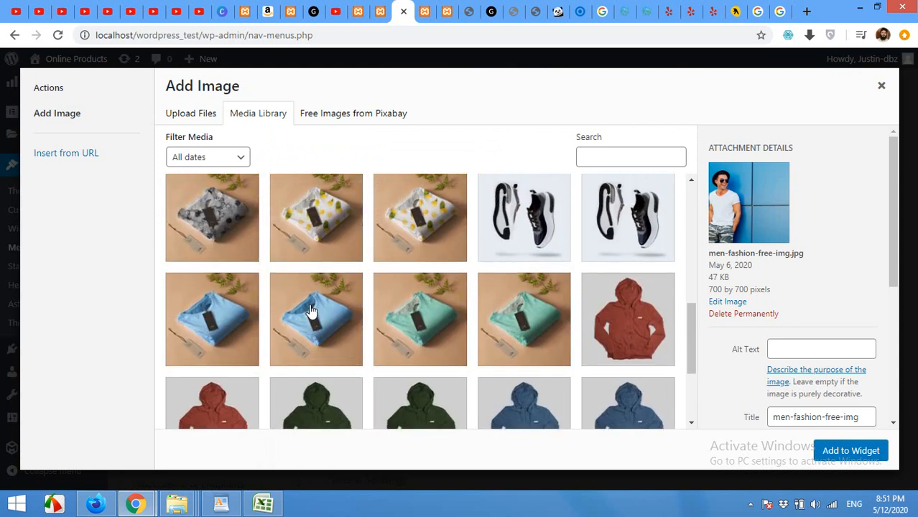
{"action": "scroll", "scroll_direction": "down", "scroll_amount": 3}
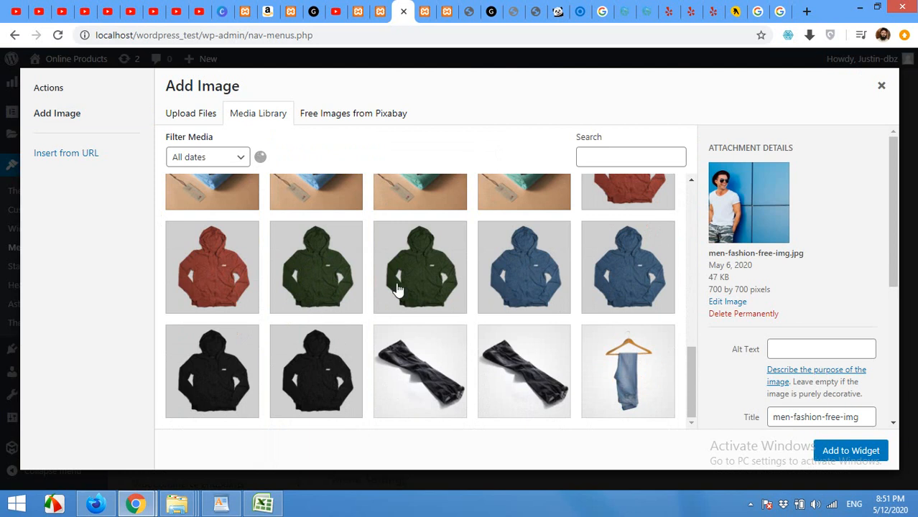
{"action": "left_click", "coordinate": [212, 267]}
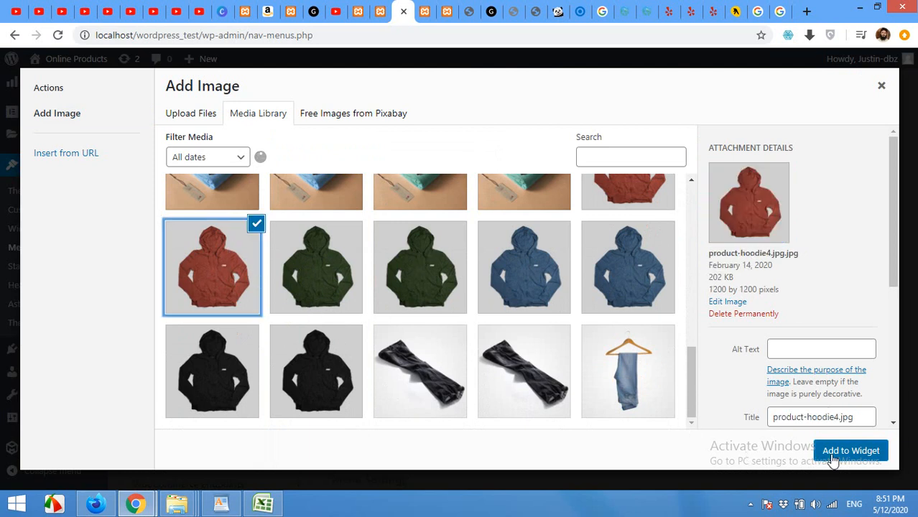
{"action": "left_click", "coordinate": [851, 450]}
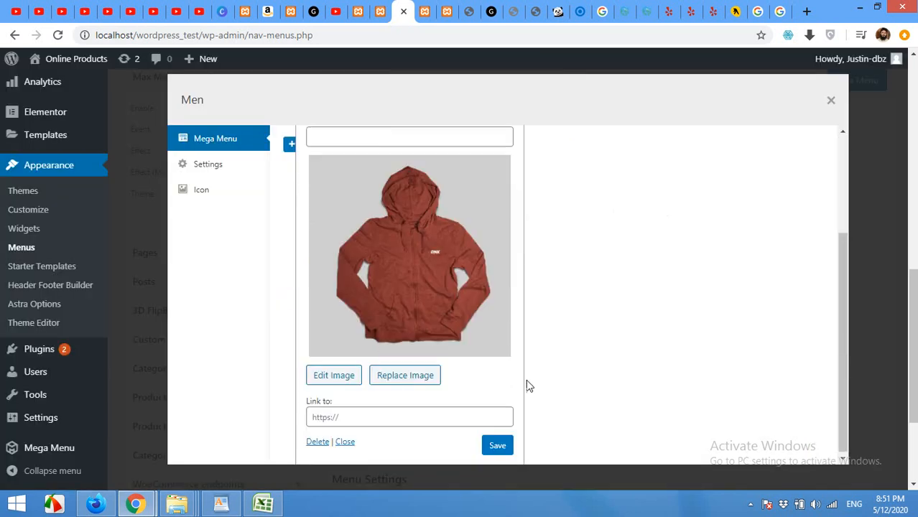
Step: Save the hoodie Image widget and choose Products as the next widget
{"action": "left_click", "coordinate": [497, 444]}
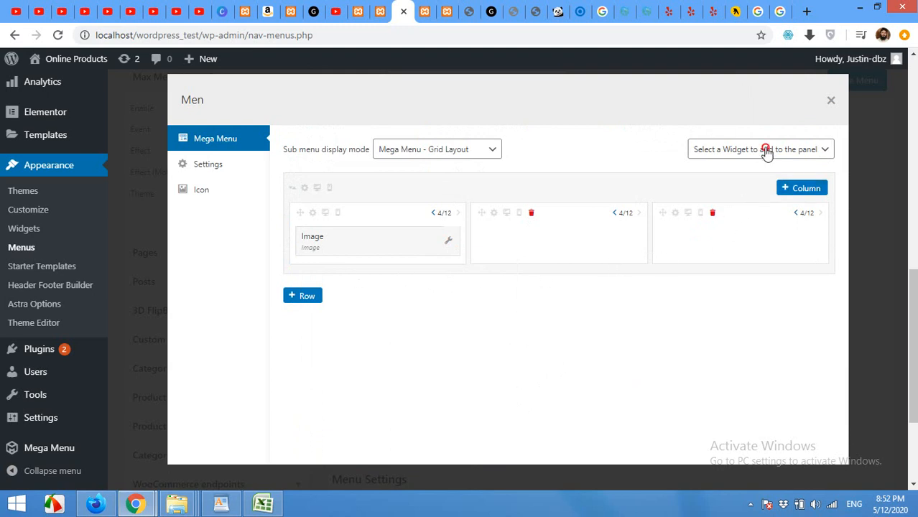
{"action": "left_click", "coordinate": [761, 149]}
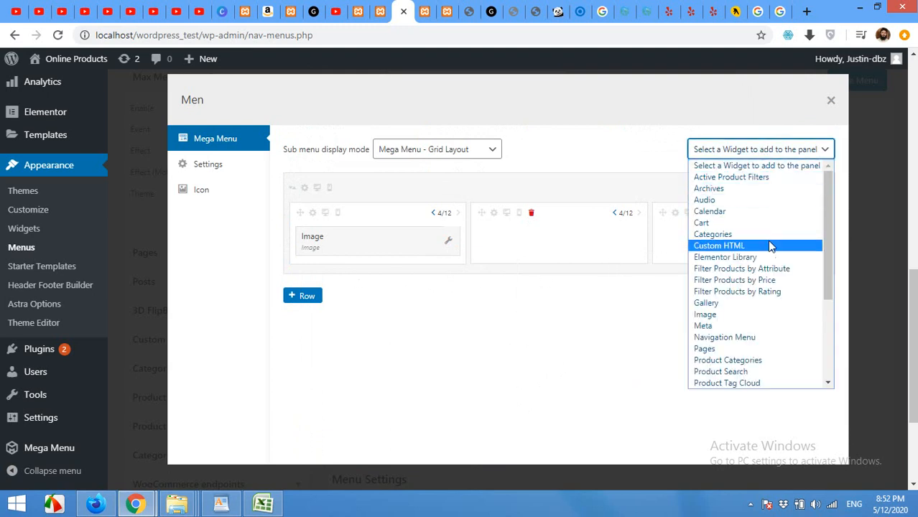
{"action": "scroll", "scroll_direction": "down", "scroll_amount": 3}
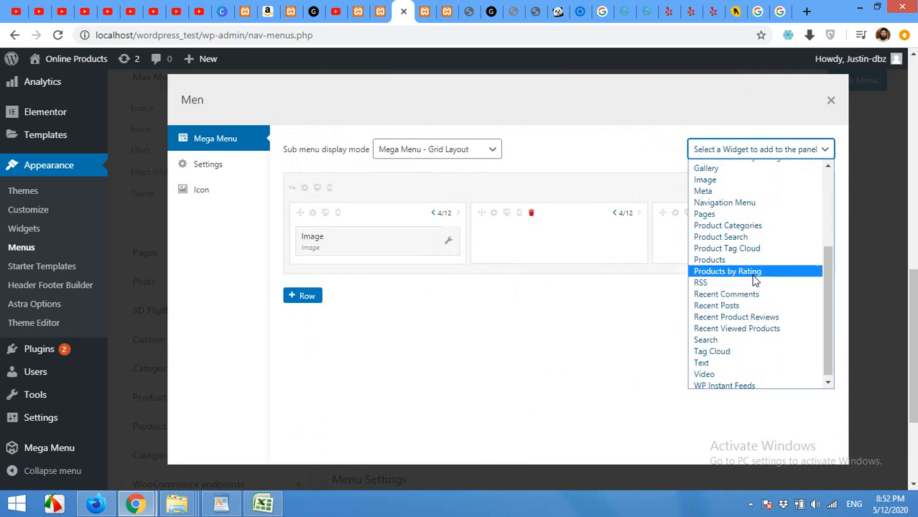
{"action": "left_click", "coordinate": [710, 260]}
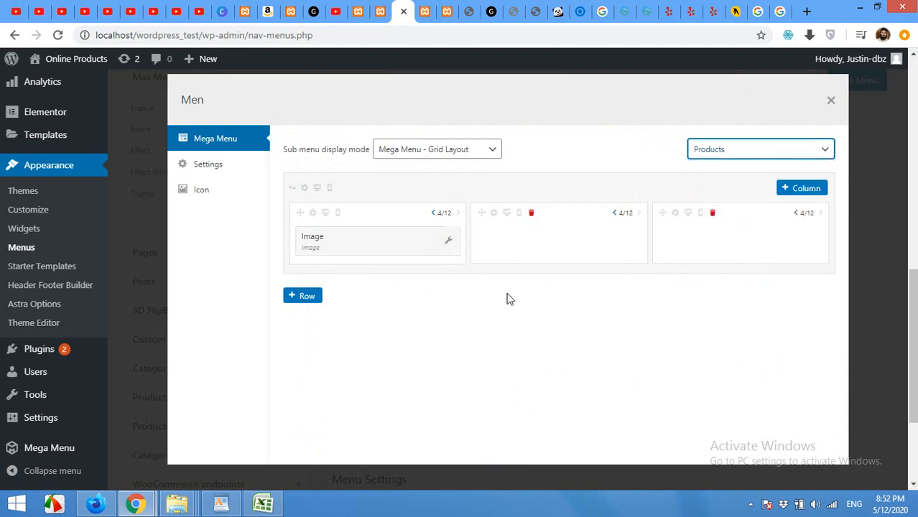
{"action": "mouse_move", "coordinate": [430, 305]}
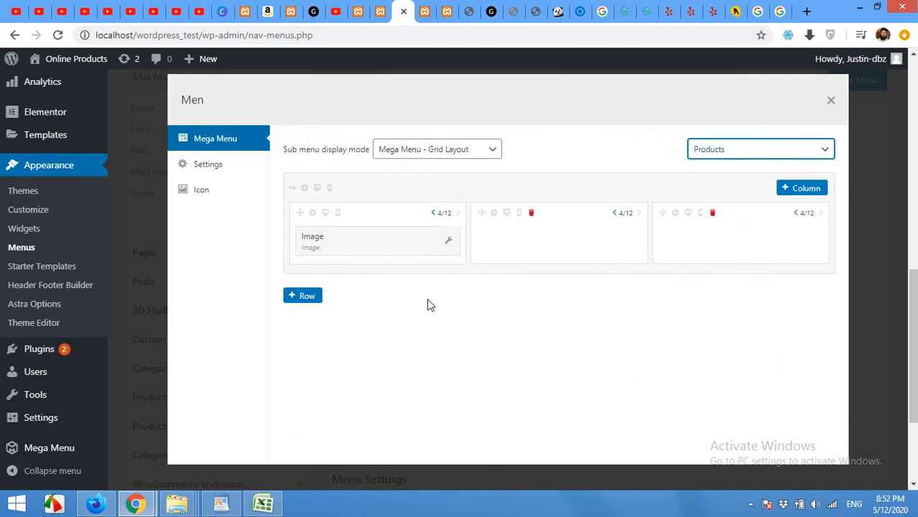
Step: Set the Products widget to 5 products, All products, Random order; save and collapse it
{"action": "left_click", "coordinate": [760, 149]}
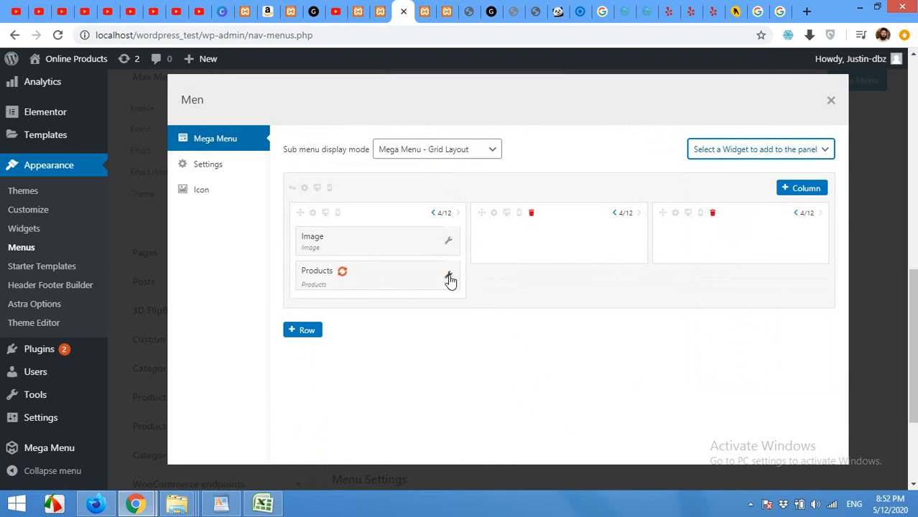
{"action": "left_click", "coordinate": [450, 277]}
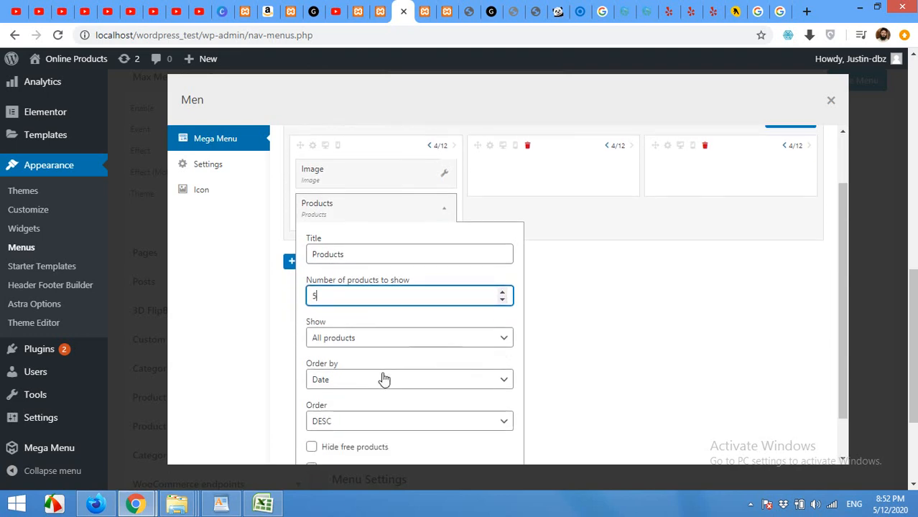
{"action": "left_click", "coordinate": [409, 337]}
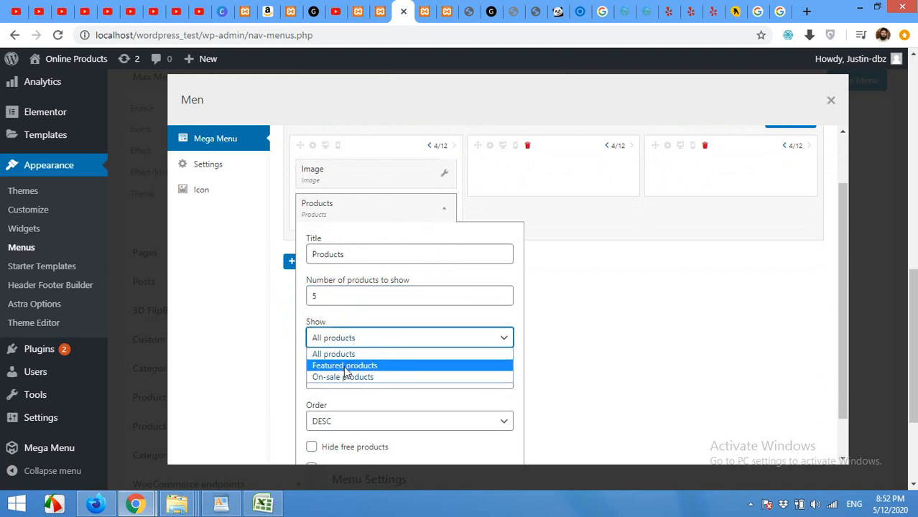
{"action": "mouse_move", "coordinate": [334, 354]}
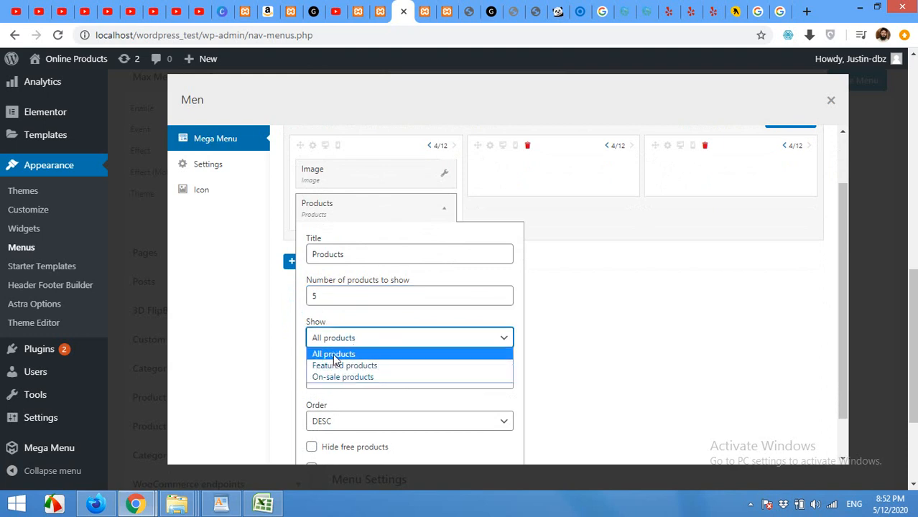
{"action": "left_click", "coordinate": [334, 354]}
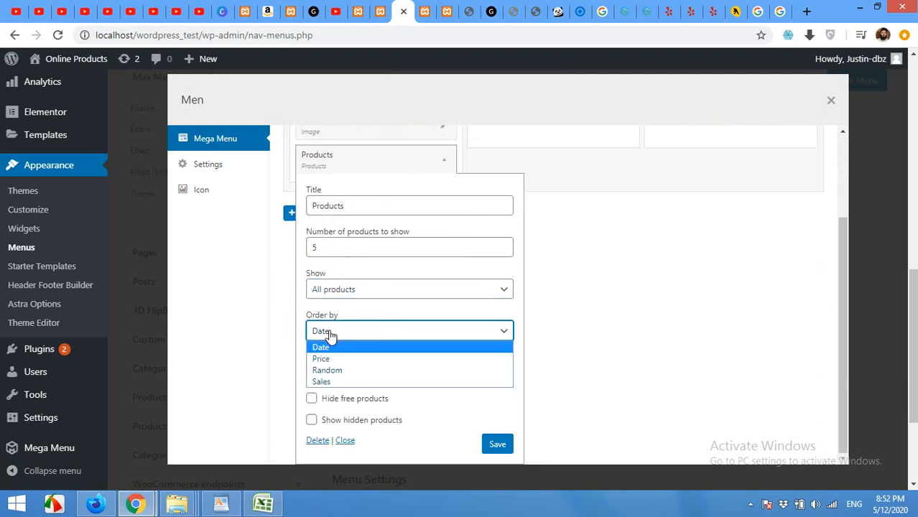
{"action": "left_click", "coordinate": [321, 347]}
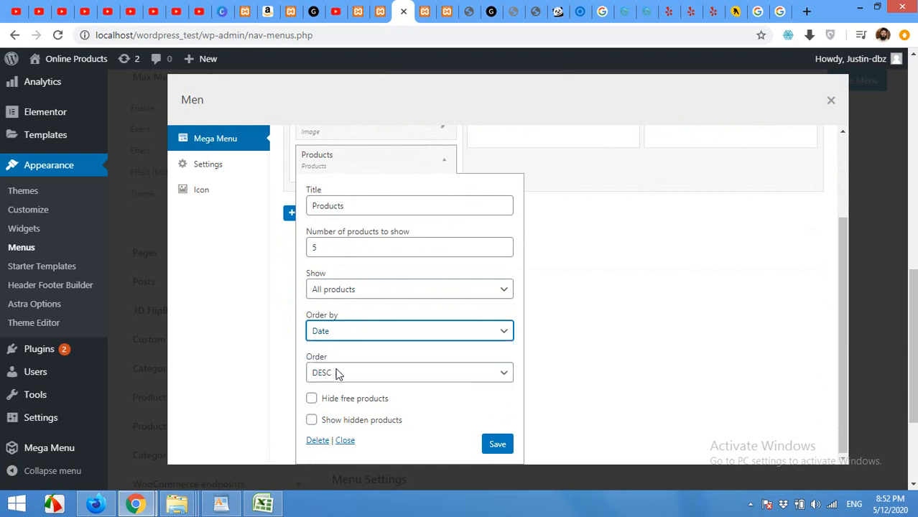
{"action": "left_click", "coordinate": [409, 330]}
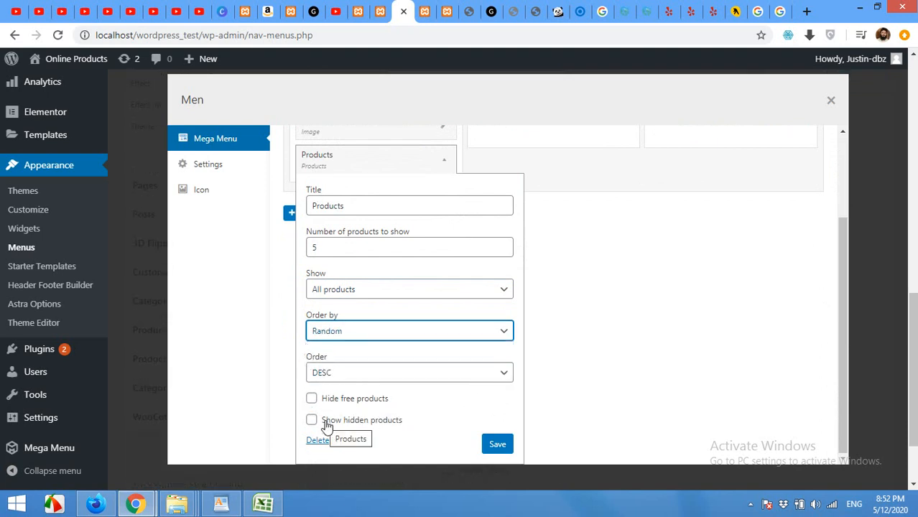
{"action": "left_click", "coordinate": [497, 444]}
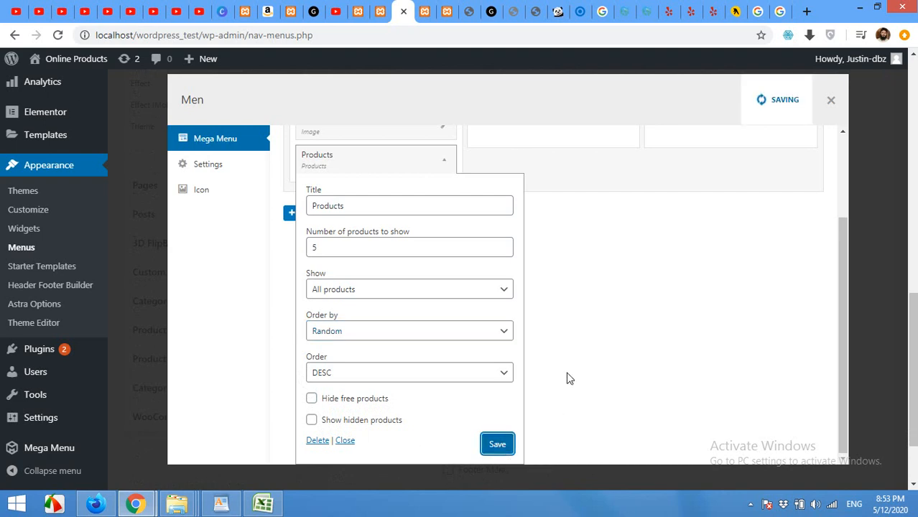
{"action": "left_click", "coordinate": [497, 444]}
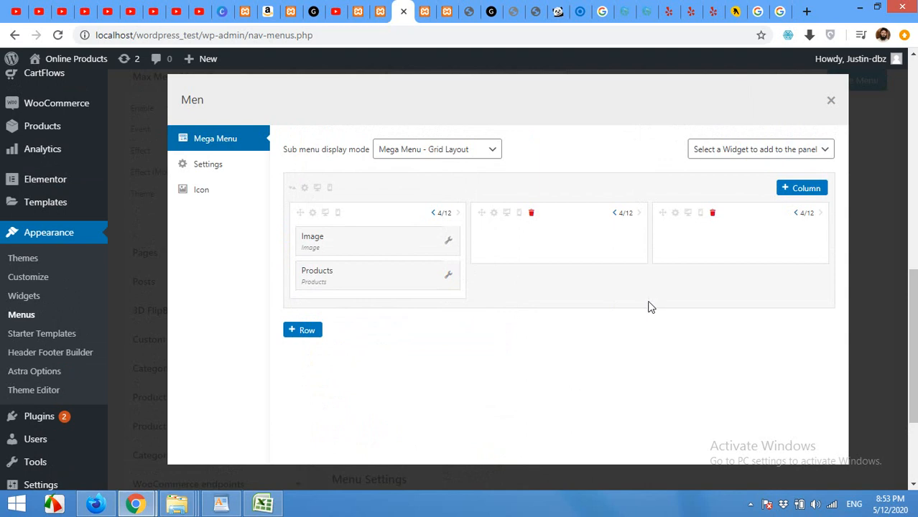
{"action": "mouse_move", "coordinate": [593, 254]}
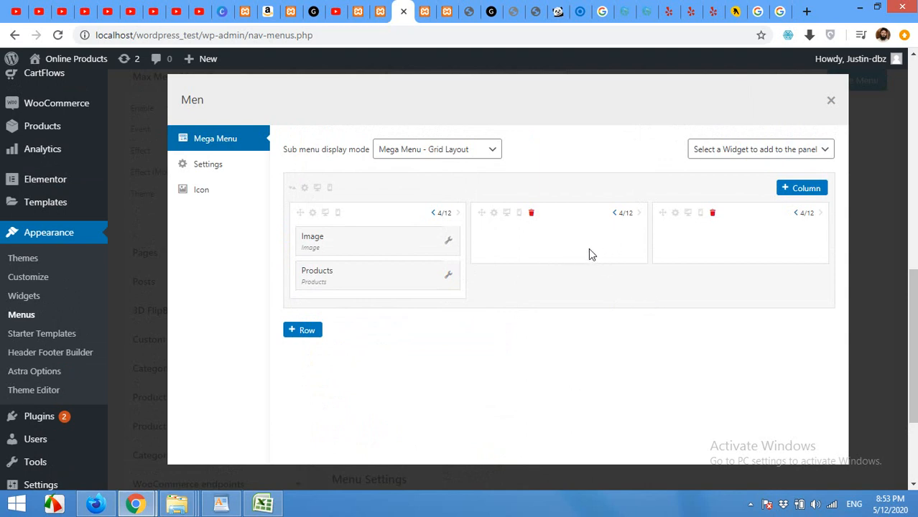
Step: Choose the Product Categories widget and place it in the middle column
{"action": "left_click", "coordinate": [760, 148]}
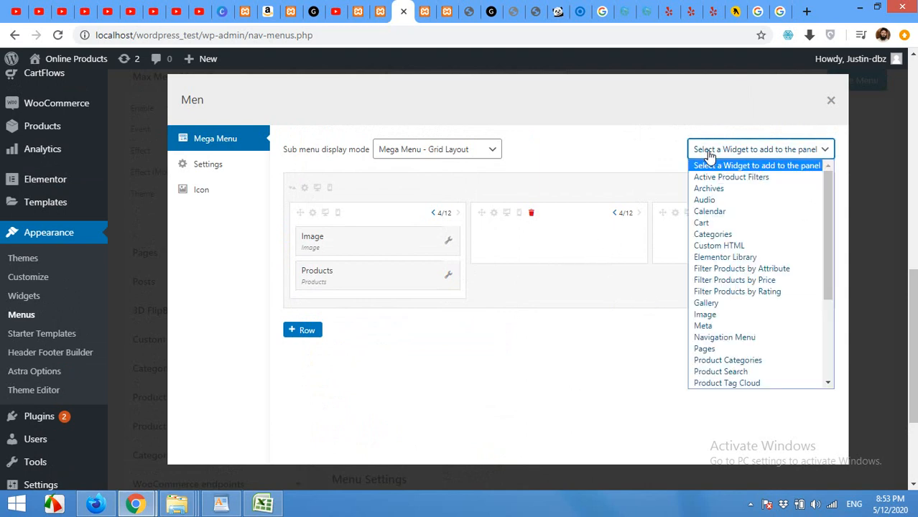
{"action": "mouse_move", "coordinate": [774, 223]}
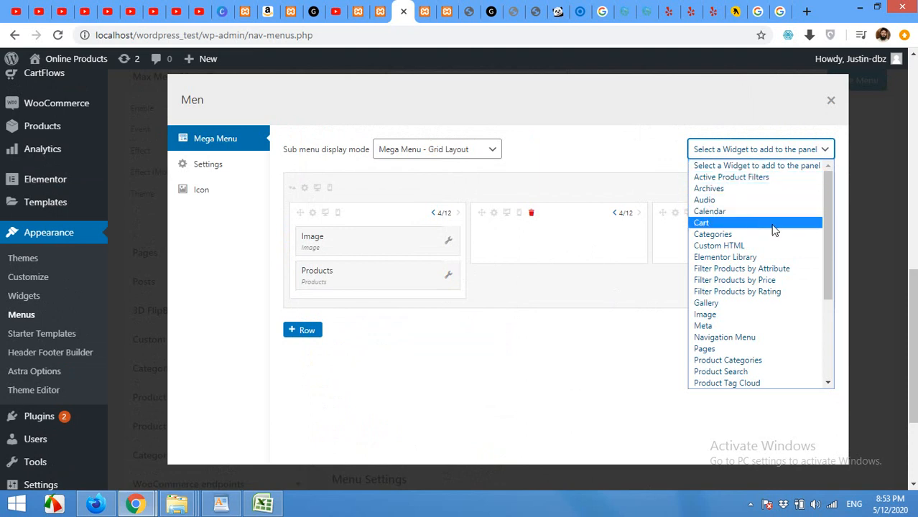
{"action": "mouse_move", "coordinate": [762, 326]}
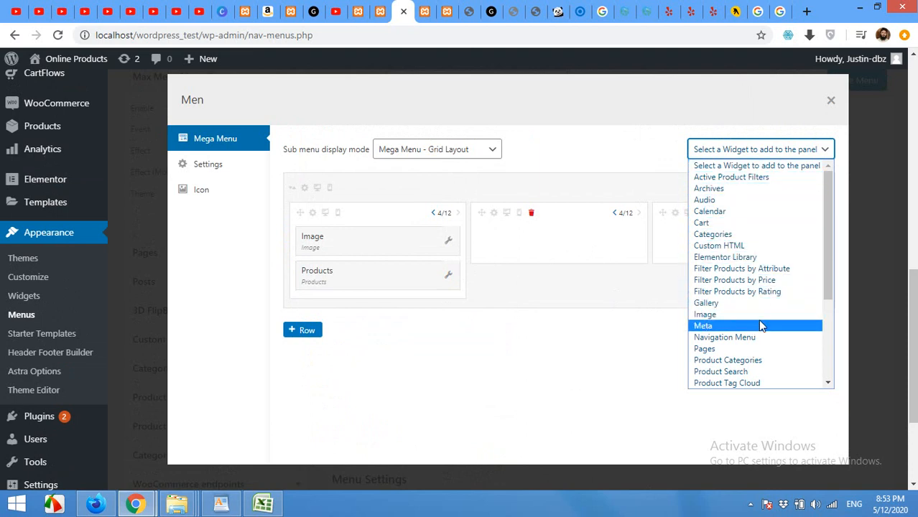
{"action": "left_click", "coordinate": [728, 360]}
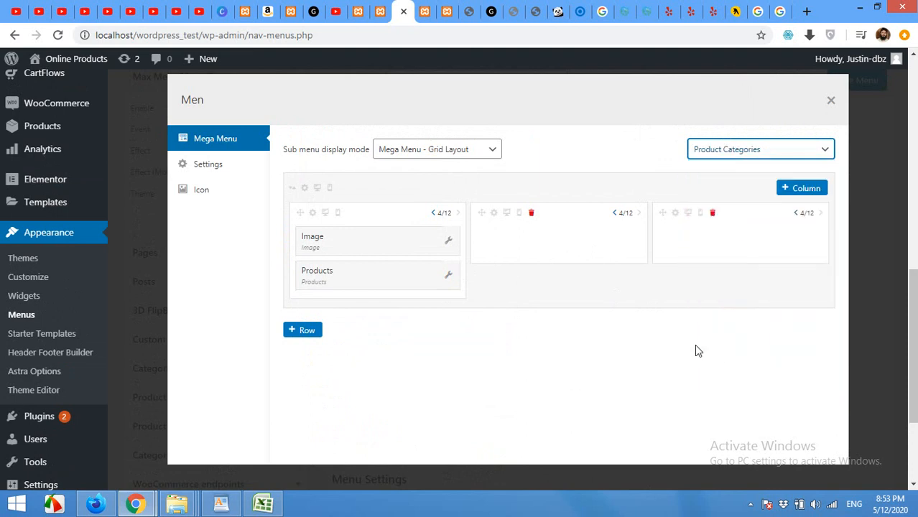
{"action": "mouse_move", "coordinate": [659, 354]}
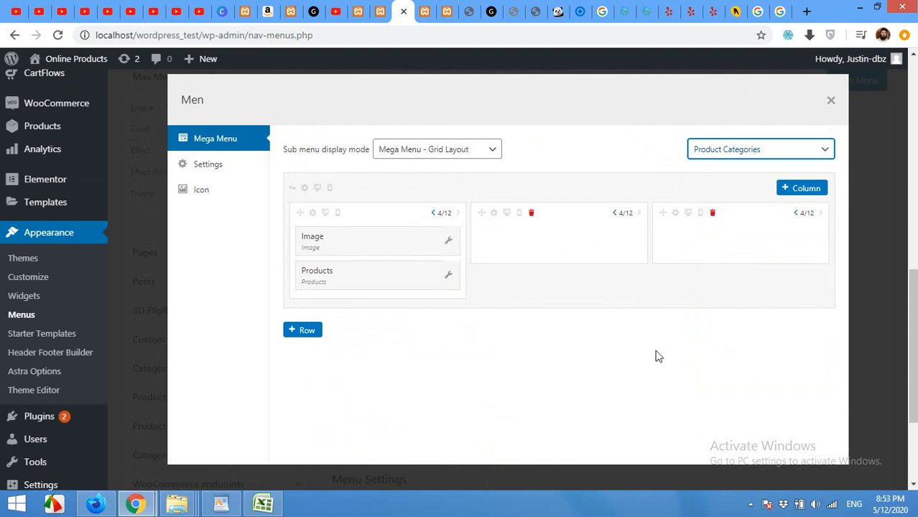
{"action": "left_click", "coordinate": [760, 149]}
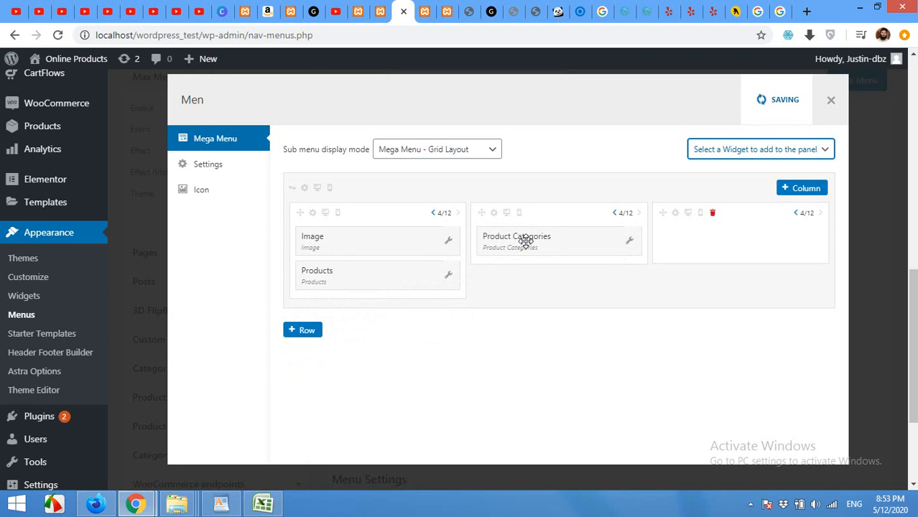
{"action": "mouse_move", "coordinate": [630, 241]}
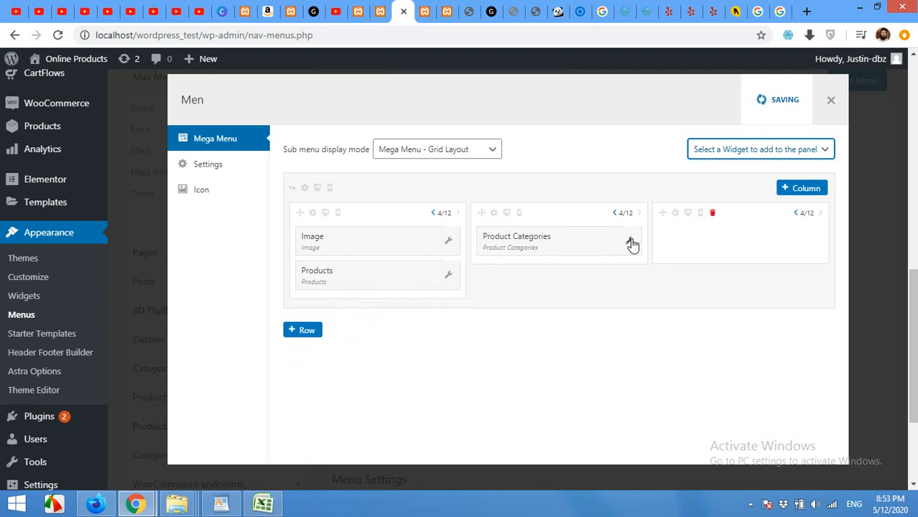
Step: Retitle the widget 'Product Categories', enable product counts, then save and collapse it
{"action": "left_click", "coordinate": [633, 244]}
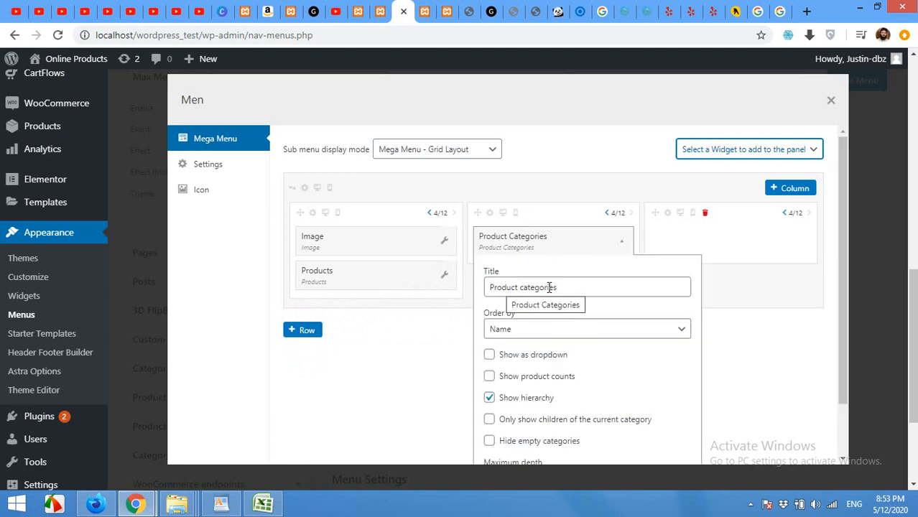
{"action": "left_click", "coordinate": [549, 288]}
{"action": "type", "text": "C"}
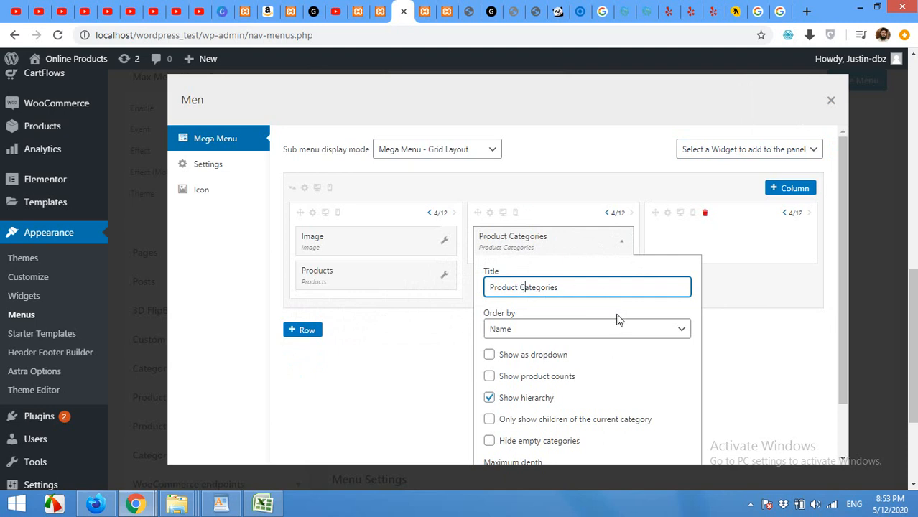
{"action": "scroll", "scroll_direction": "down", "scroll_amount": 3}
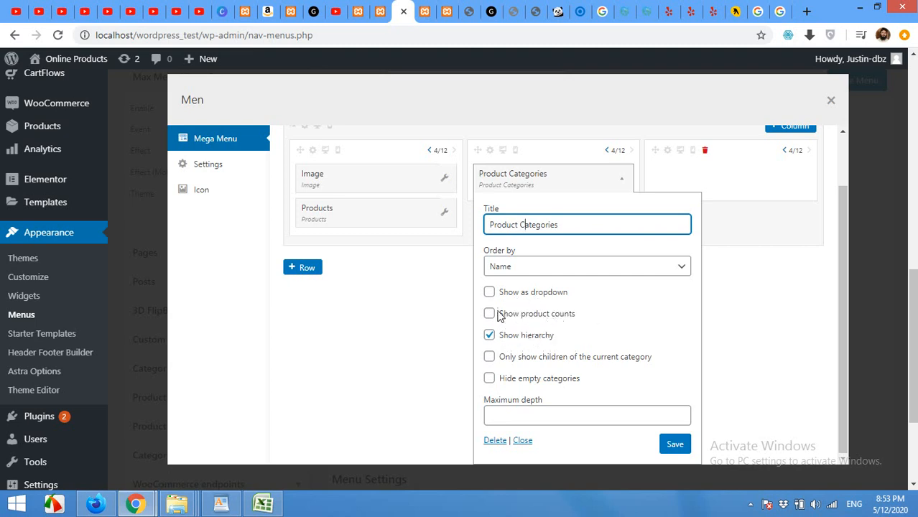
{"action": "left_click", "coordinate": [489, 313]}
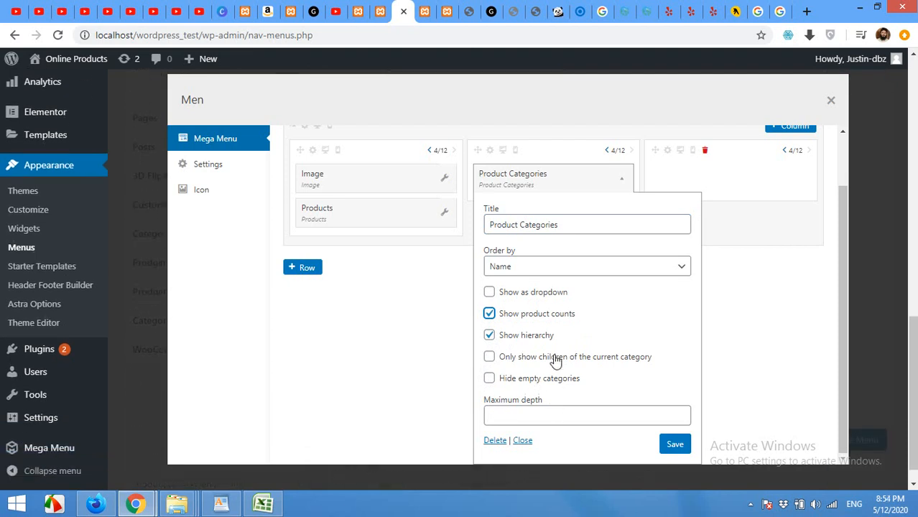
{"action": "left_click", "coordinate": [674, 443]}
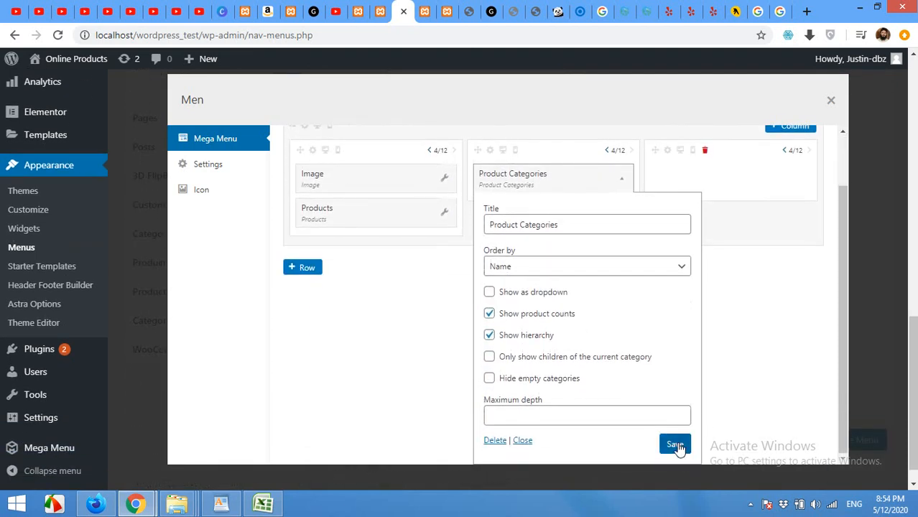
{"action": "left_click", "coordinate": [672, 445]}
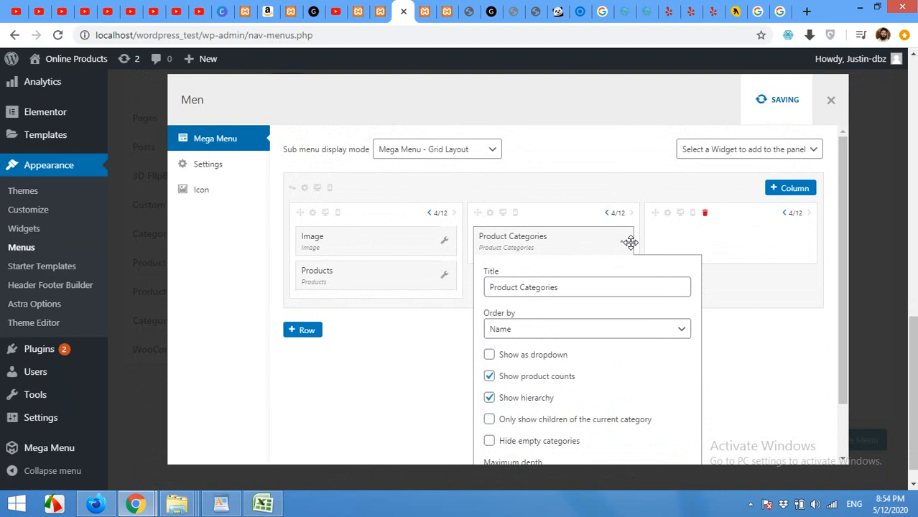
{"action": "mouse_move", "coordinate": [627, 243]}
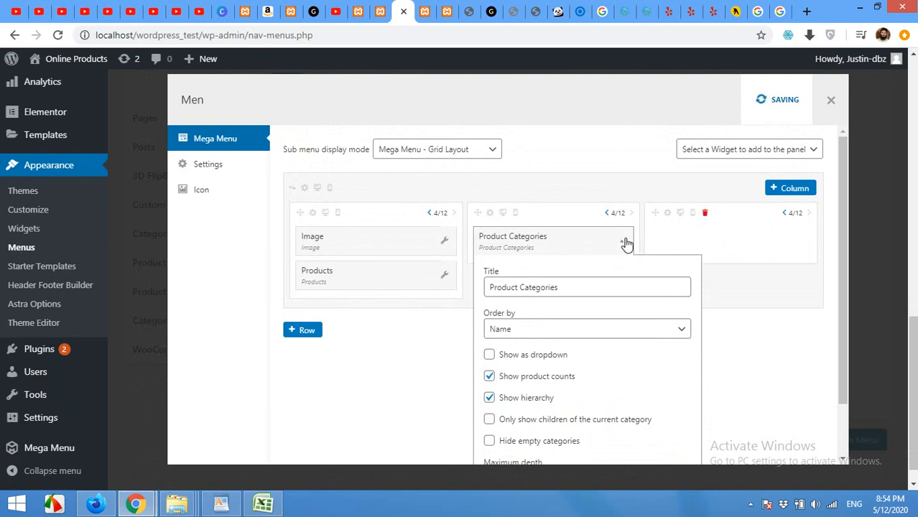
{"action": "left_click", "coordinate": [627, 241]}
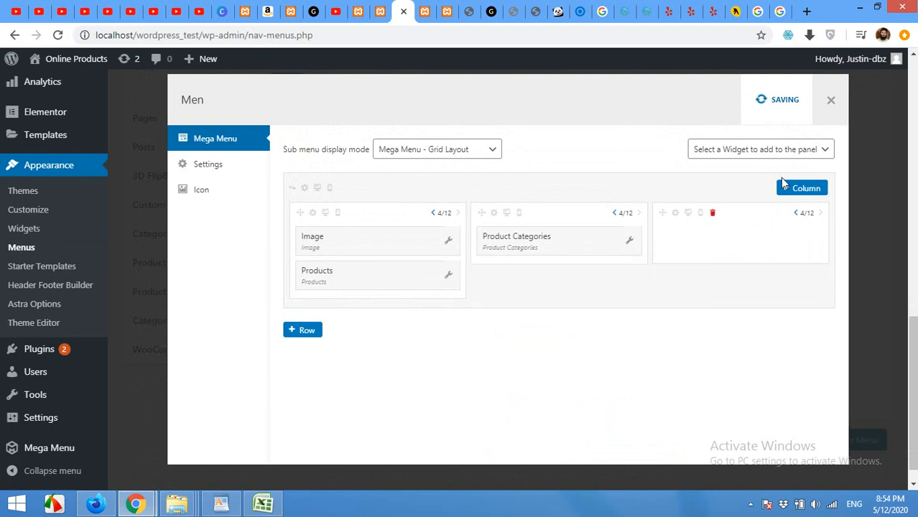
Step: Add a Gallery widget, drag it into the third column, and open its settings
{"action": "left_click", "coordinate": [760, 149]}
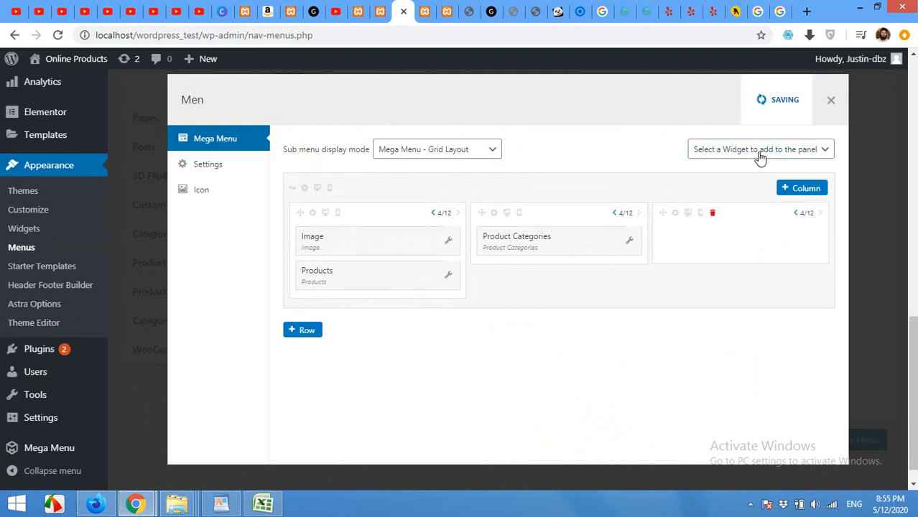
{"action": "left_click", "coordinate": [761, 149]}
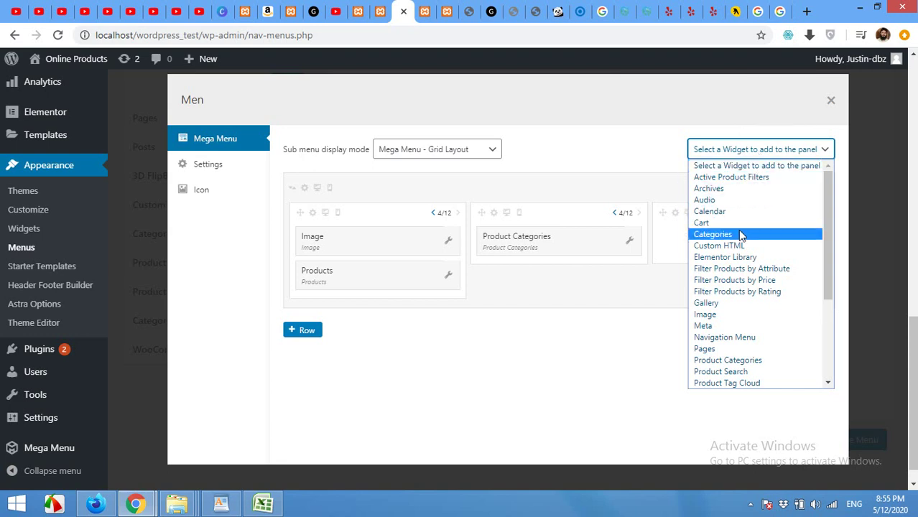
{"action": "left_click", "coordinate": [706, 303]}
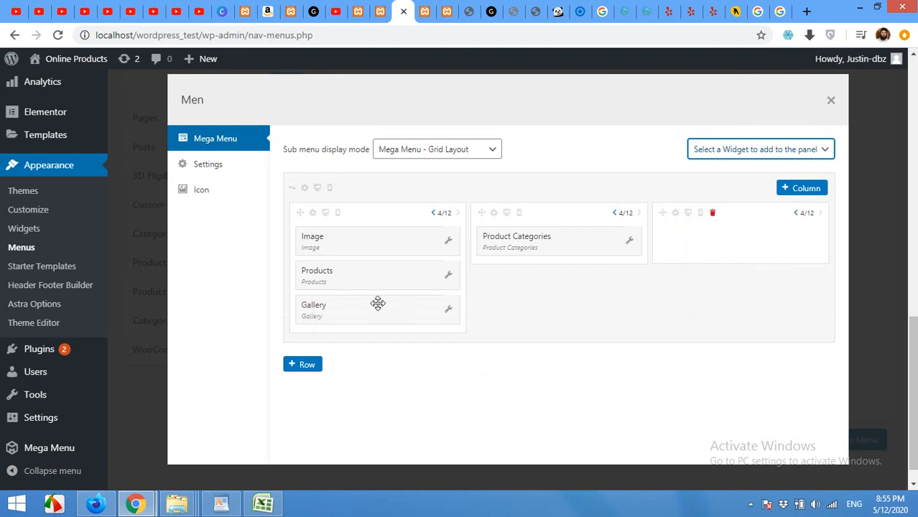
{"action": "left_click_drag", "start_coordinate": [378, 303], "coordinate": [741, 239]}
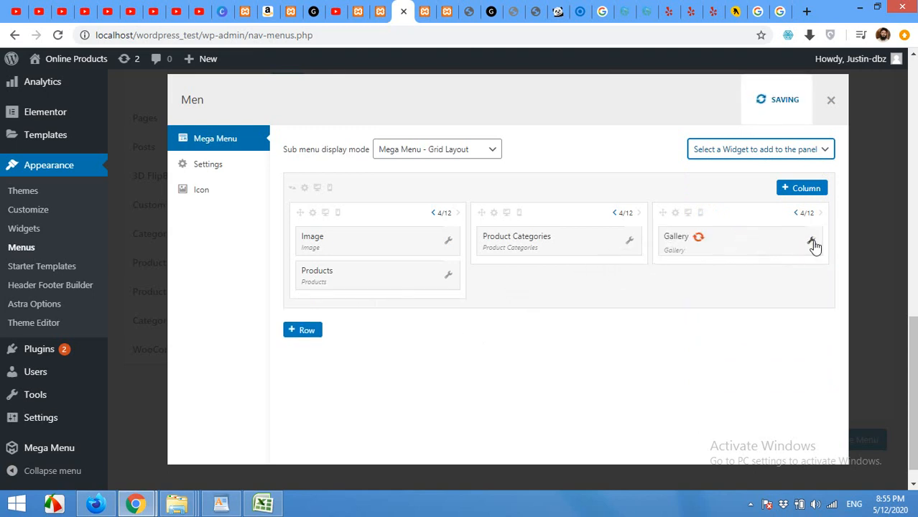
{"action": "left_click", "coordinate": [814, 245]}
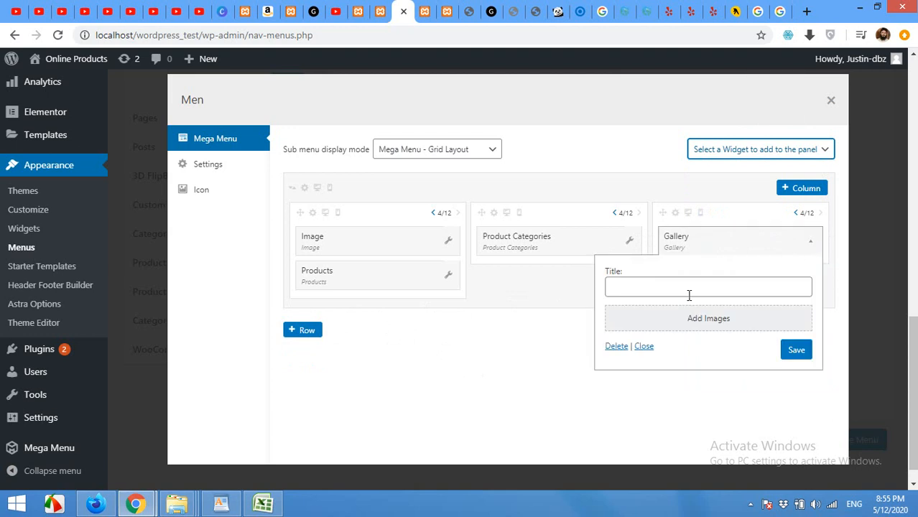
Step: Title the Gallery widget 'Galleray' and select the t-shirt and sneaker images
{"action": "left_click", "coordinate": [708, 287]}
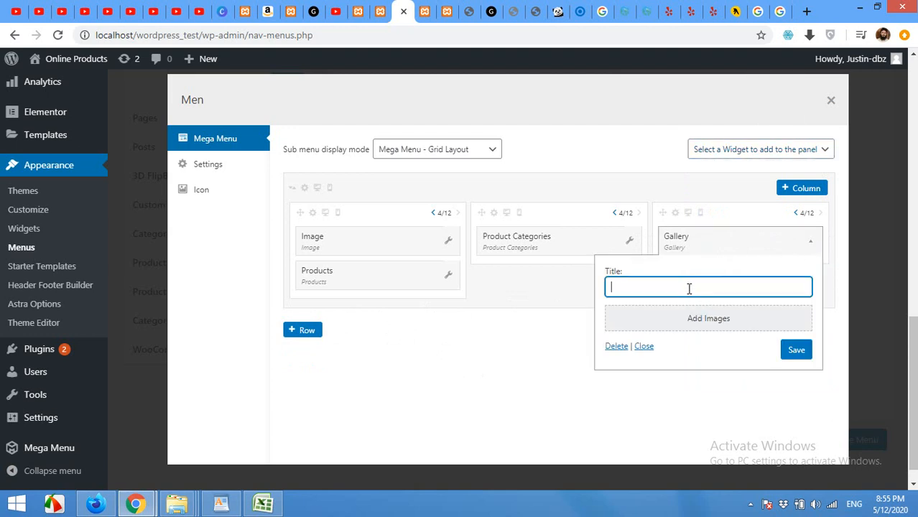
{"action": "type", "text": "Galleray"}
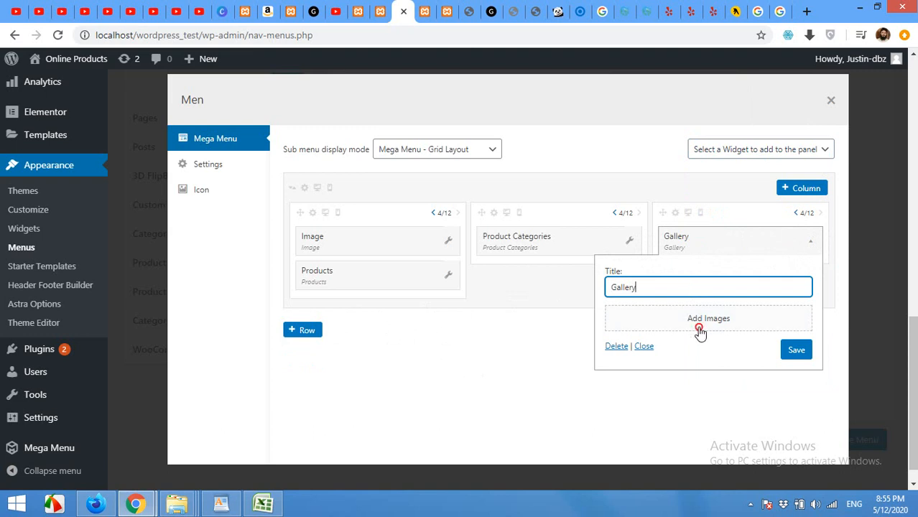
{"action": "left_click", "coordinate": [708, 318]}
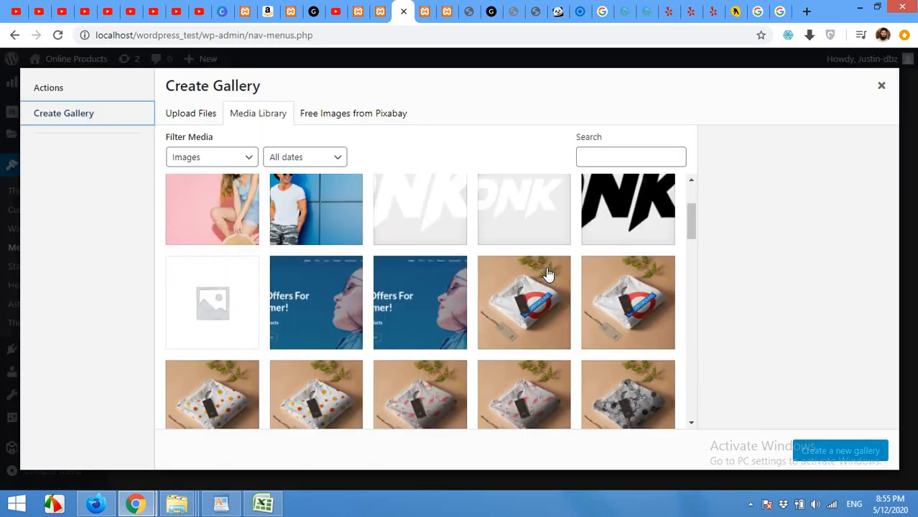
{"action": "scroll", "scroll_direction": "down", "scroll_amount": 3}
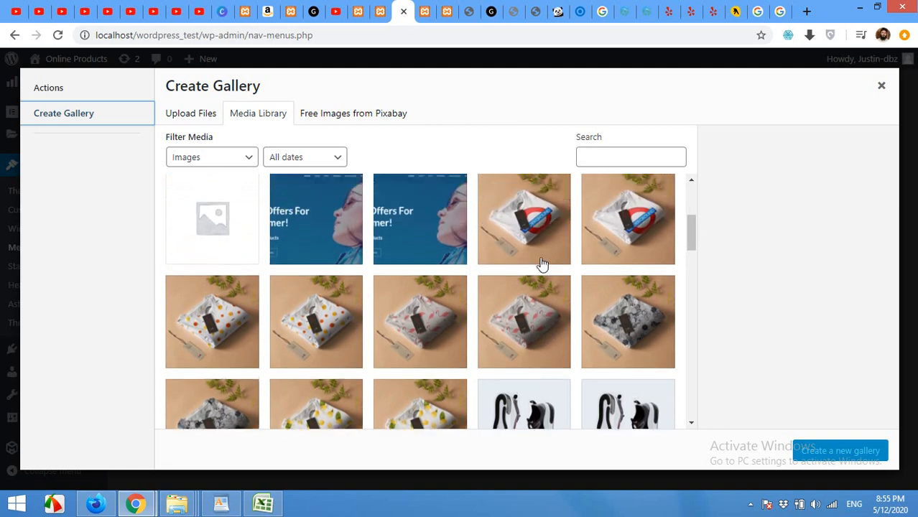
{"action": "left_click", "coordinate": [524, 219]}
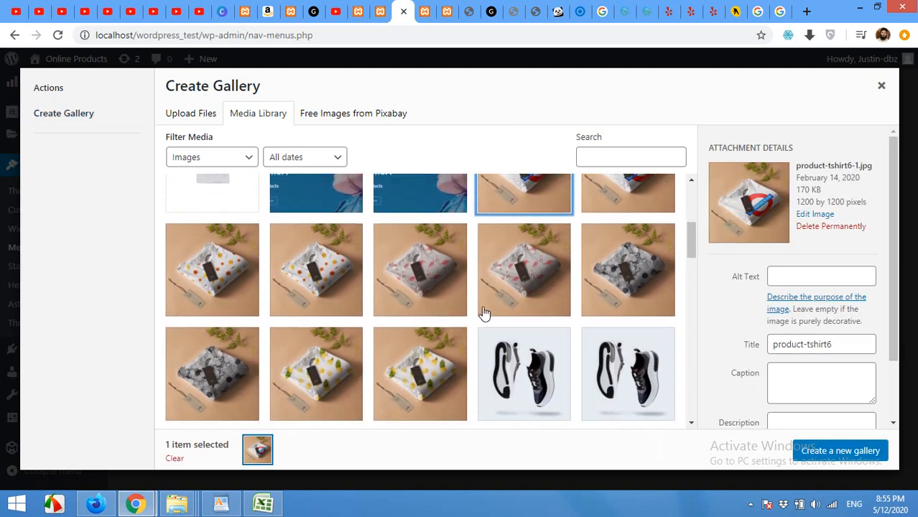
{"action": "left_click", "coordinate": [420, 270]}
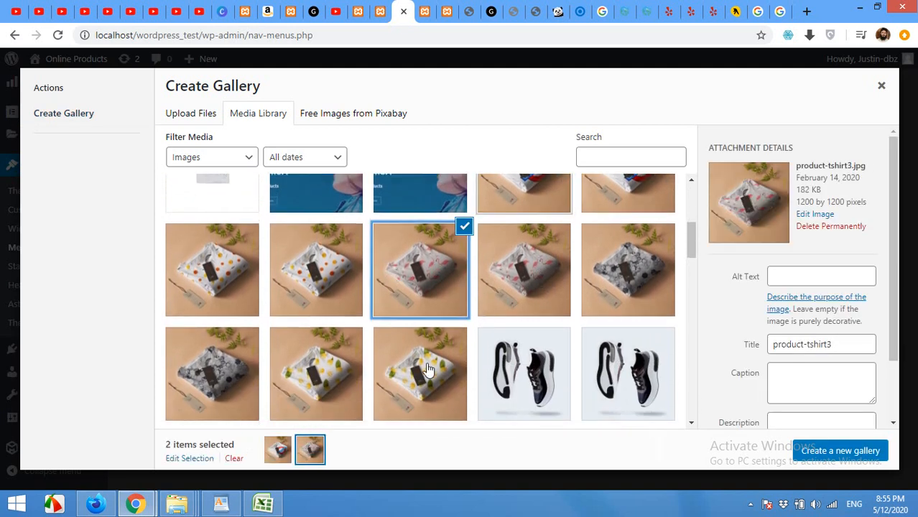
{"action": "left_click", "coordinate": [524, 374]}
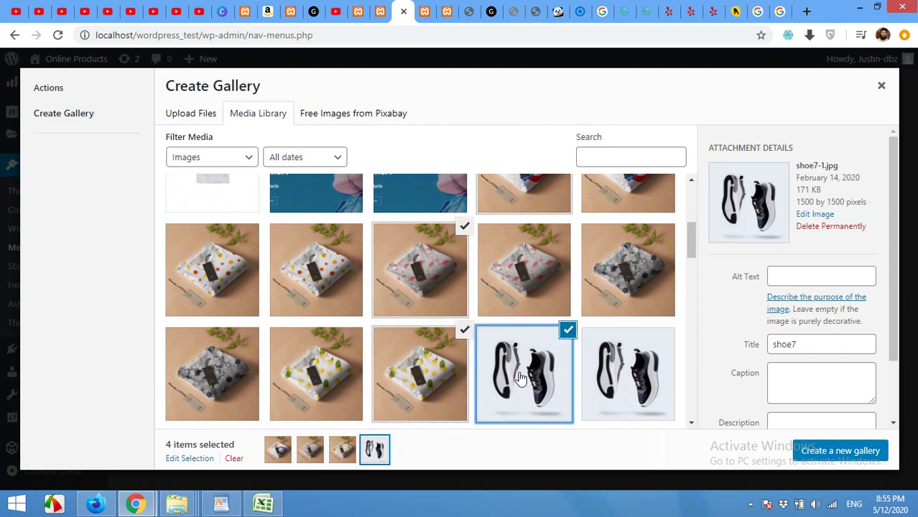
Step: Add the green and blue hoodies, then create and insert the eight-image gallery
{"action": "scroll", "scroll_direction": "down", "scroll_amount": 3}
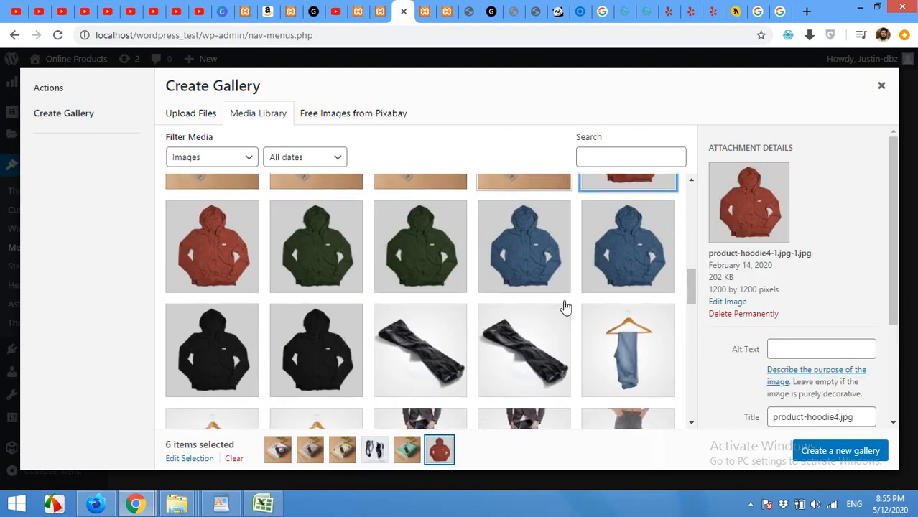
{"action": "left_click", "coordinate": [420, 246]}
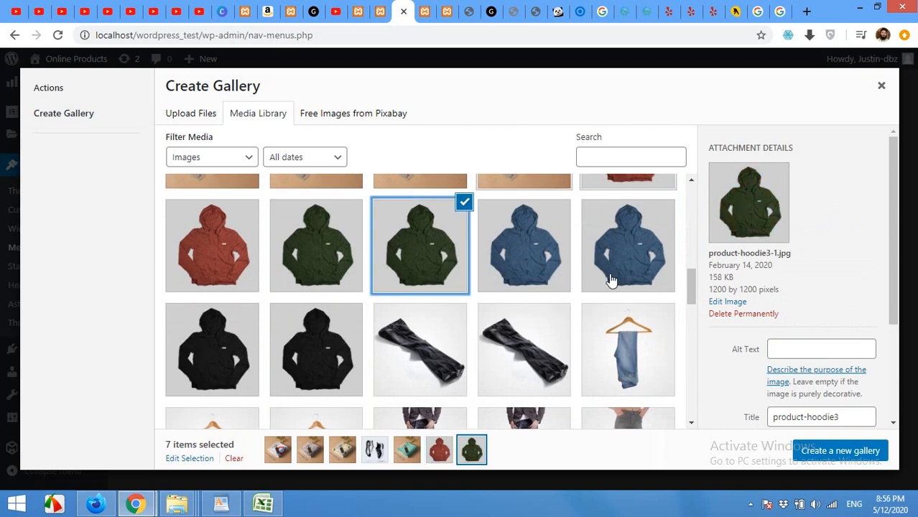
{"action": "left_click", "coordinate": [628, 246]}
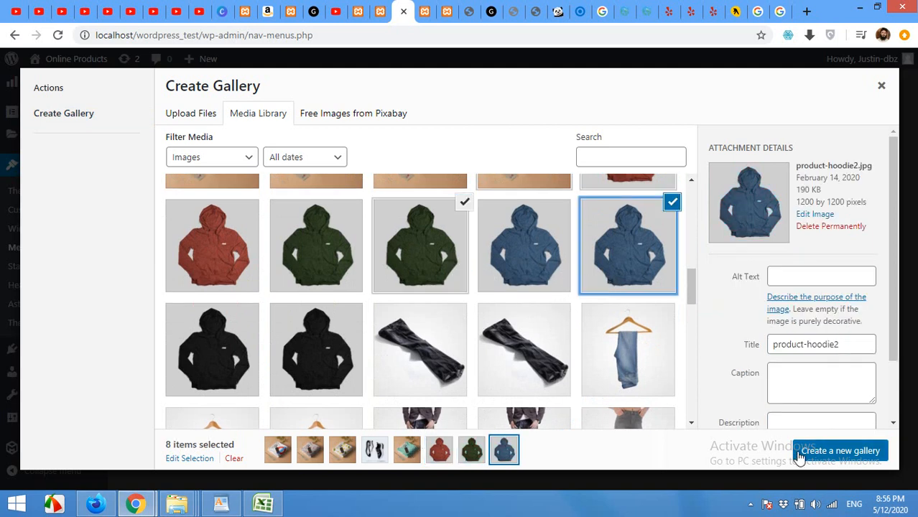
{"action": "left_click", "coordinate": [844, 449]}
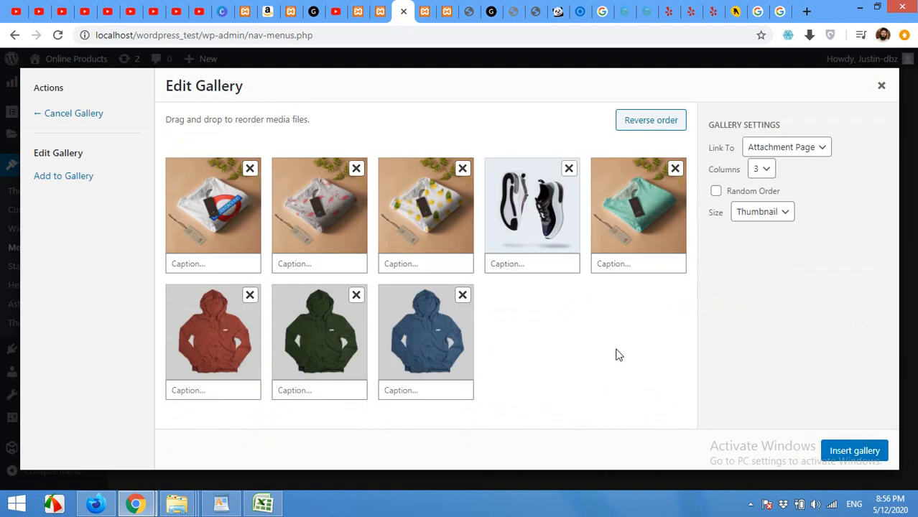
{"action": "mouse_move", "coordinate": [856, 451]}
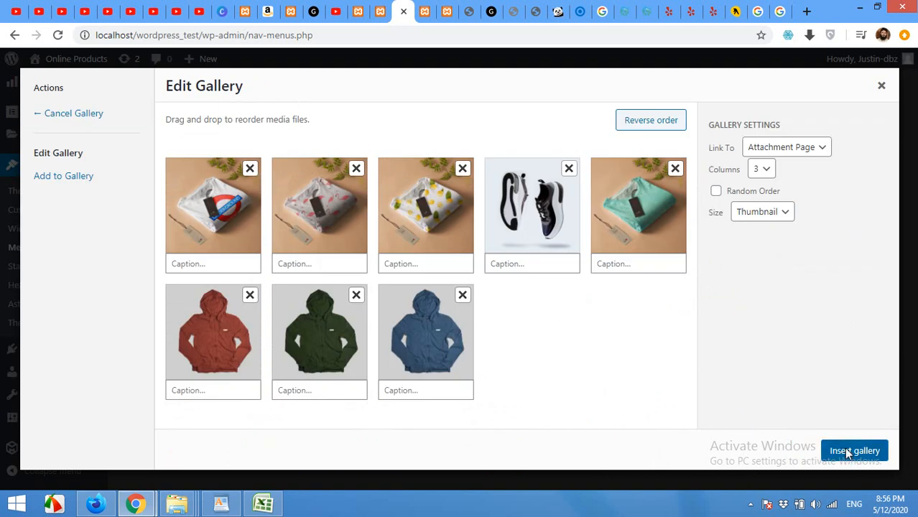
{"action": "left_click", "coordinate": [855, 449]}
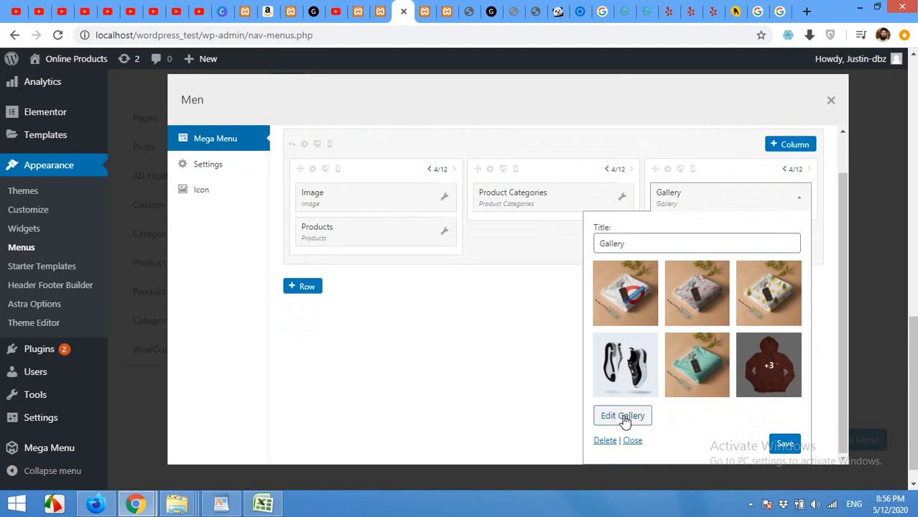
Step: Review the gallery, keep three columns with thumbnails, and save the Gallery widget
{"action": "left_click", "coordinate": [622, 416]}
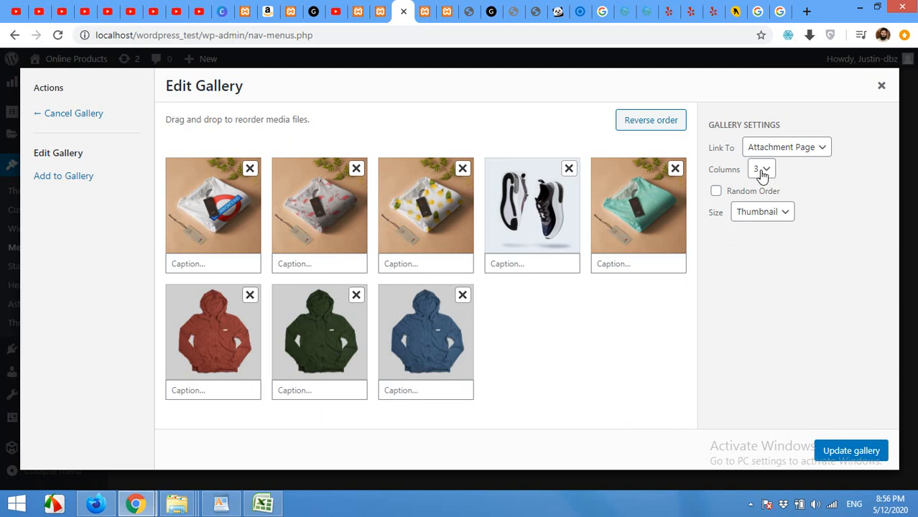
{"action": "mouse_move", "coordinate": [774, 148]}
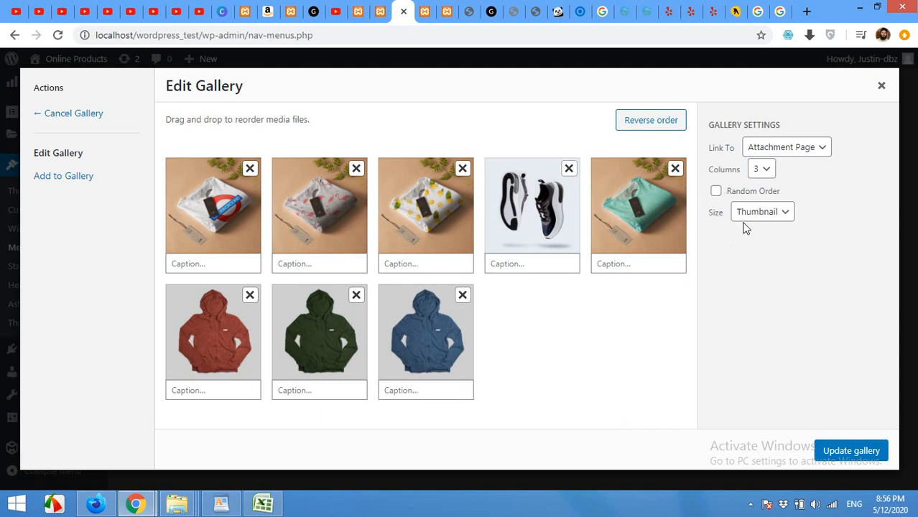
{"action": "left_click", "coordinate": [856, 450]}
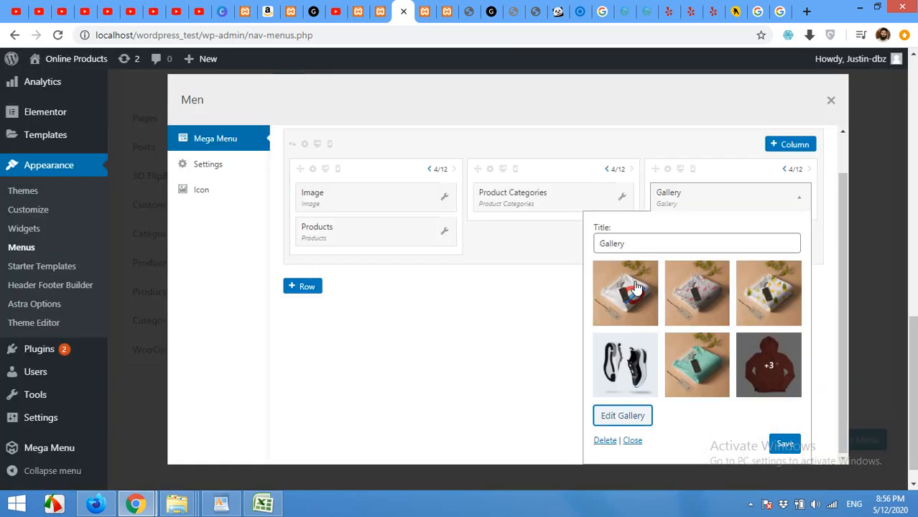
{"action": "left_click", "coordinate": [790, 442]}
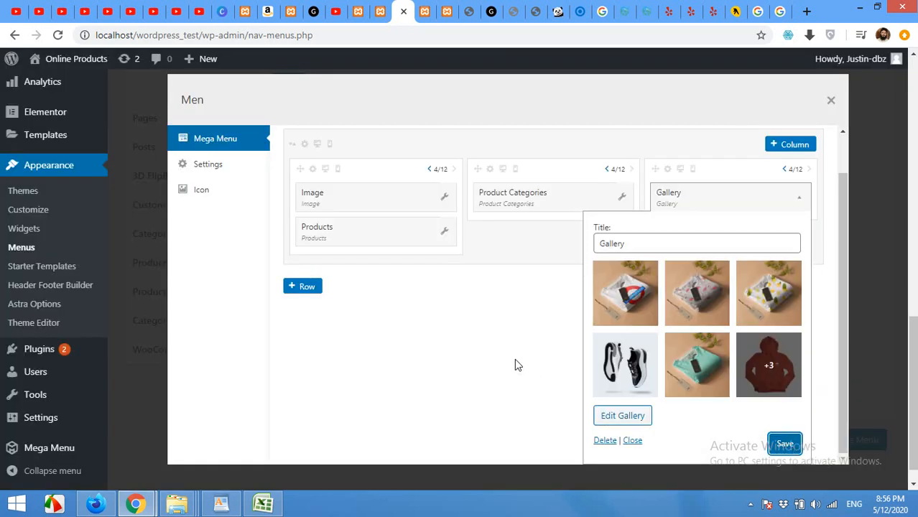
{"action": "mouse_move", "coordinate": [436, 247]}
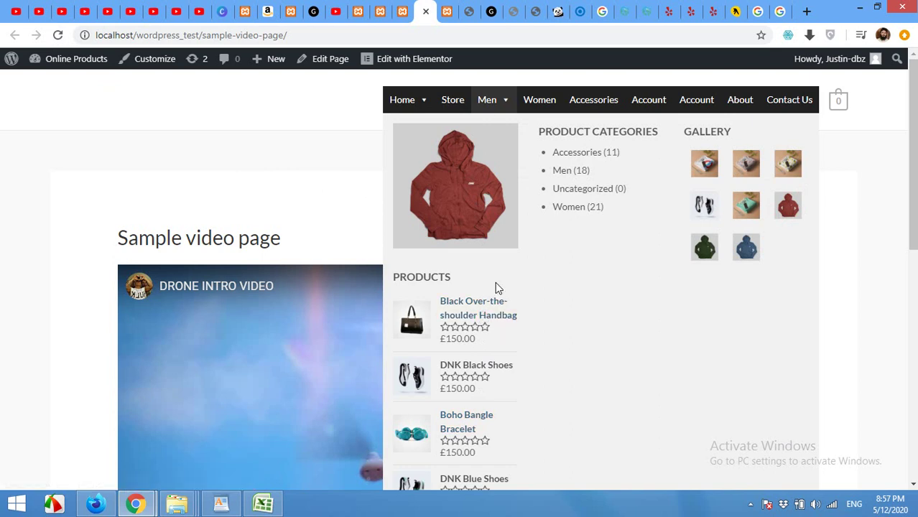
Step: Check the Men mega menu on the live page, then return to the Menus admin page
{"action": "scroll", "scroll_direction": "down", "scroll_amount": 3}
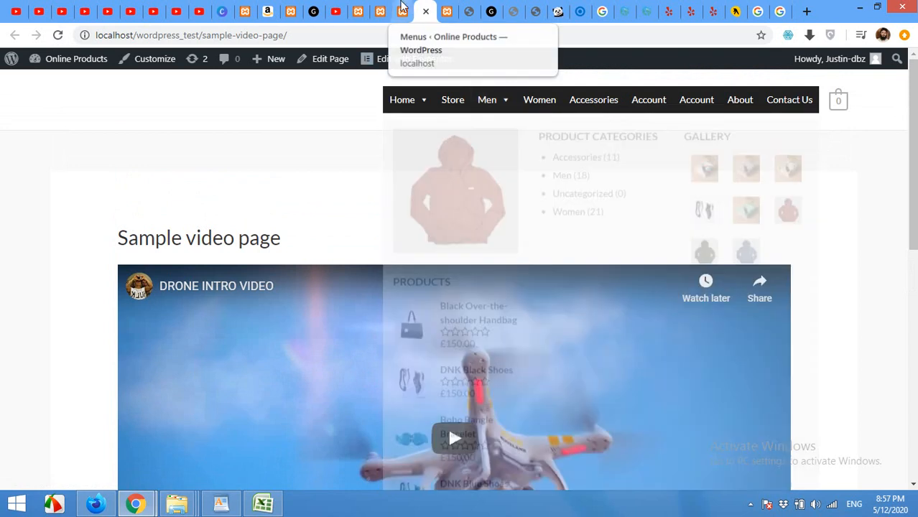
{"action": "left_click", "coordinate": [401, 11]}
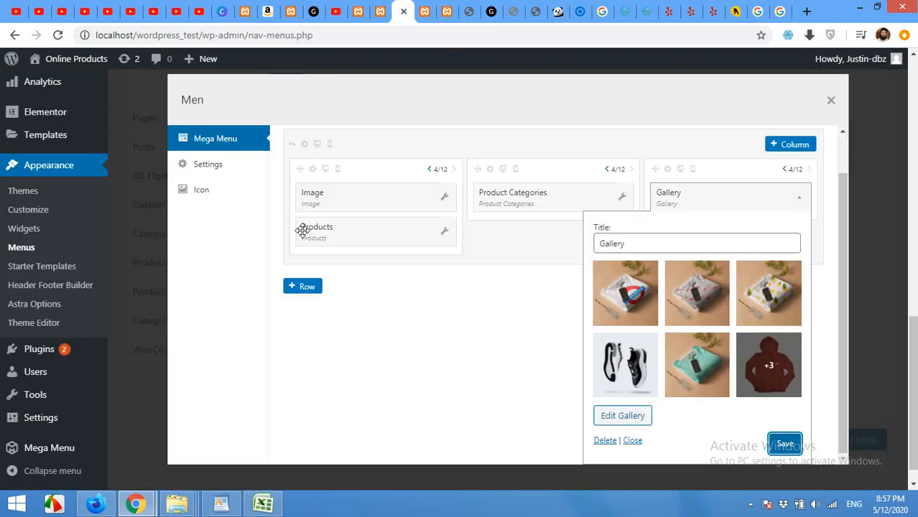
Step: Close the Gallery widget and add an Image widget above Product Categories
{"action": "left_click", "coordinate": [317, 230]}
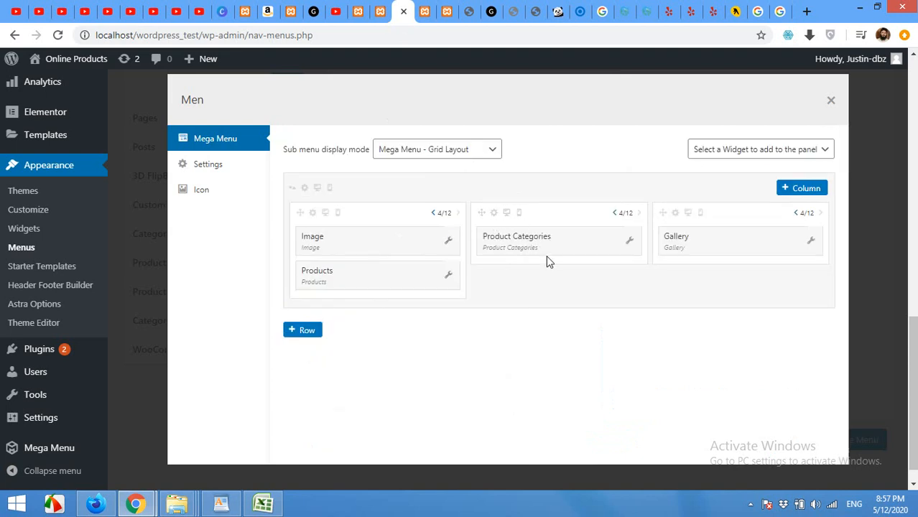
{"action": "mouse_move", "coordinate": [551, 253]}
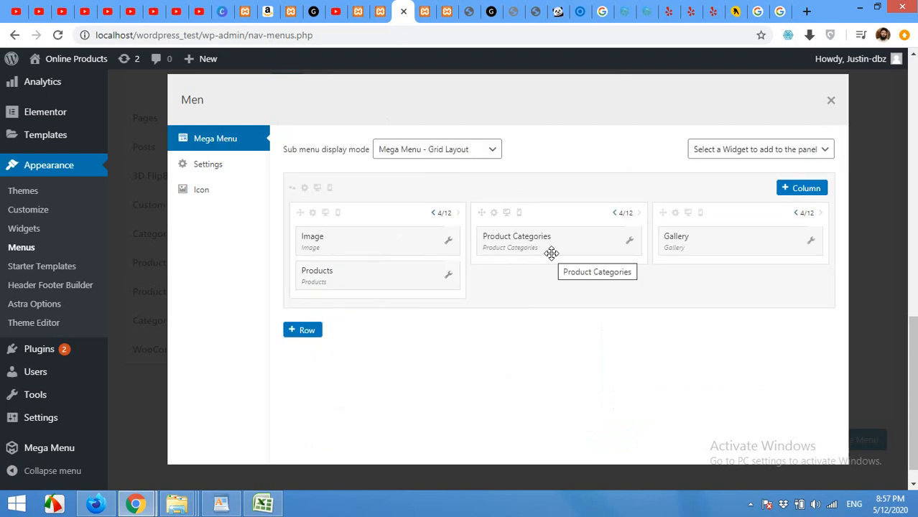
{"action": "left_click", "coordinate": [760, 149]}
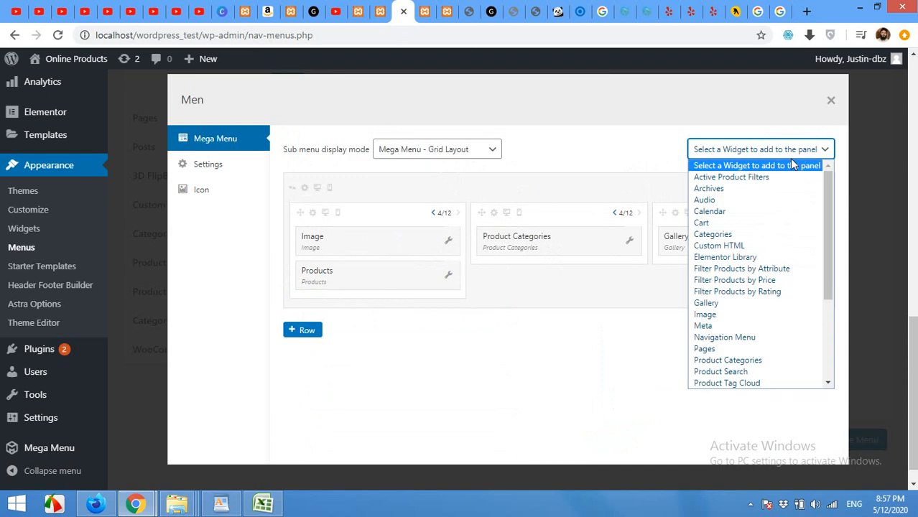
{"action": "left_click", "coordinate": [705, 314]}
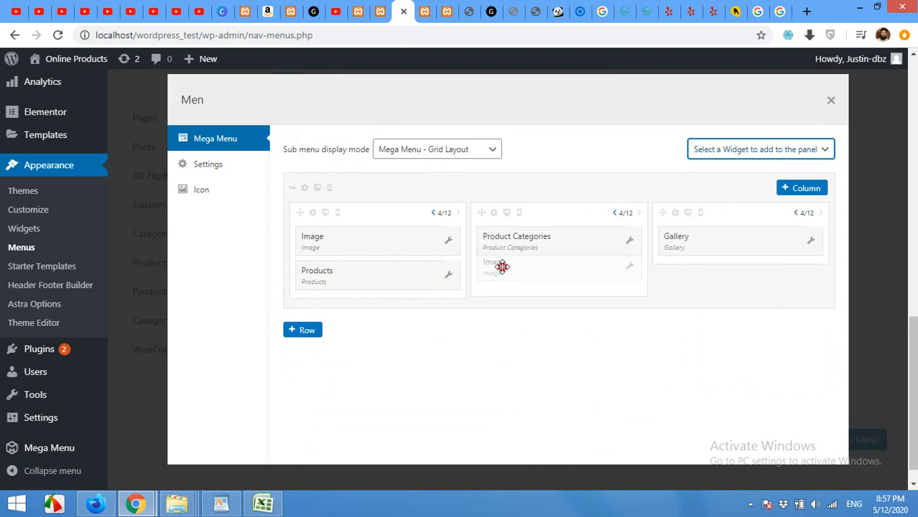
{"action": "left_click_drag", "start_coordinate": [516, 241], "coordinate": [493, 269]}
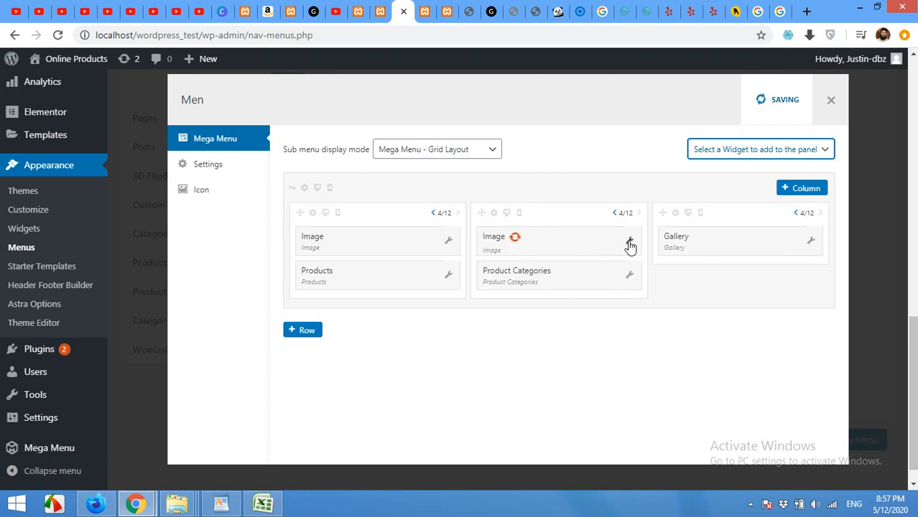
Step: Set the middle Image widget to the men-fashion-free-img smiling-man photo and save it
{"action": "left_click", "coordinate": [630, 240]}
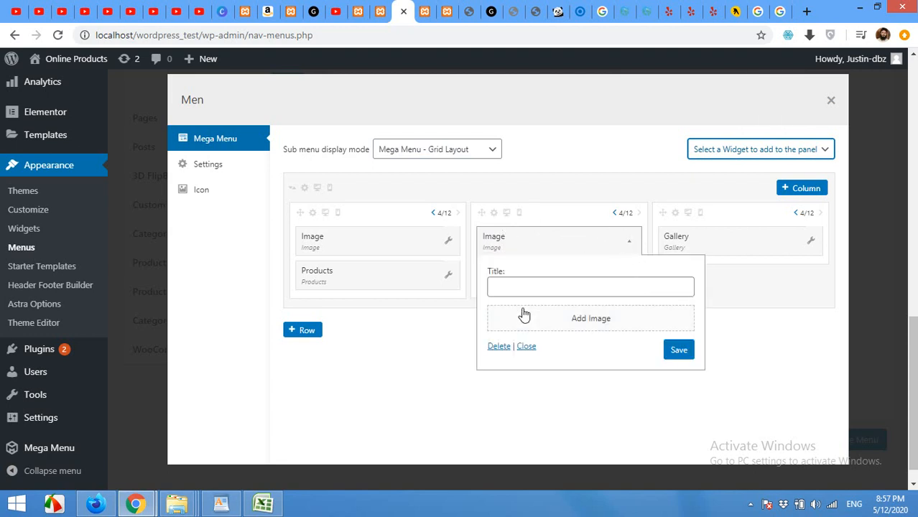
{"action": "left_click", "coordinate": [591, 318]}
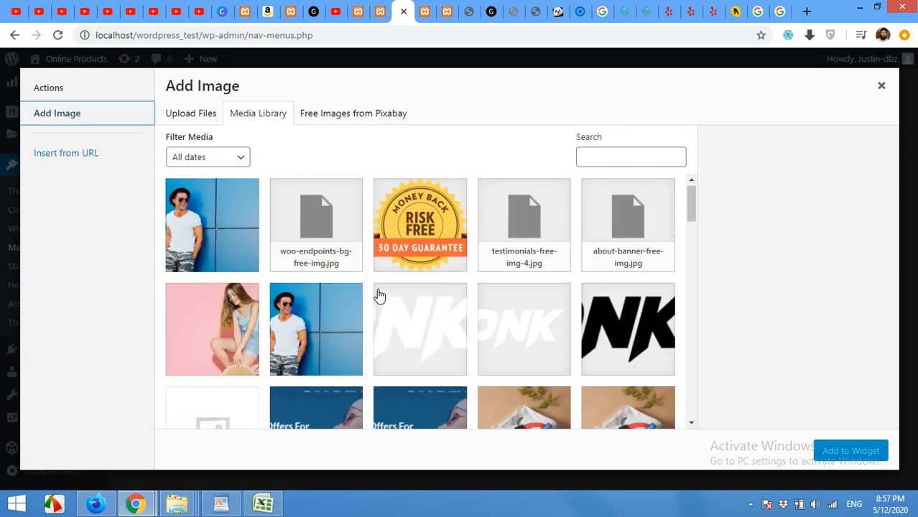
{"action": "left_click", "coordinate": [211, 225]}
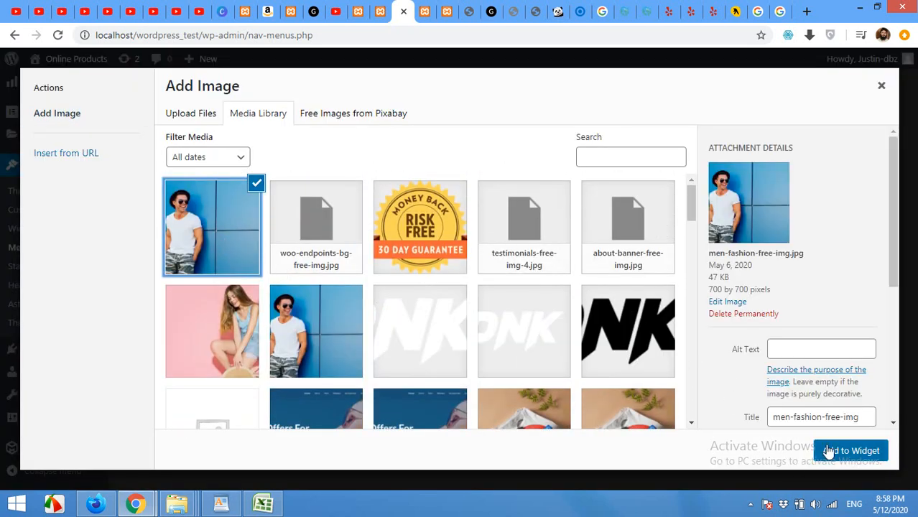
{"action": "left_click", "coordinate": [853, 450]}
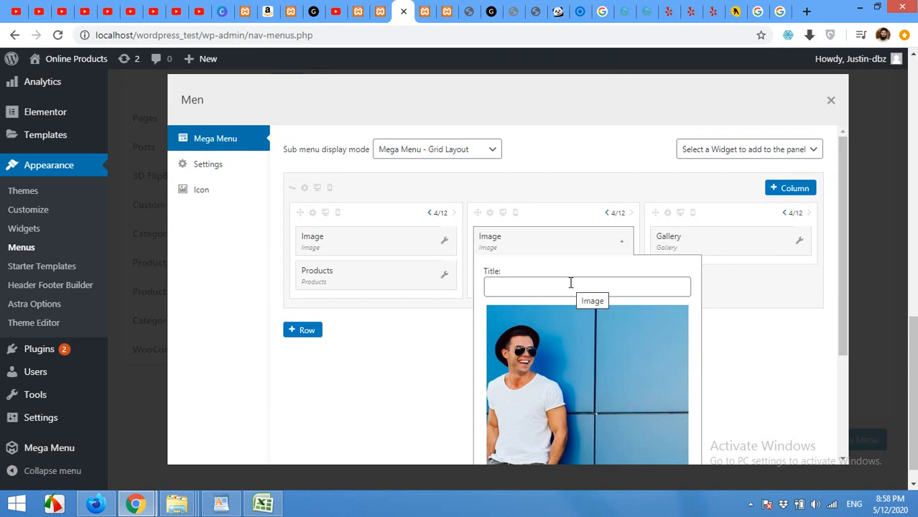
{"action": "left_click", "coordinate": [587, 287]}
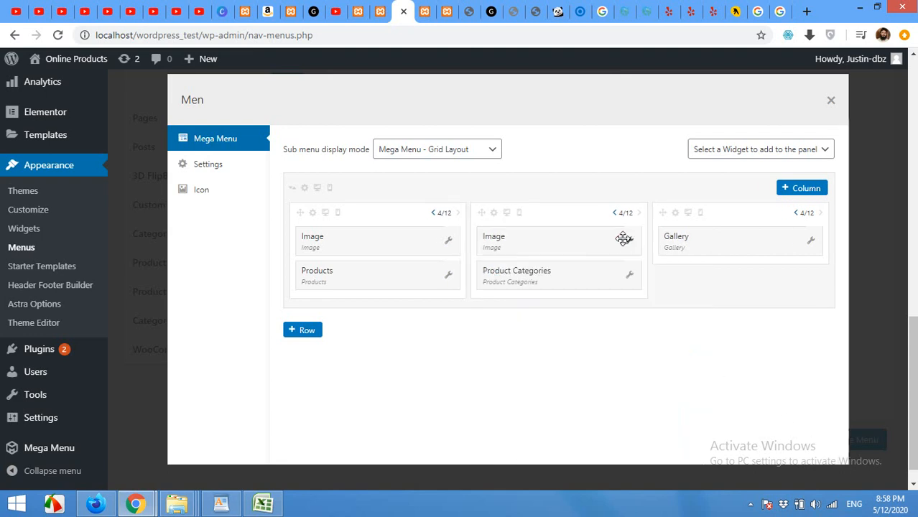
{"action": "mouse_move", "coordinate": [823, 230]}
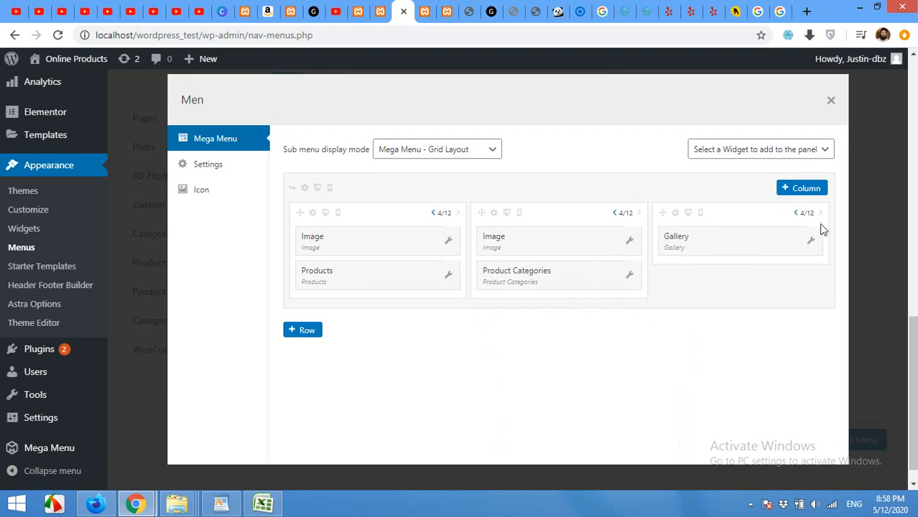
{"action": "left_click", "coordinate": [760, 149]}
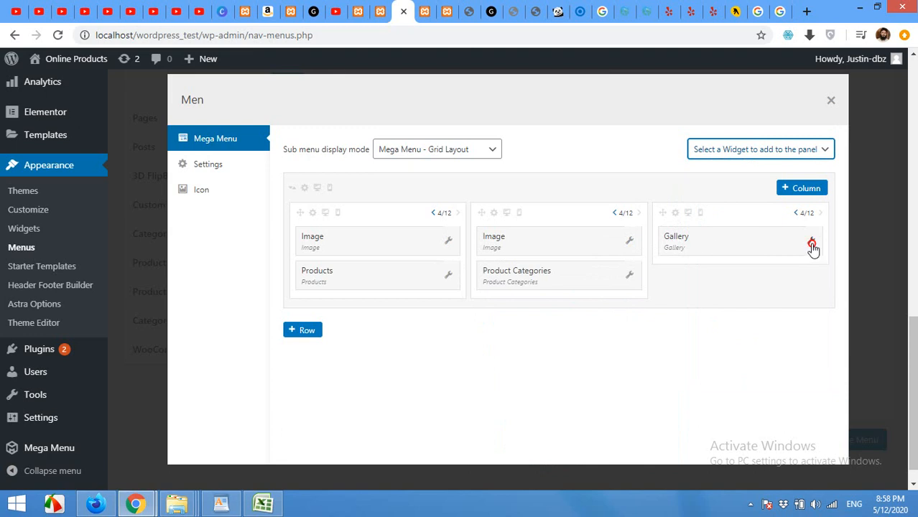
Step: Close the Gallery widget's settings and choose Video as the widget to add
{"action": "left_click", "coordinate": [812, 246]}
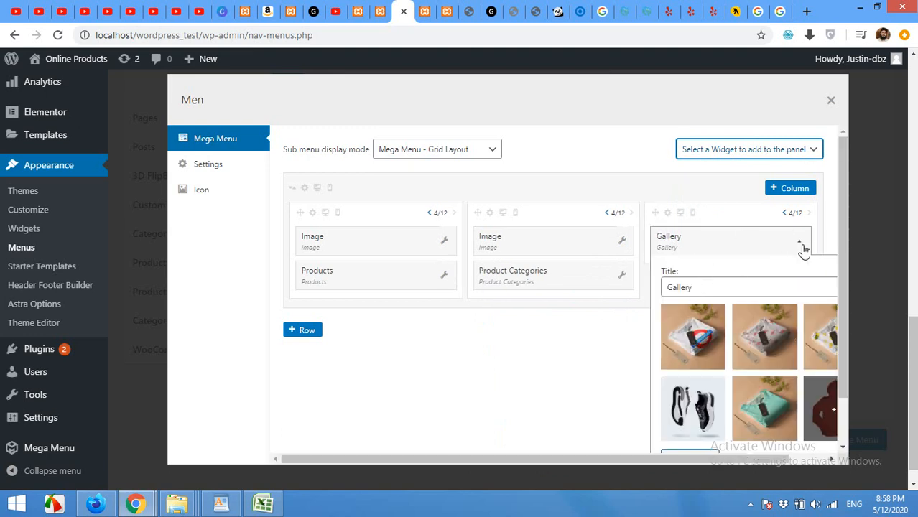
{"action": "left_click", "coordinate": [749, 149]}
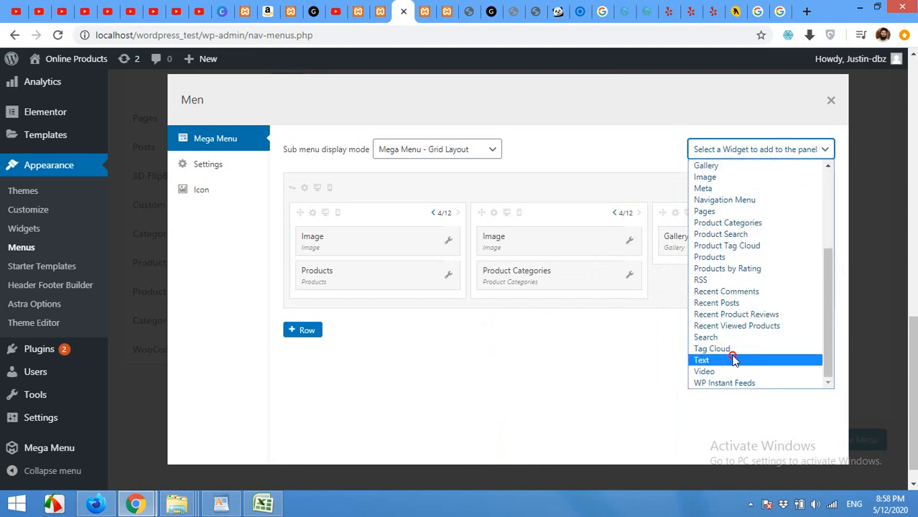
{"action": "mouse_move", "coordinate": [710, 371]}
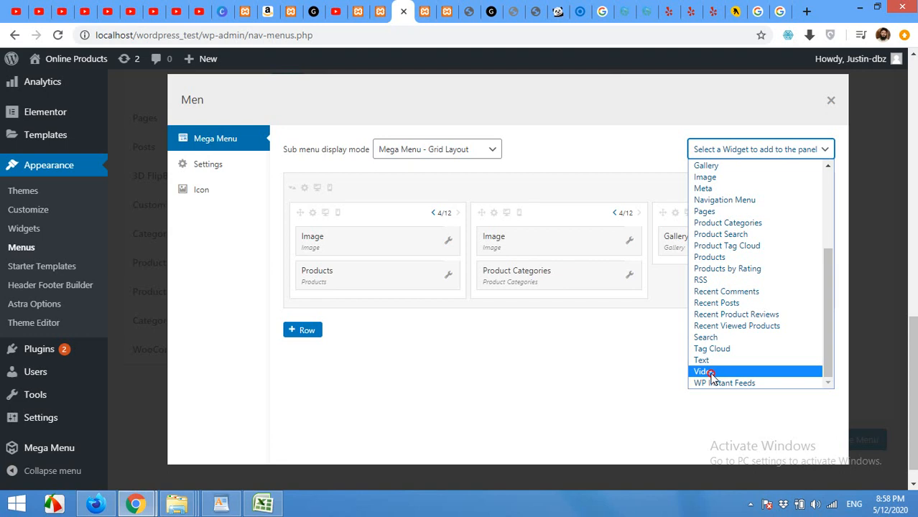
{"action": "left_click", "coordinate": [705, 372]}
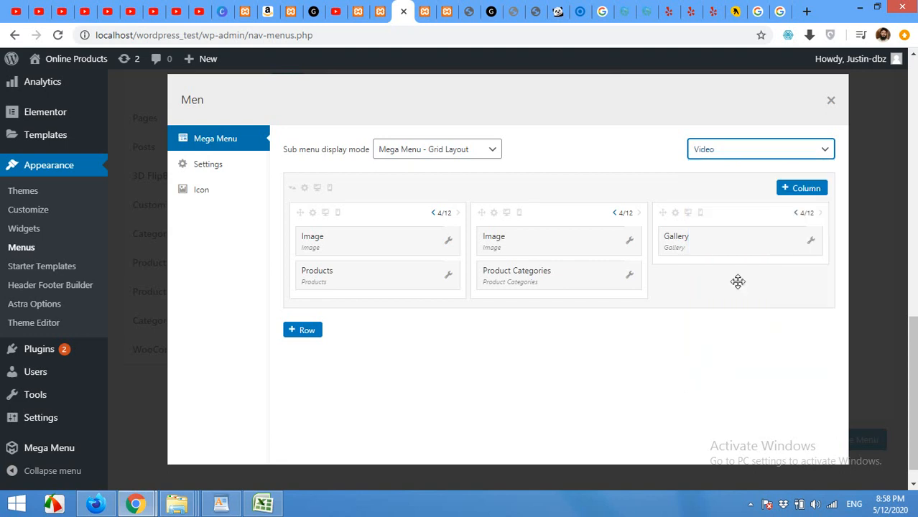
{"action": "mouse_move", "coordinate": [758, 247]}
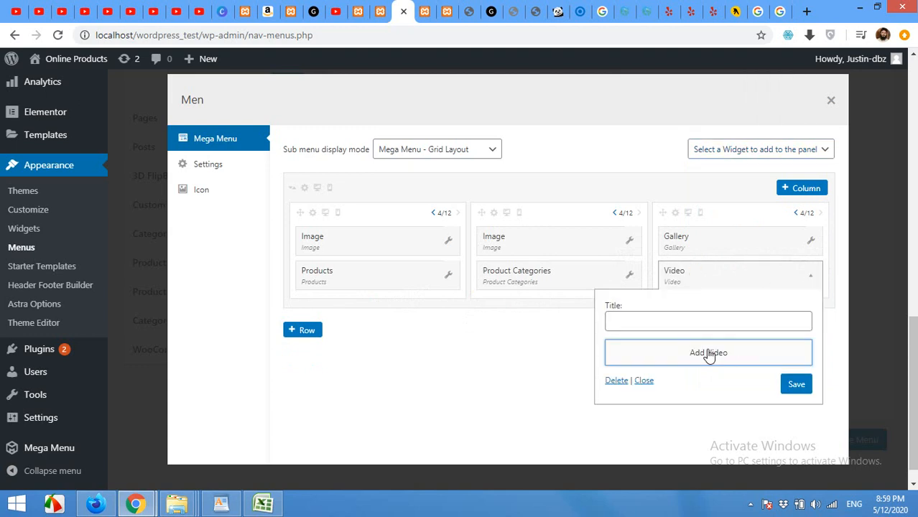
{"action": "left_click", "coordinate": [708, 353]}
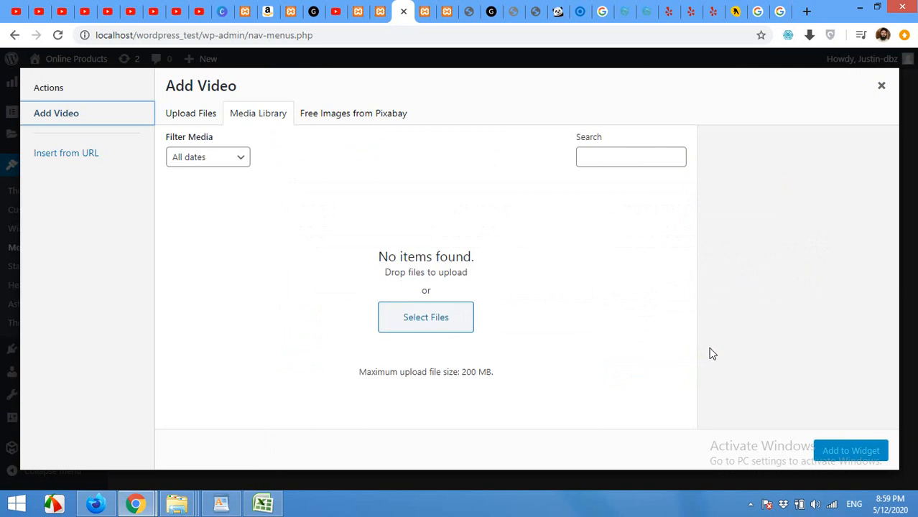
{"action": "mouse_move", "coordinate": [257, 119]}
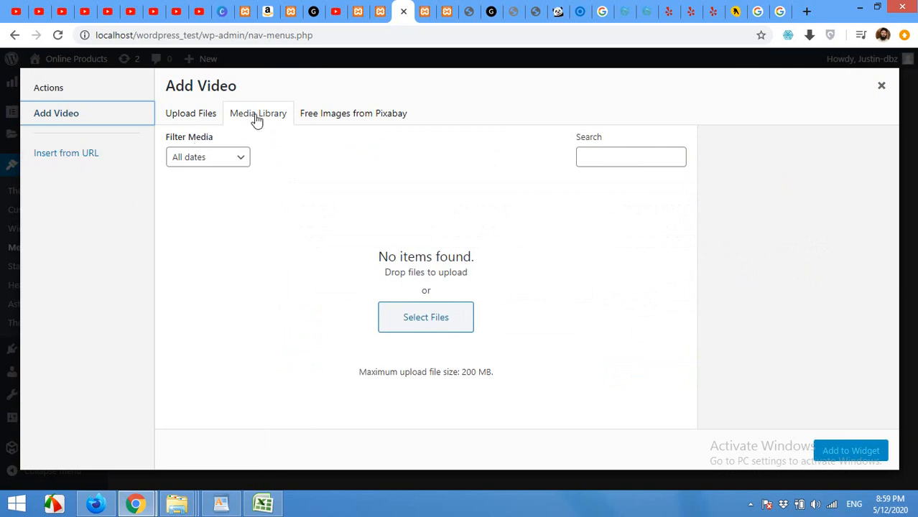
{"action": "mouse_move", "coordinate": [269, 137]}
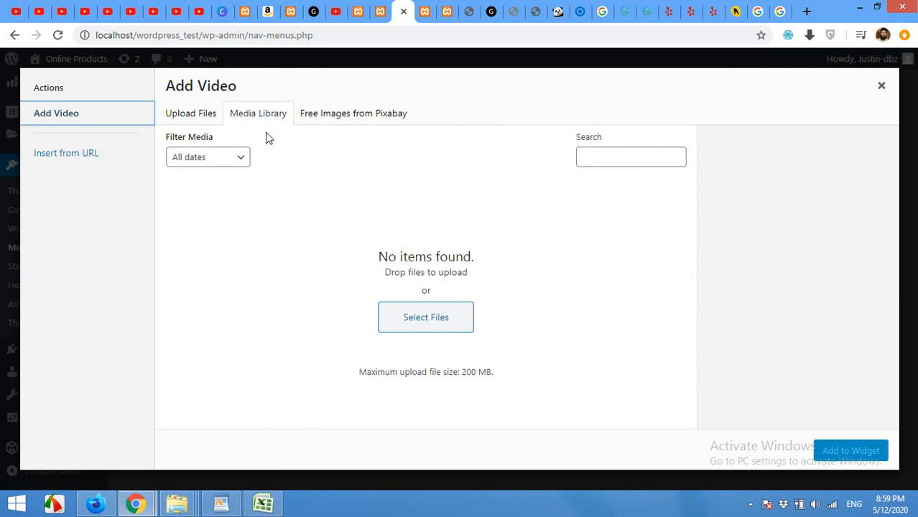
{"action": "left_click", "coordinate": [66, 152]}
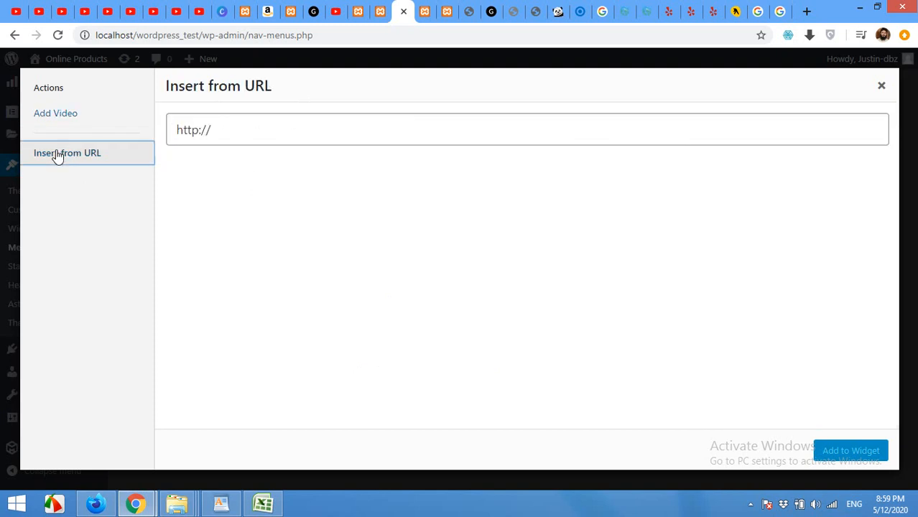
{"action": "left_click", "coordinate": [327, 11]}
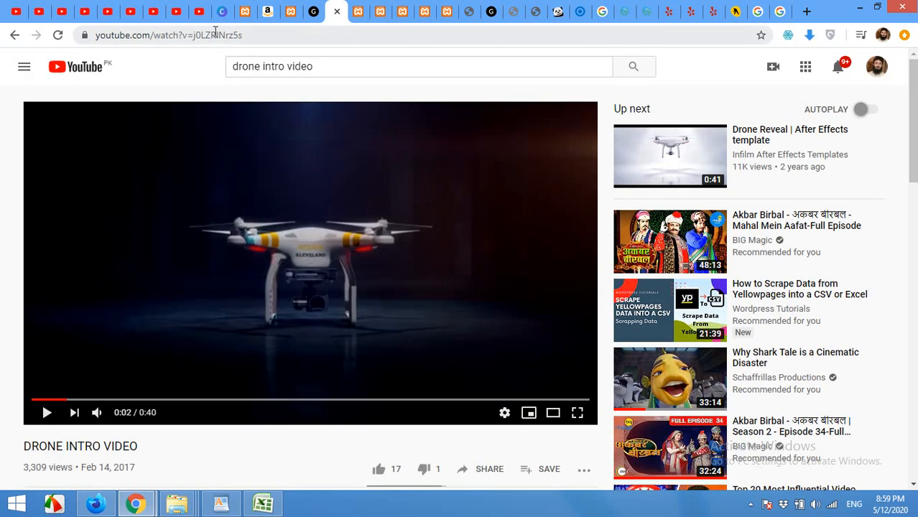
{"action": "left_click", "coordinate": [165, 34]}
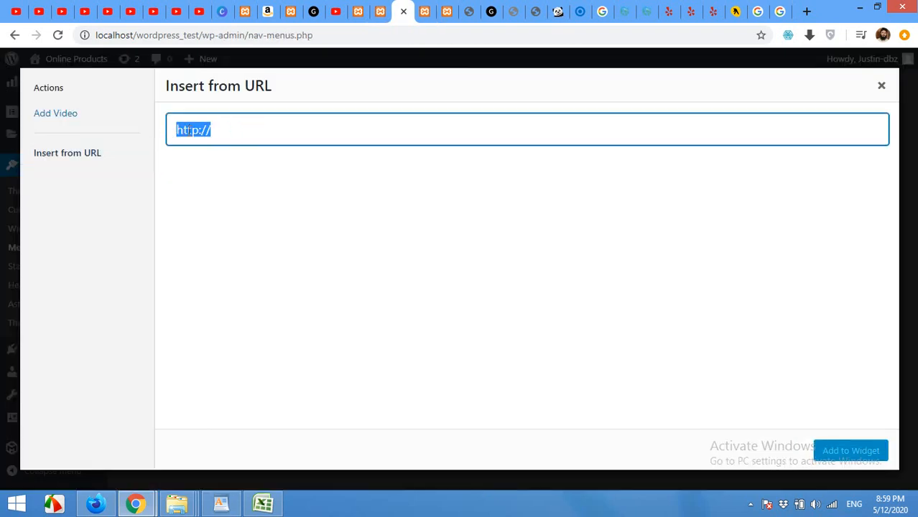
{"action": "type", "text": "https://www.youtube.com/watch?v=j0LZRlNrz5s"}
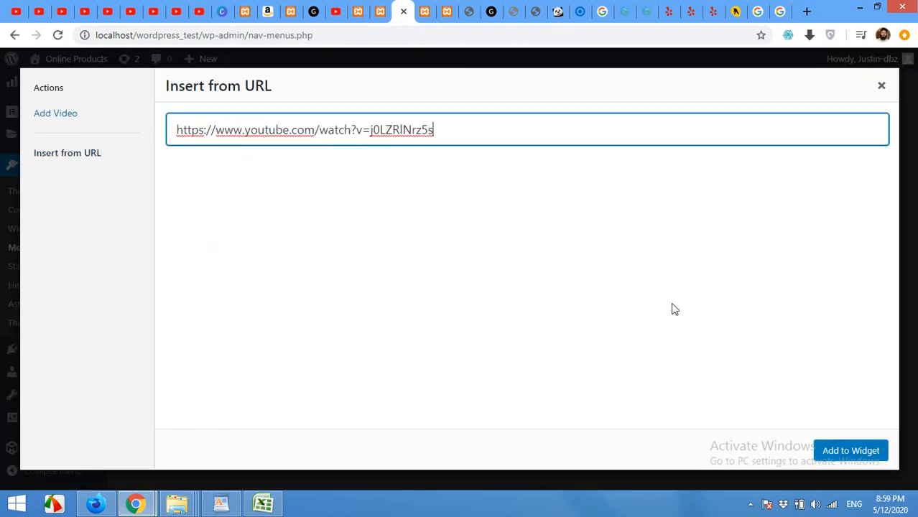
{"action": "left_click", "coordinate": [850, 449]}
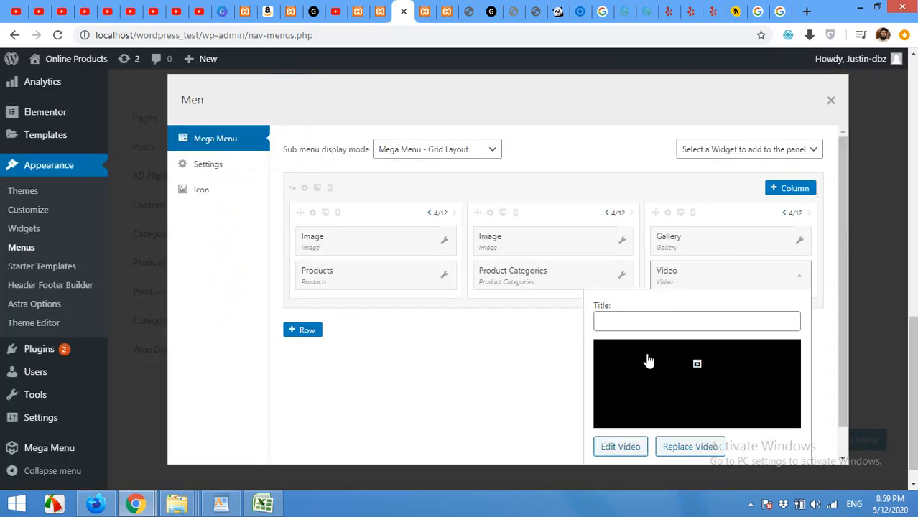
{"action": "mouse_move", "coordinate": [611, 329]}
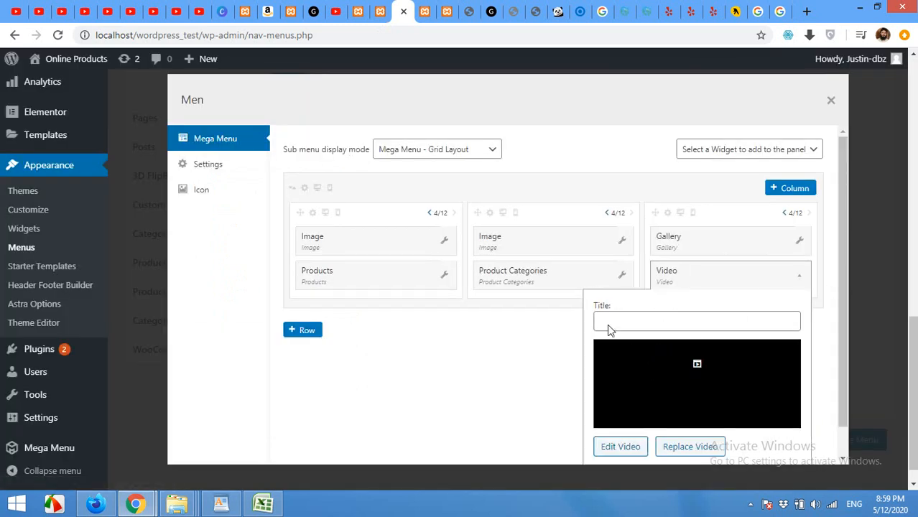
{"action": "left_click", "coordinate": [787, 441]}
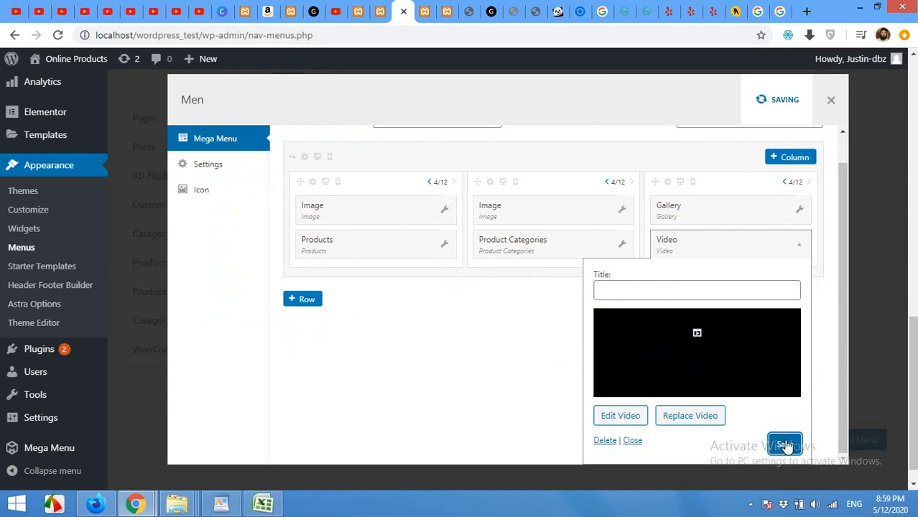
{"action": "left_click", "coordinate": [787, 441]}
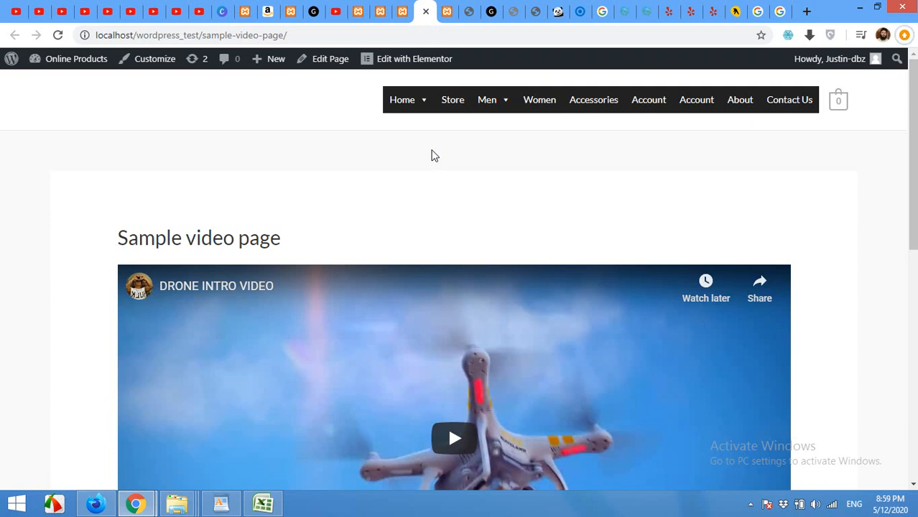
{"action": "mouse_move", "coordinate": [105, 179]}
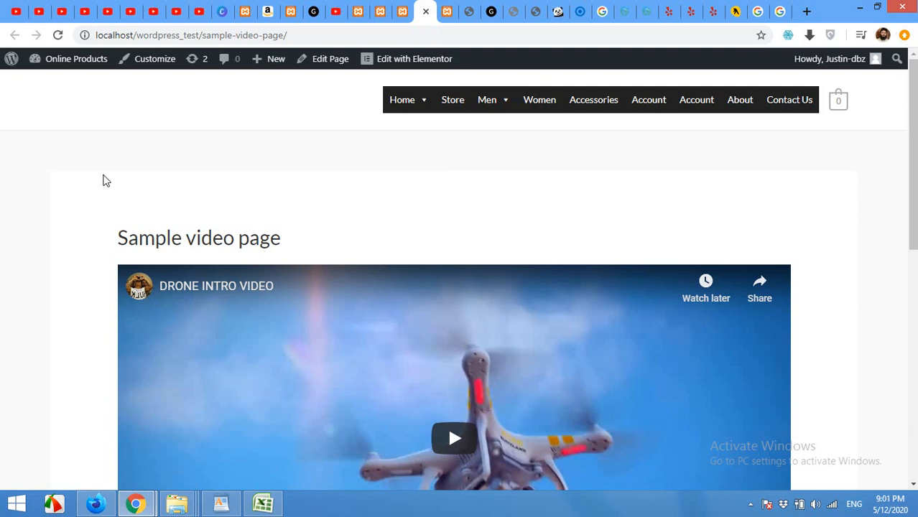
{"action": "mouse_move", "coordinate": [498, 109]}
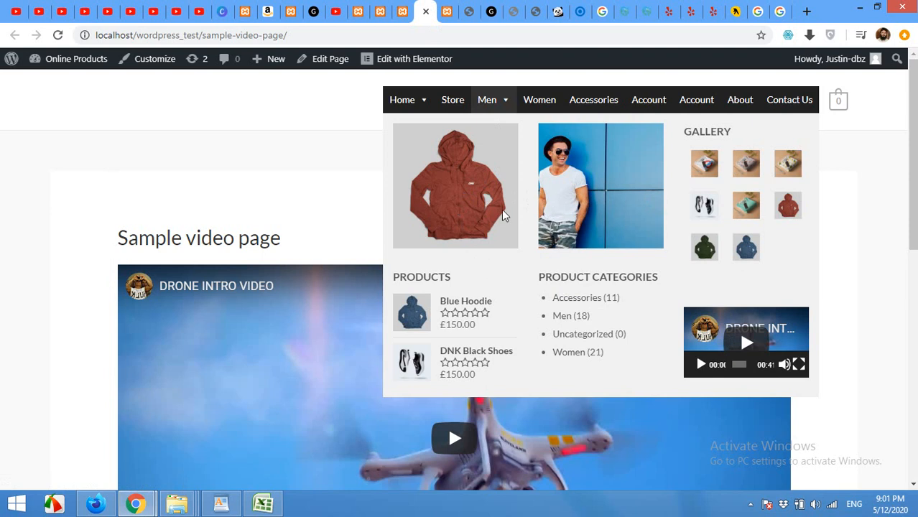
{"action": "mouse_move", "coordinate": [749, 343]}
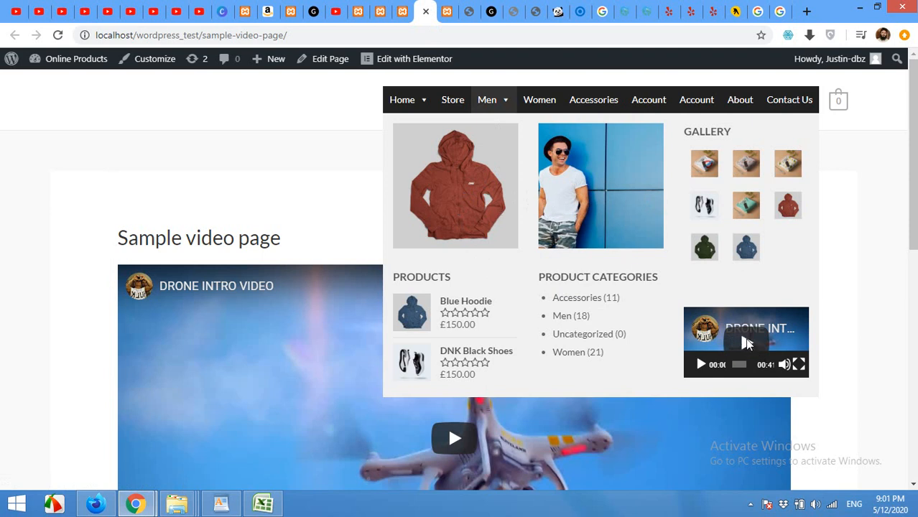
{"action": "mouse_move", "coordinate": [588, 204]}
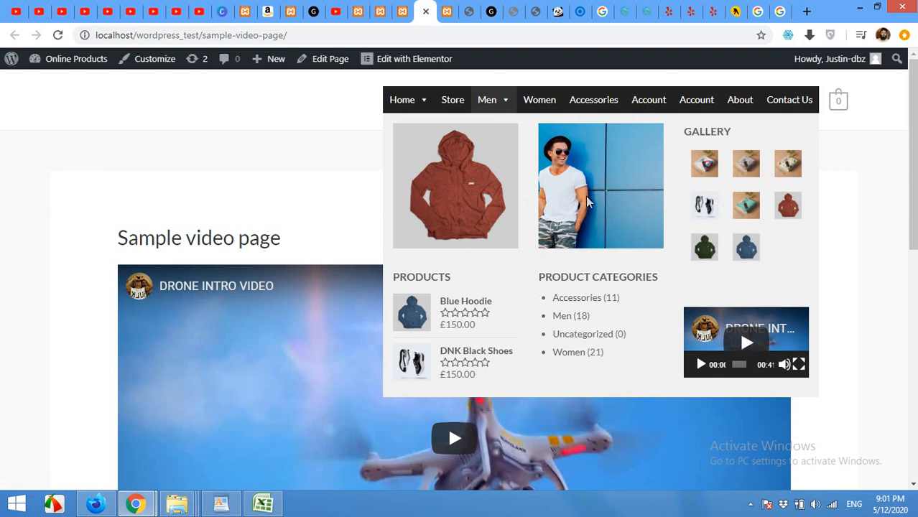
{"action": "mouse_move", "coordinate": [766, 212]}
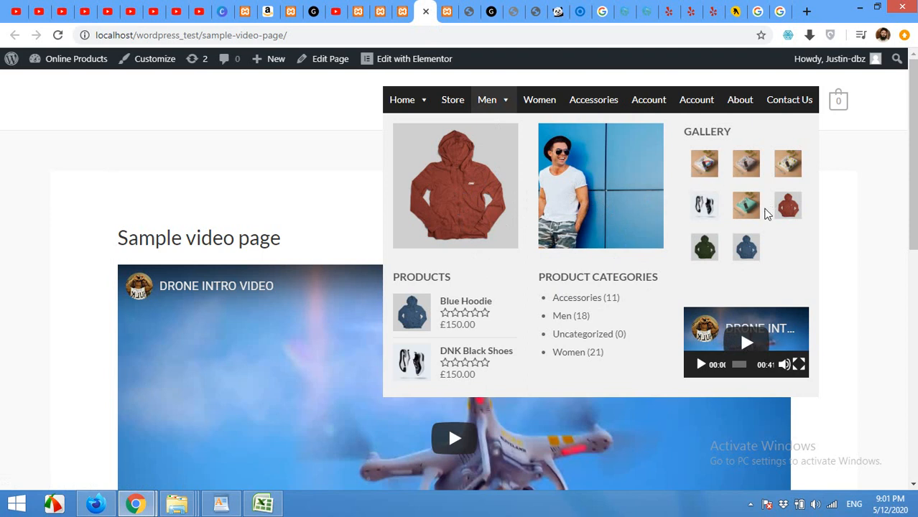
{"action": "mouse_move", "coordinate": [570, 352]}
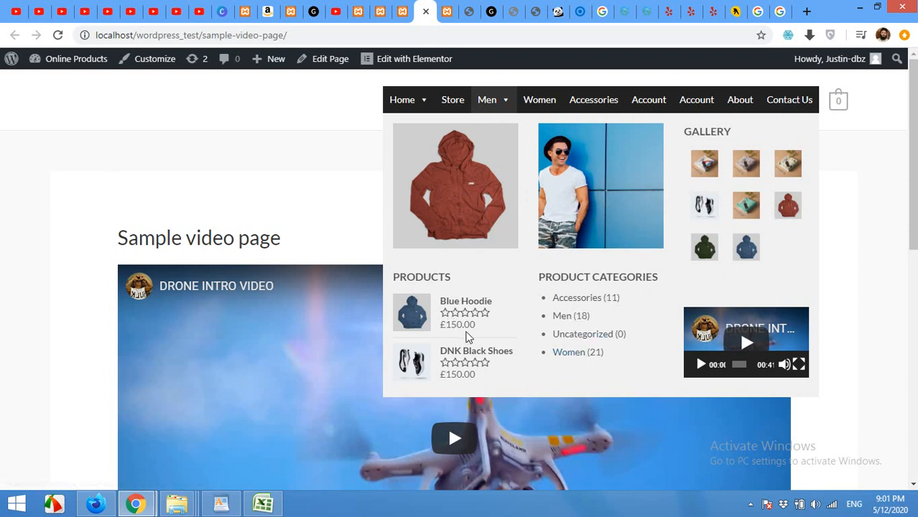
{"action": "mouse_move", "coordinate": [358, 148]}
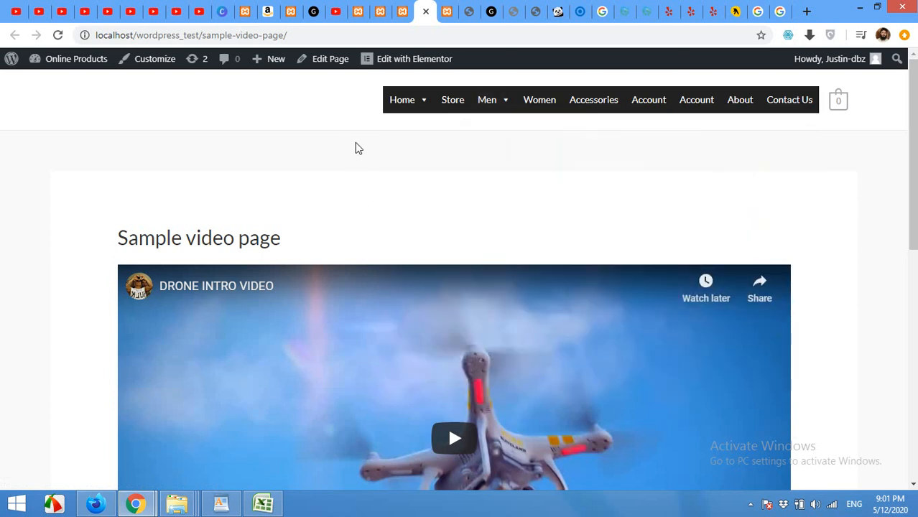
{"action": "mouse_move", "coordinate": [783, 109]}
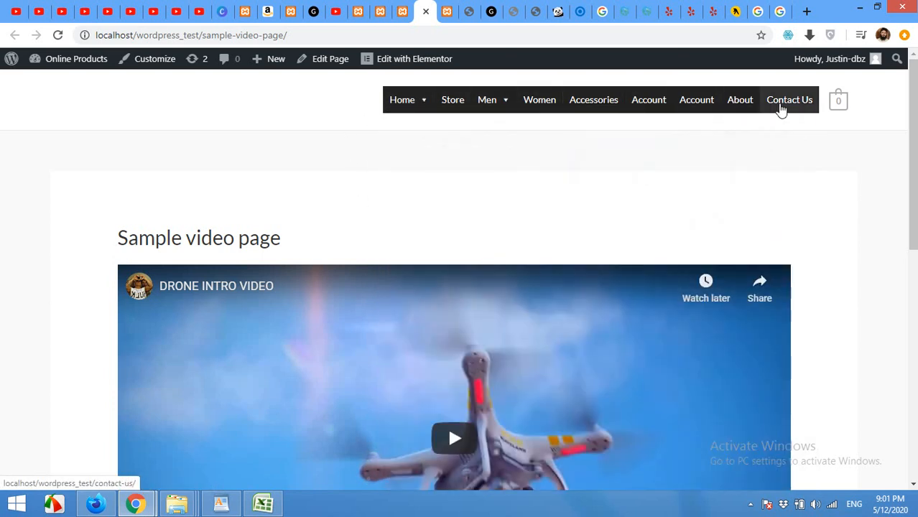
{"action": "mouse_move", "coordinate": [308, 307]}
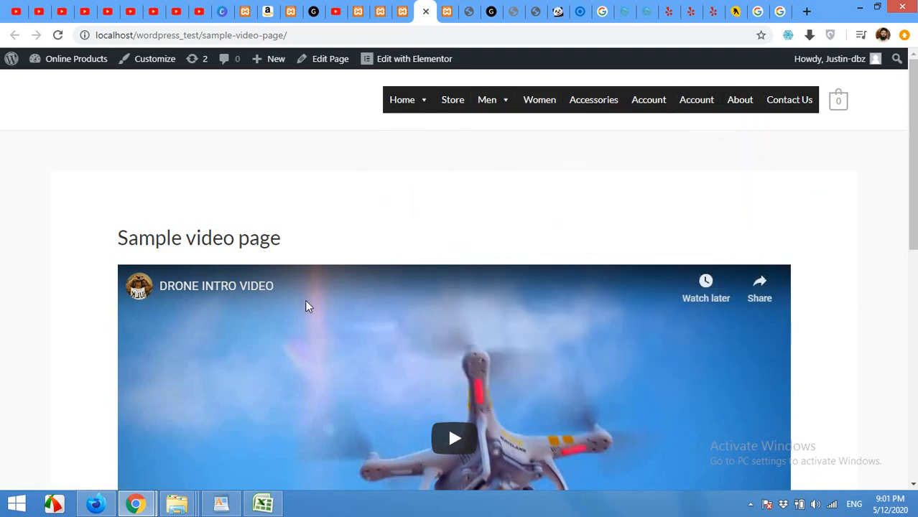
{"action": "mouse_move", "coordinate": [246, 149]}
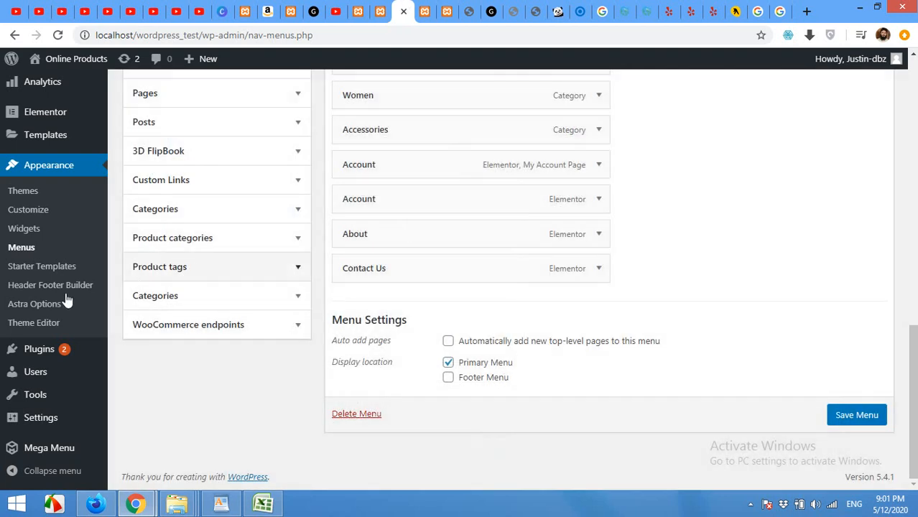
Step: Open Max Mega Menu's General Settings, then Menu Themes, from the admin sidebar
{"action": "left_click", "coordinate": [47, 448]}
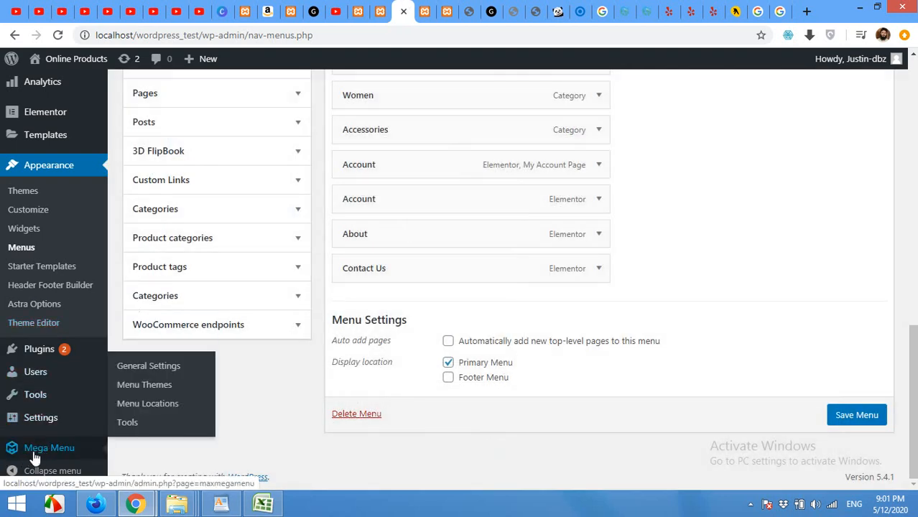
{"action": "left_click", "coordinate": [148, 366]}
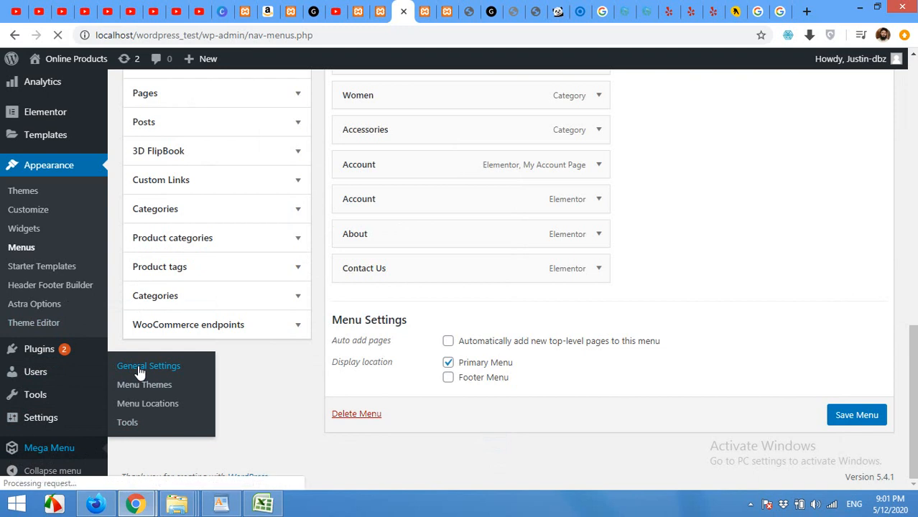
{"action": "left_click", "coordinate": [148, 365]}
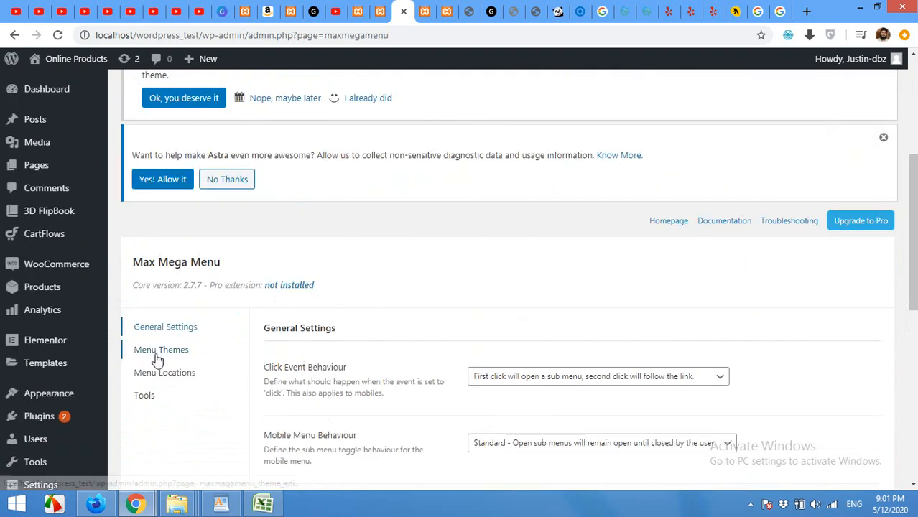
{"action": "left_click", "coordinate": [161, 350]}
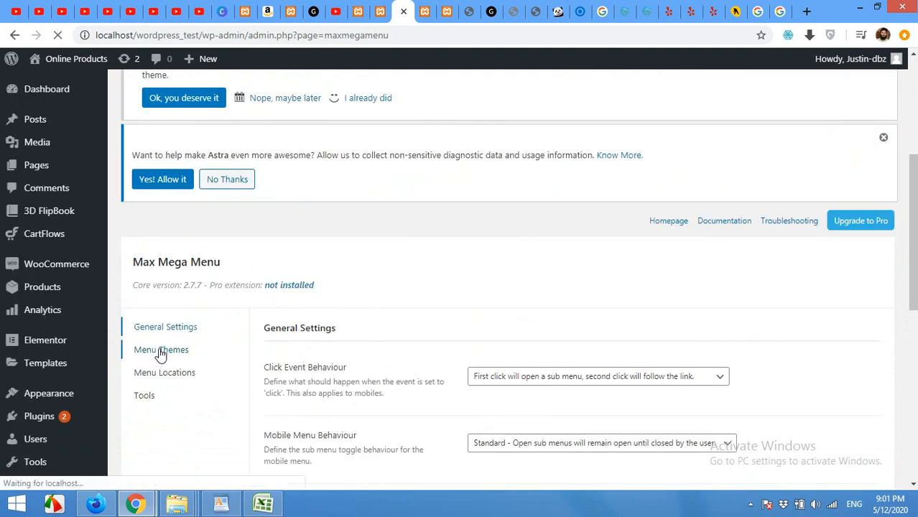
Step: In the Menu Bar styling, set both Menu Background colours to white
{"action": "left_click", "coordinate": [161, 350]}
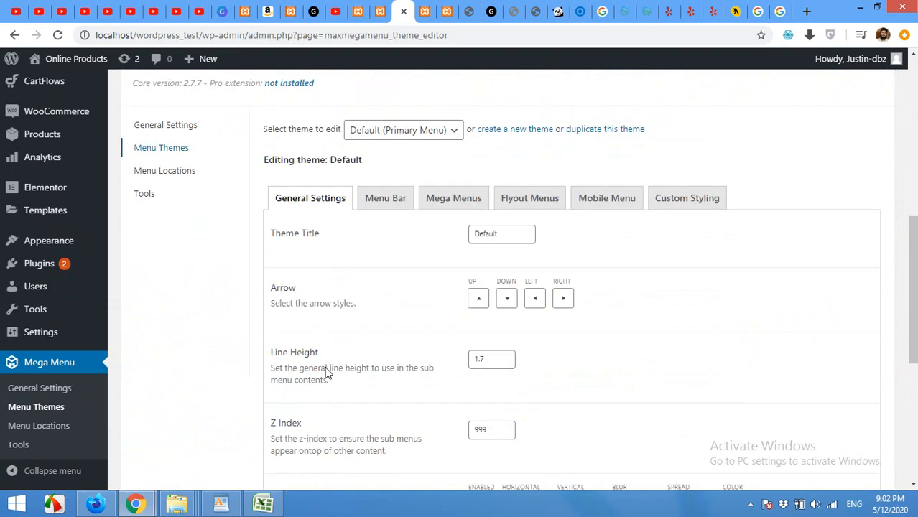
{"action": "left_click", "coordinate": [385, 198]}
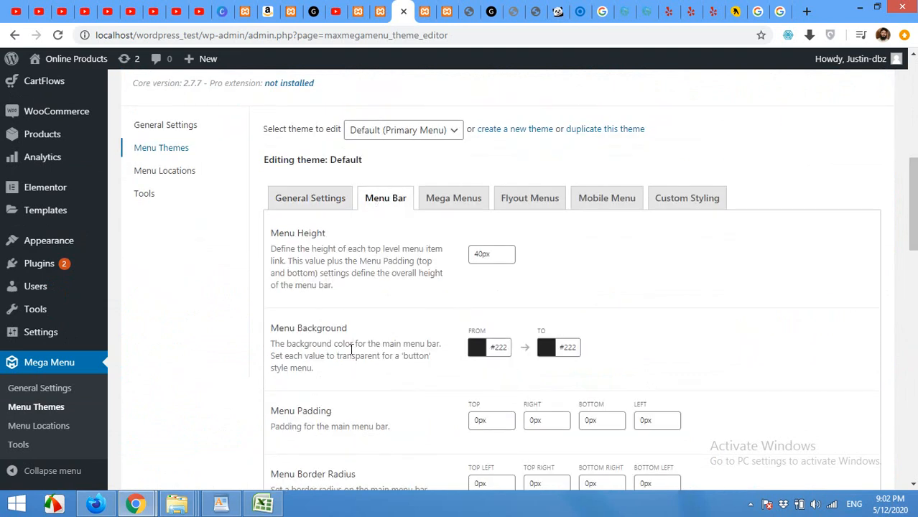
{"action": "mouse_move", "coordinate": [467, 365]}
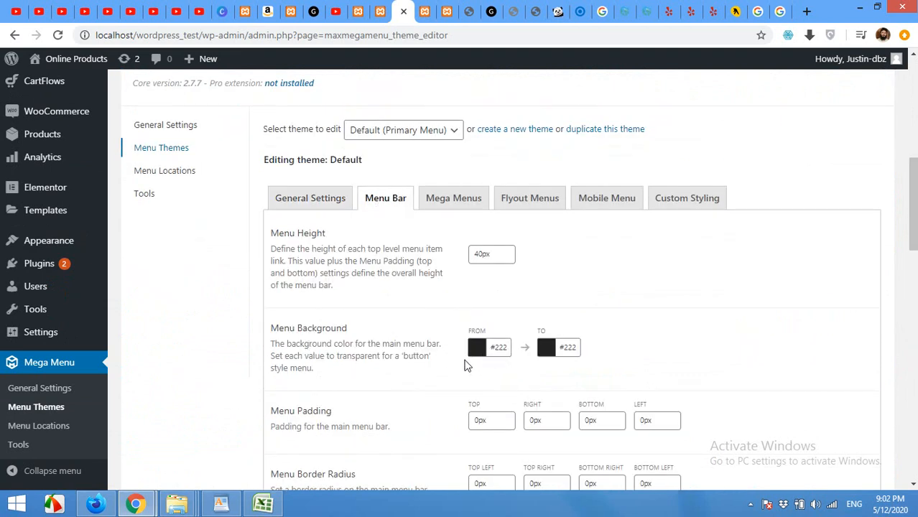
{"action": "scroll", "scroll_direction": "down", "scroll_amount": 3}
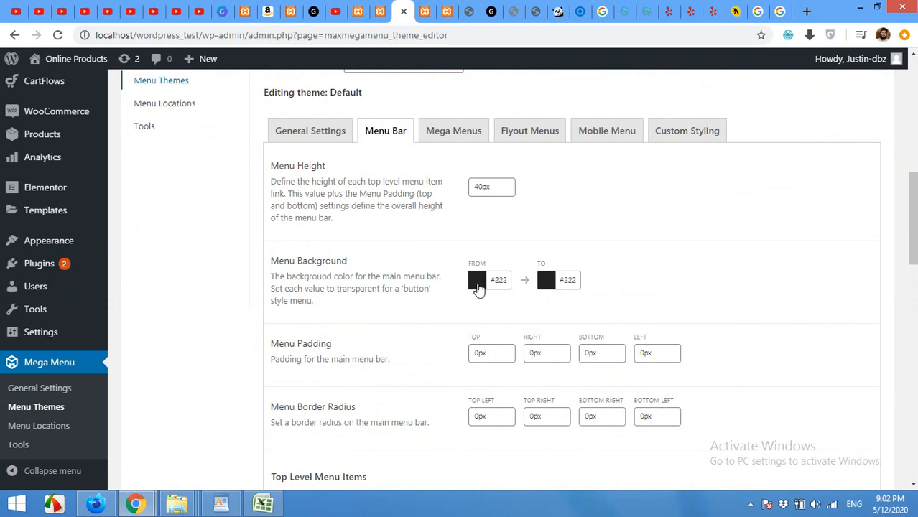
{"action": "mouse_move", "coordinate": [483, 291]}
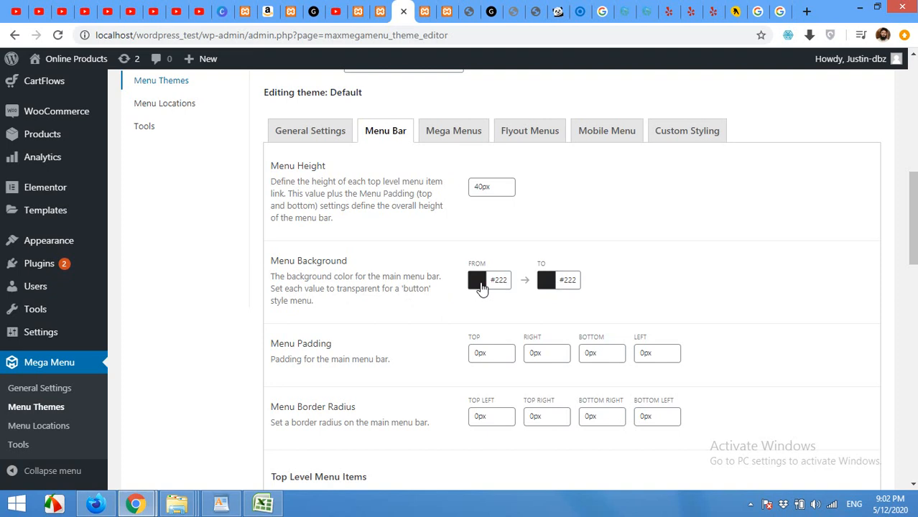
{"action": "left_click", "coordinate": [476, 280]}
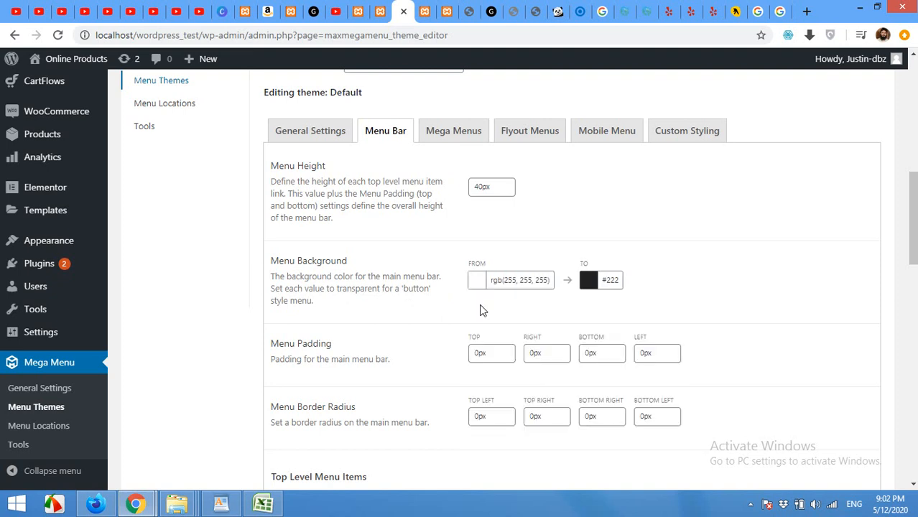
{"action": "left_click", "coordinate": [588, 280]}
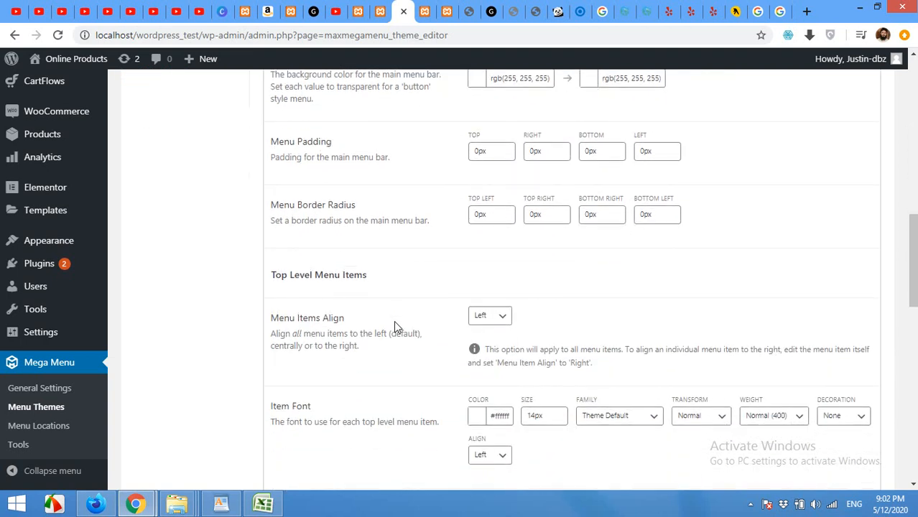
Step: Scroll down and adjust the top-level Item Font colour
{"action": "scroll", "scroll_direction": "down", "scroll_amount": 3}
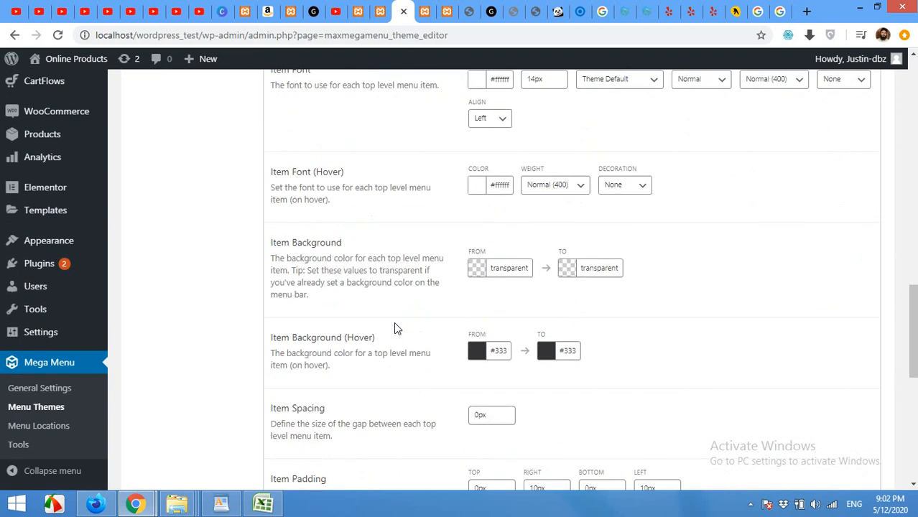
{"action": "scroll", "scroll_direction": "down", "scroll_amount": 3}
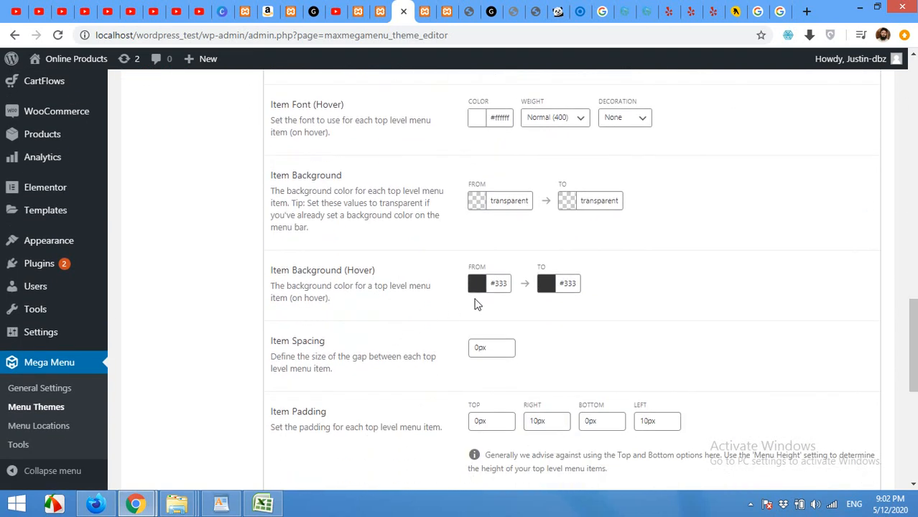
{"action": "scroll", "scroll_direction": "down", "scroll_amount": 3}
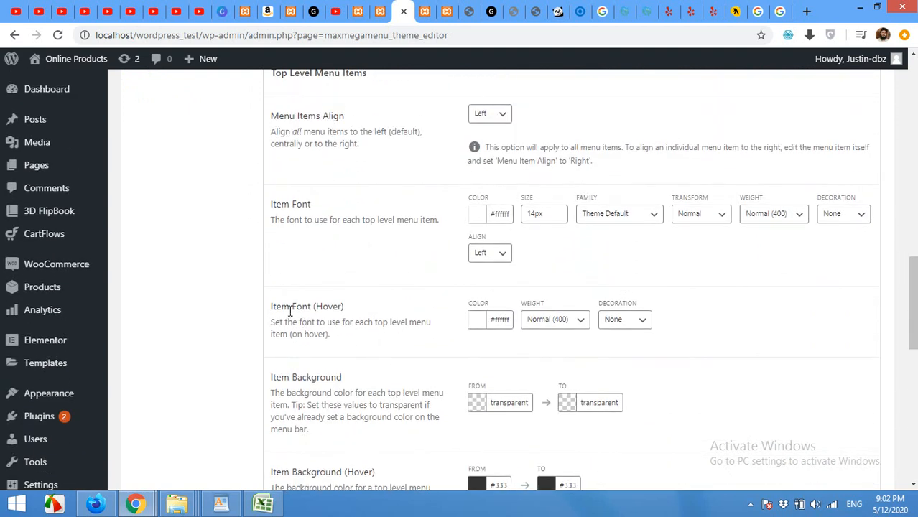
{"action": "mouse_move", "coordinate": [483, 333]}
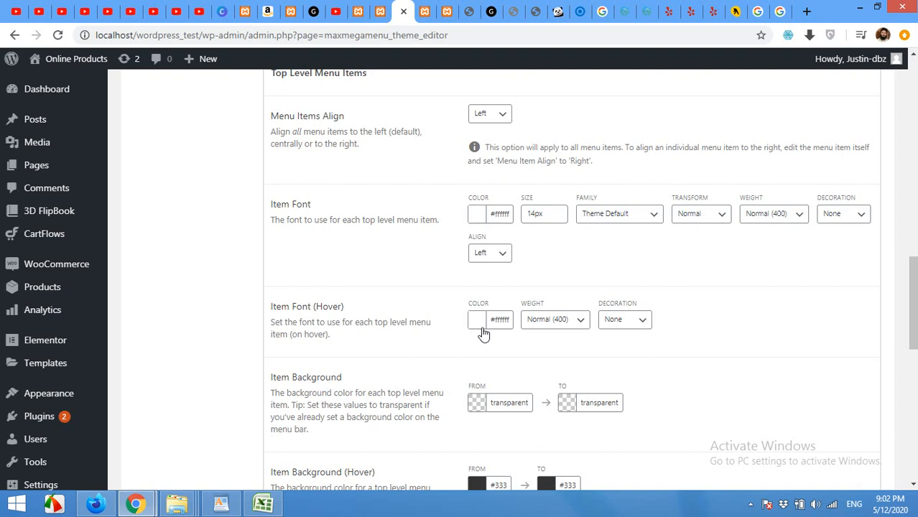
{"action": "mouse_move", "coordinate": [494, 334]}
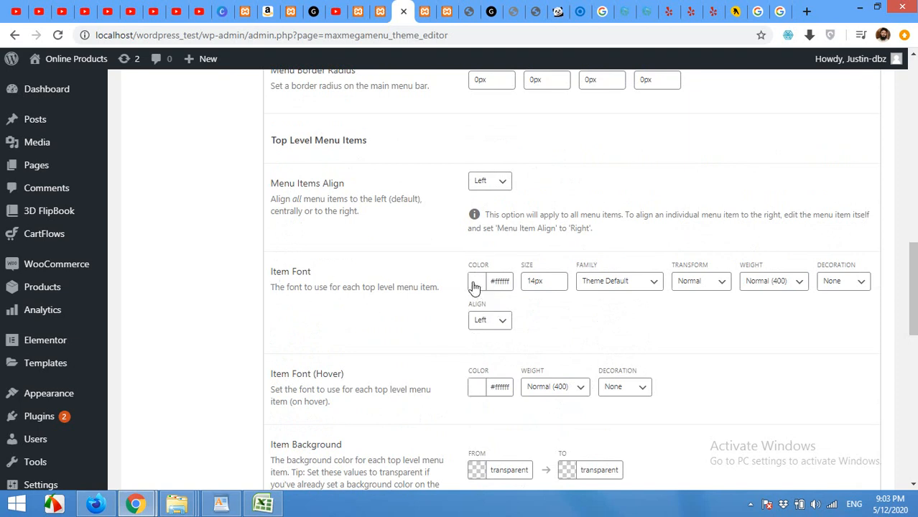
{"action": "left_click", "coordinate": [474, 281]}
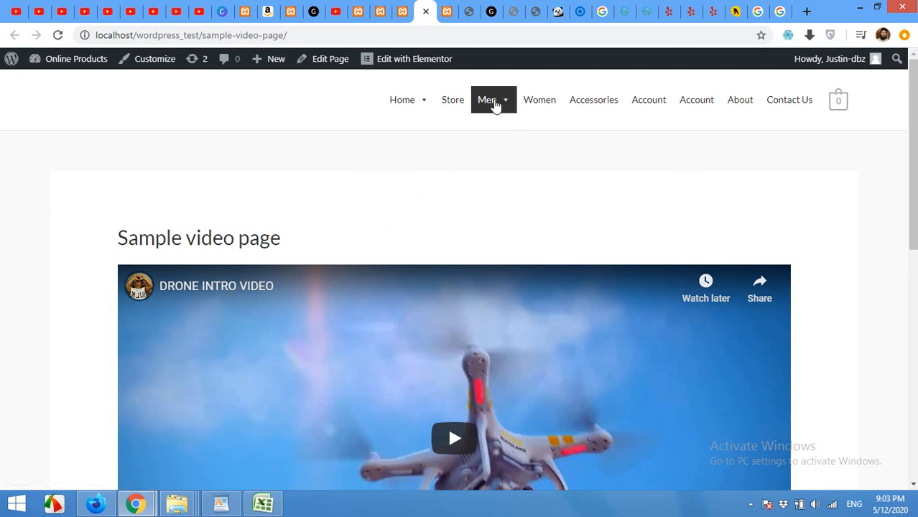
Step: Open the Men mega menu on the live page beneath the white bar
{"action": "left_click", "coordinate": [487, 99]}
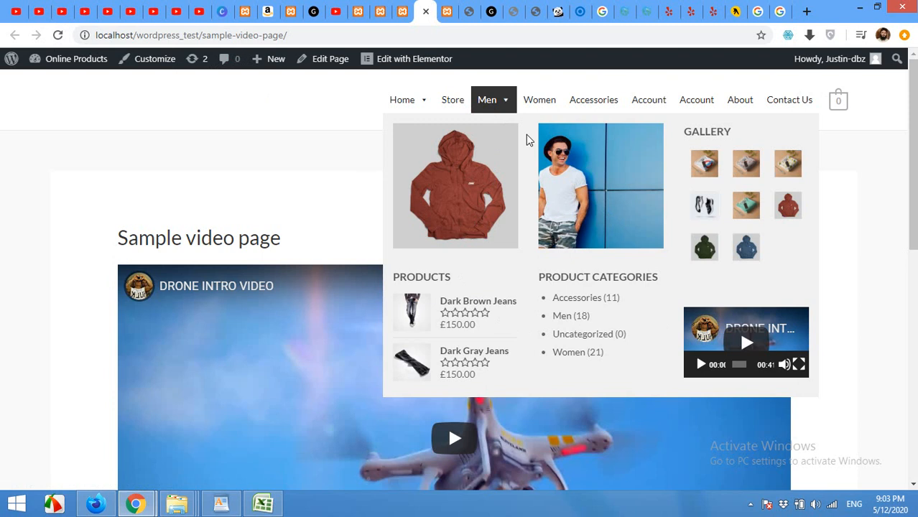
{"action": "mouse_move", "coordinate": [489, 103]}
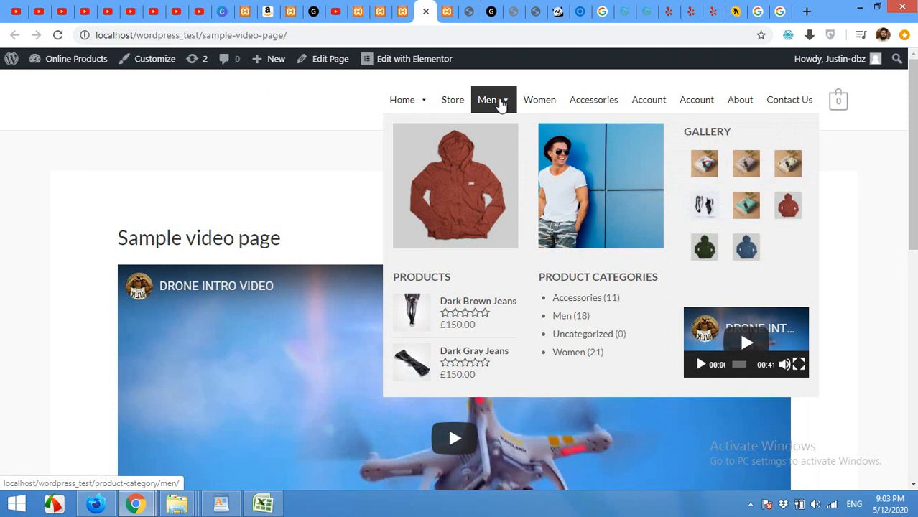
{"action": "mouse_move", "coordinate": [504, 104]}
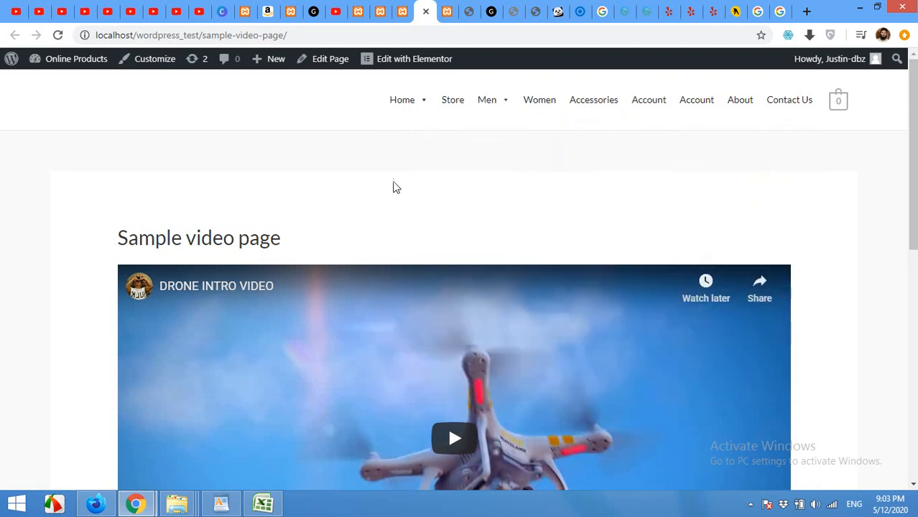
{"action": "mouse_move", "coordinate": [305, 215]}
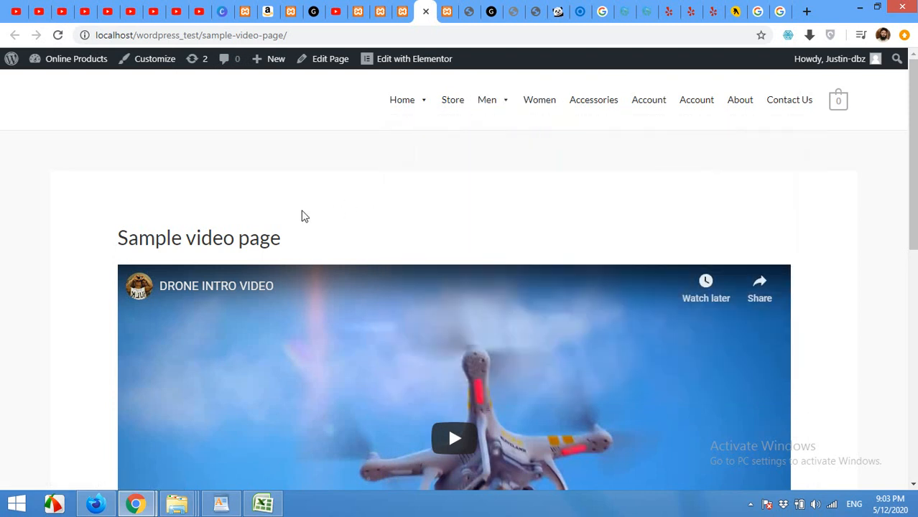